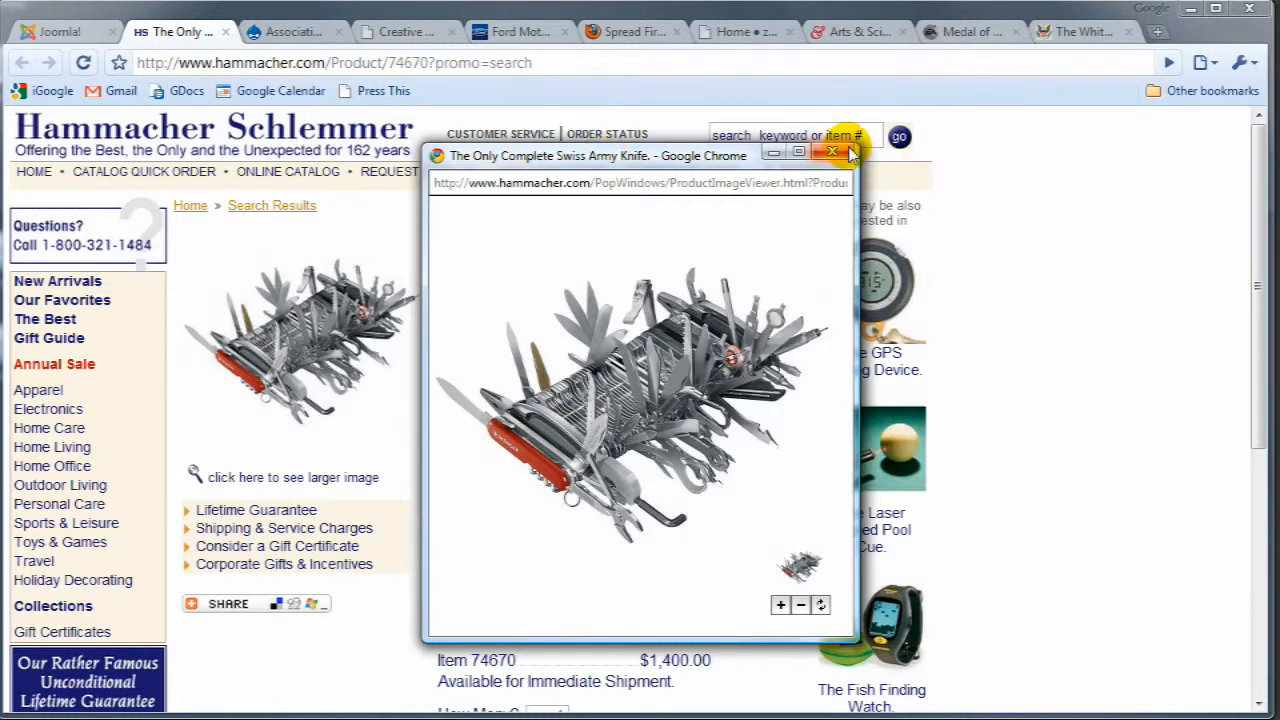
Close the enlarged Swiss Army knife image popup to return to the Hammacher Schlemmer product page
left_click(834, 152)
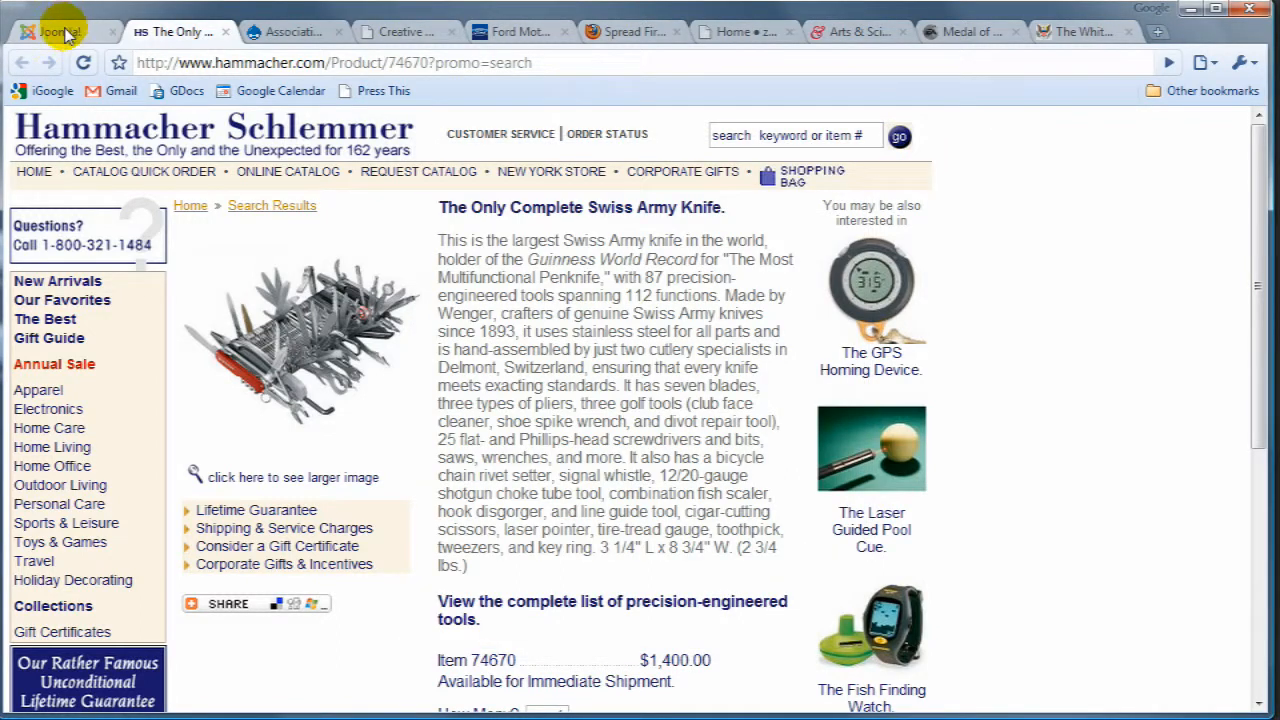
Switch to the Joomla! home page tab
left_click(56, 32)
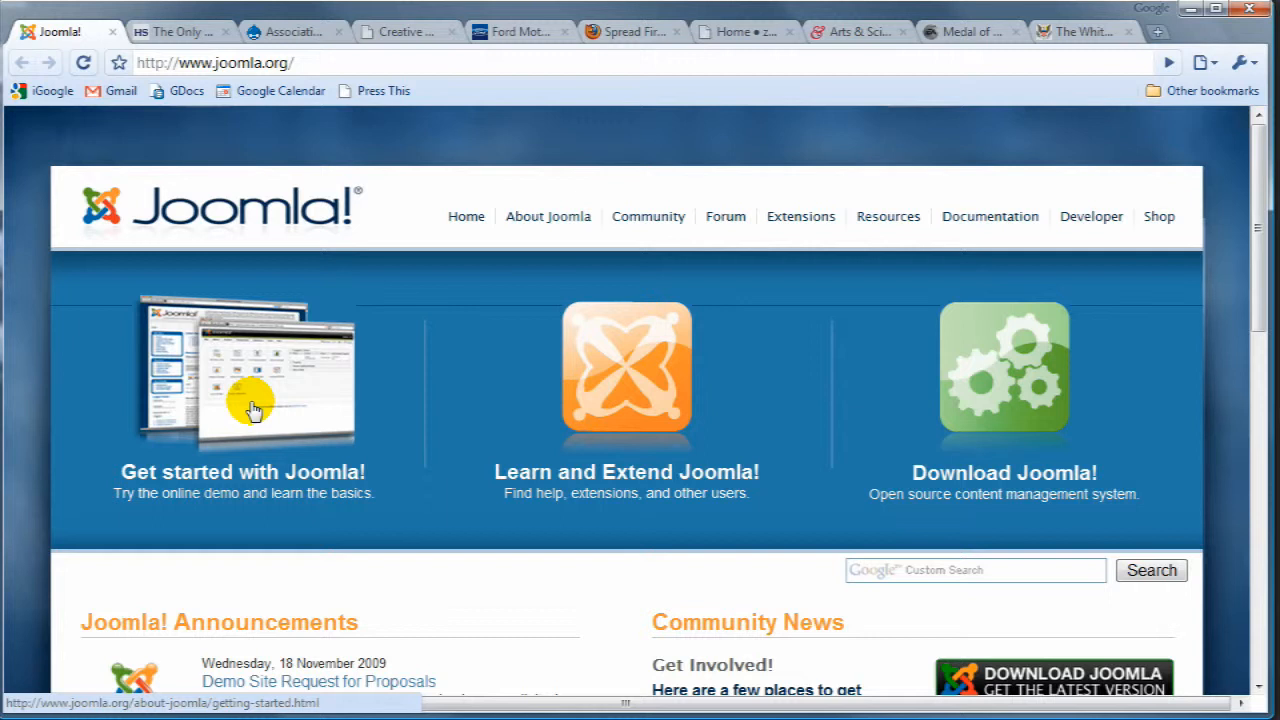
Switch to the AoIR site, look over its home page and view the Publications page
left_click(290, 32)
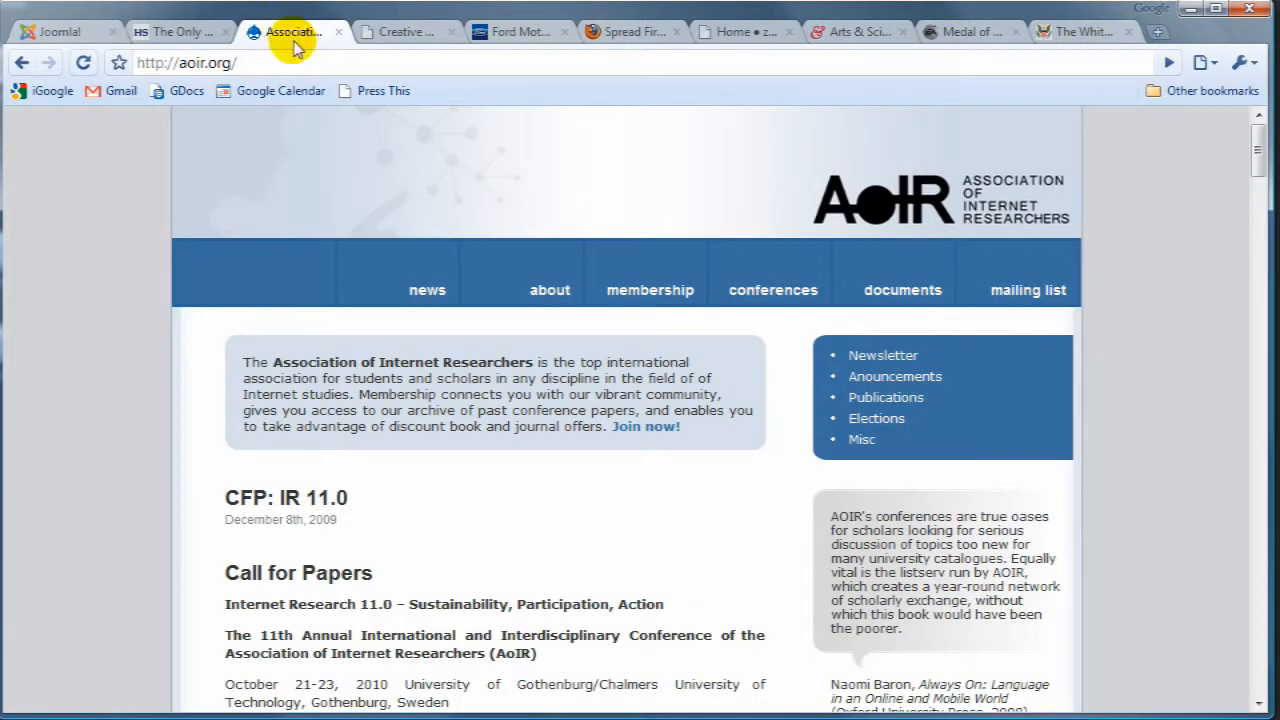
mouse_move(868, 236)
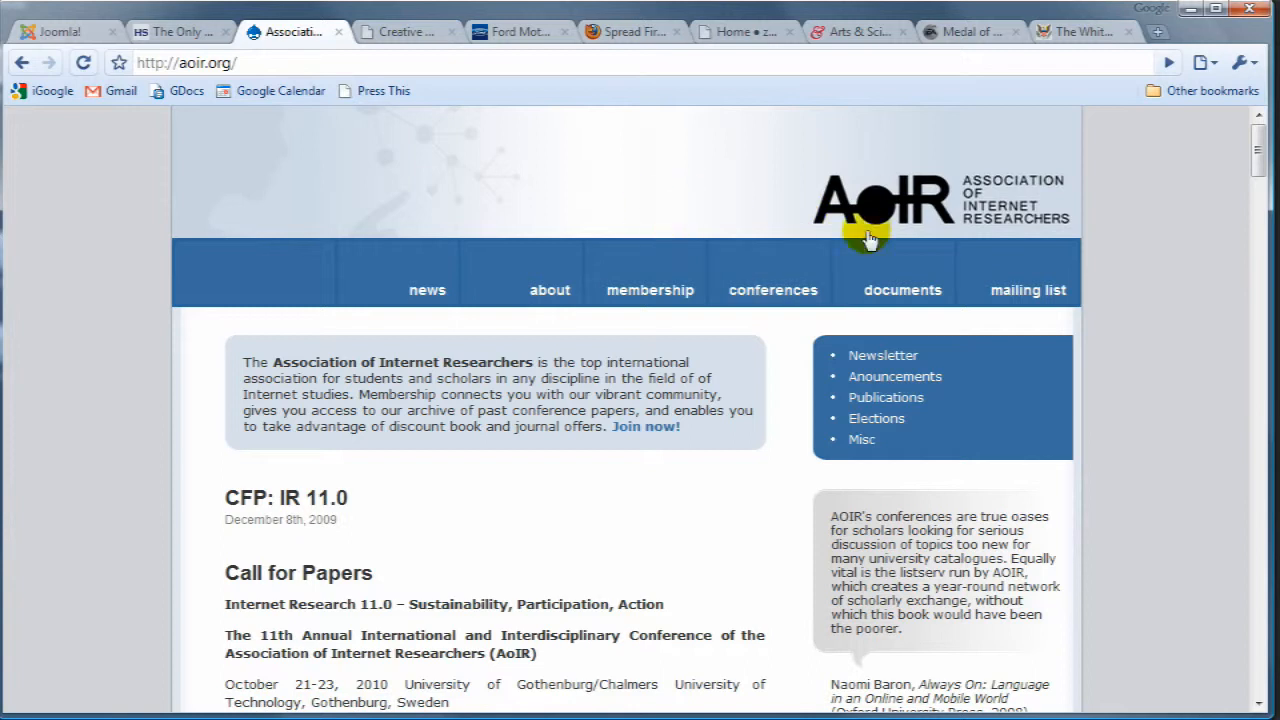
mouse_move(872, 216)
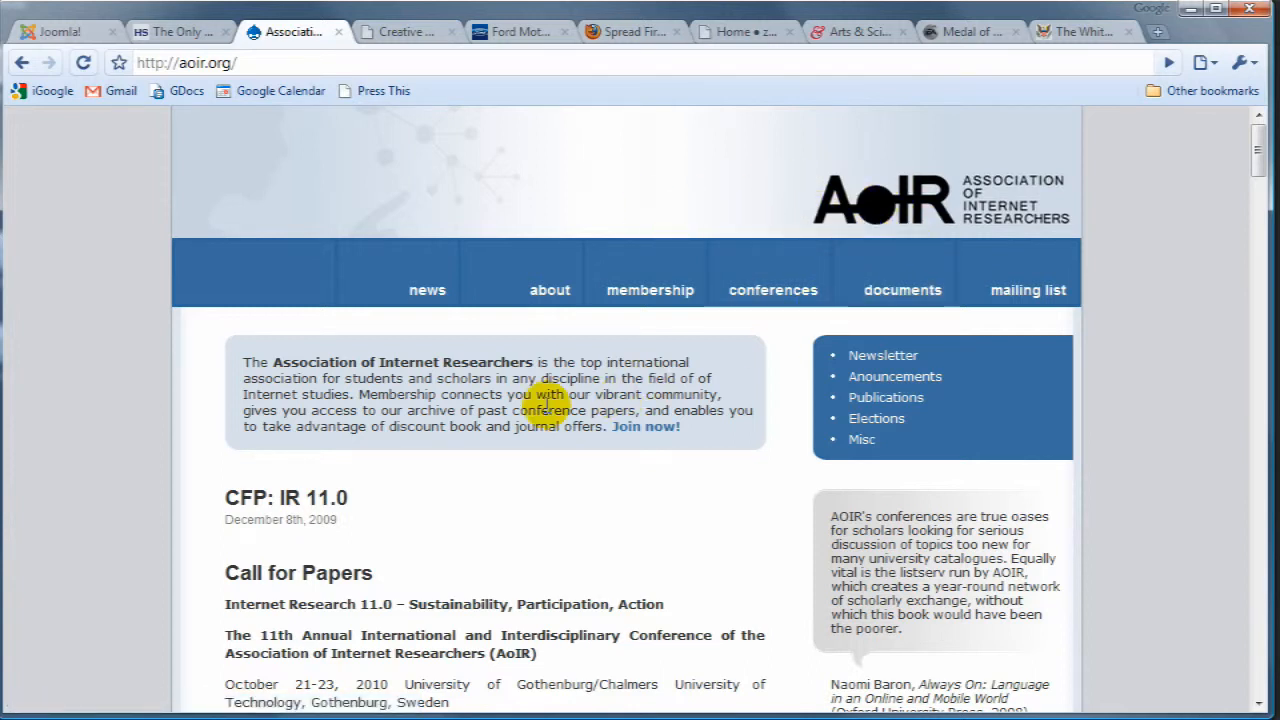
mouse_move(658, 452)
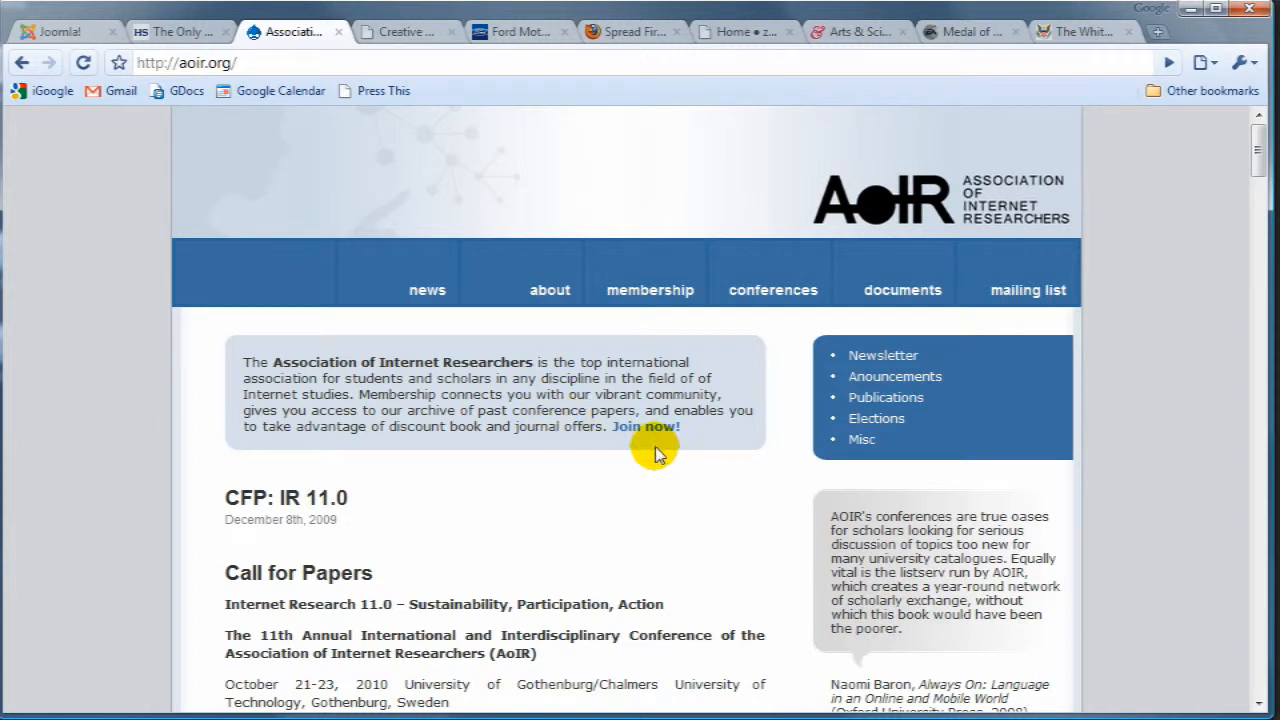
mouse_move(658, 490)
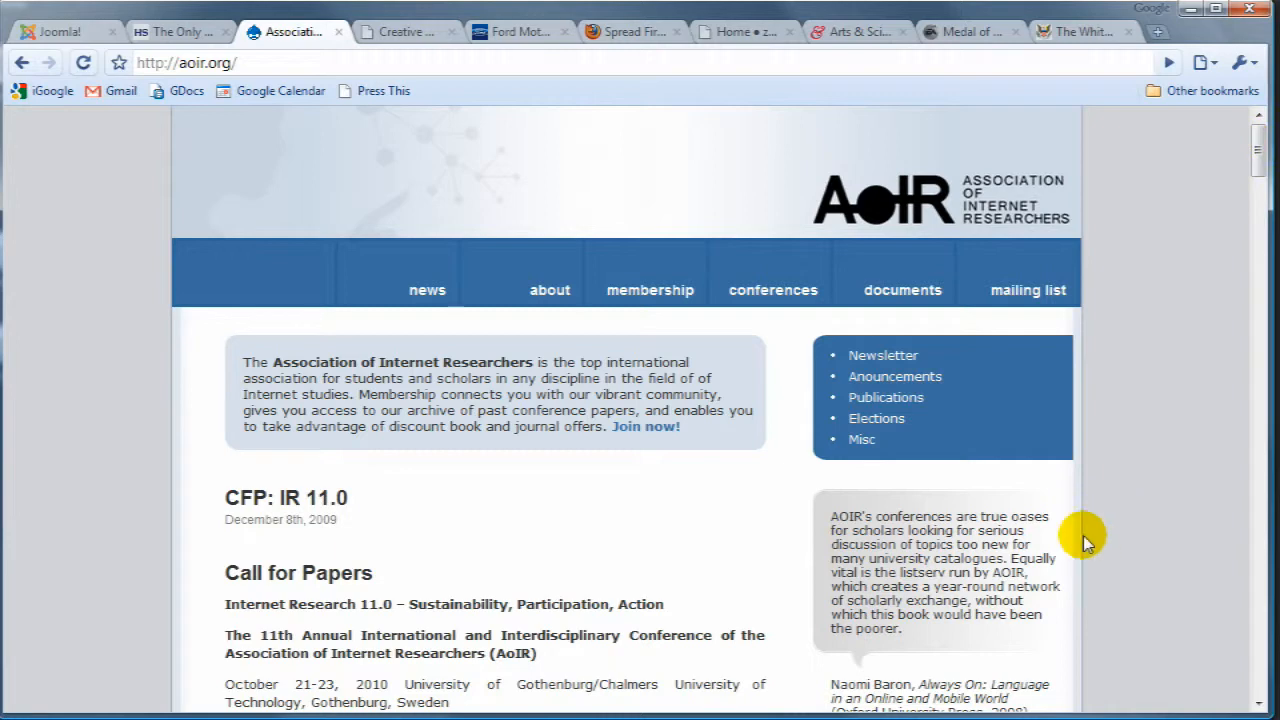
scroll("down", 3)
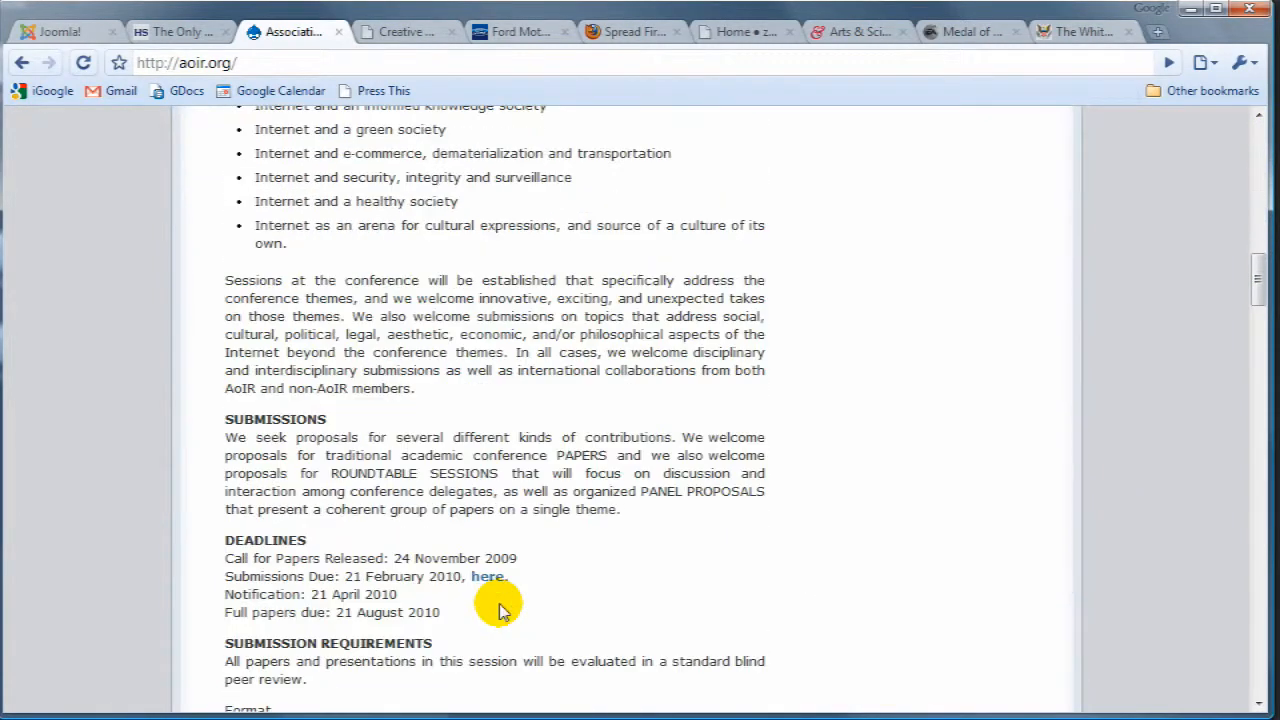
scroll("up", 3)
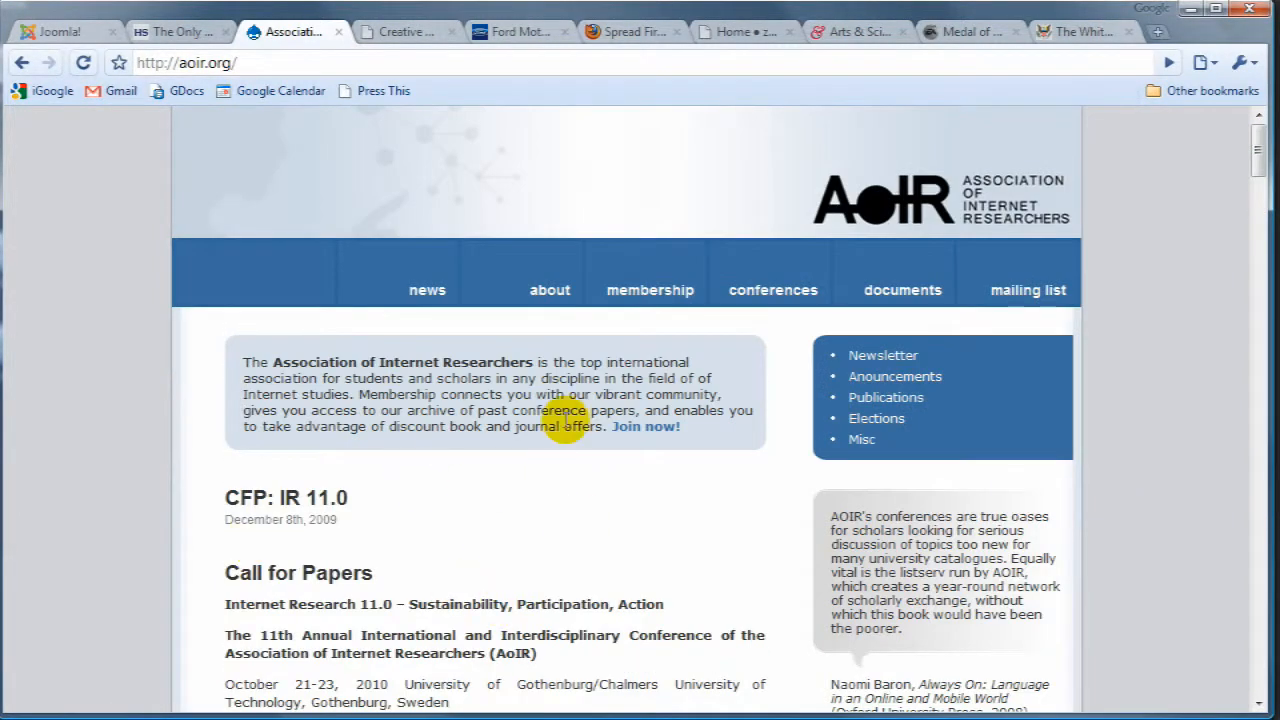
left_click(884, 396)
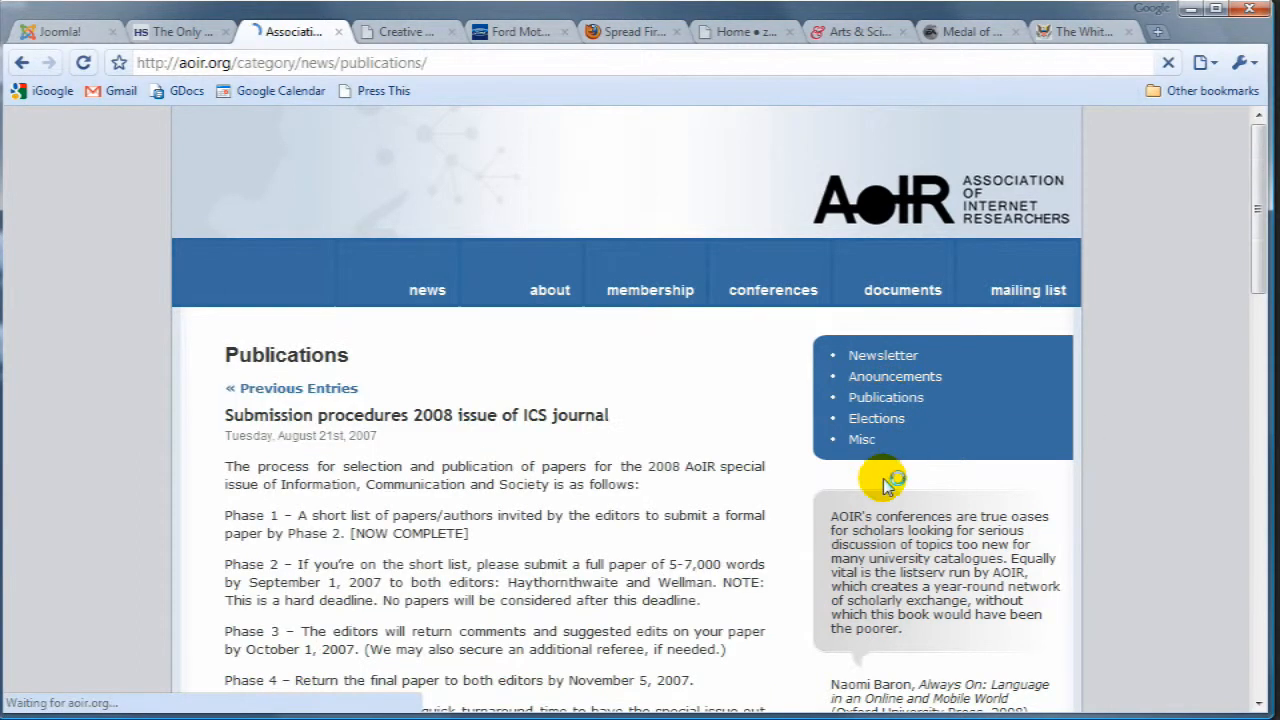
scroll("down", 3)
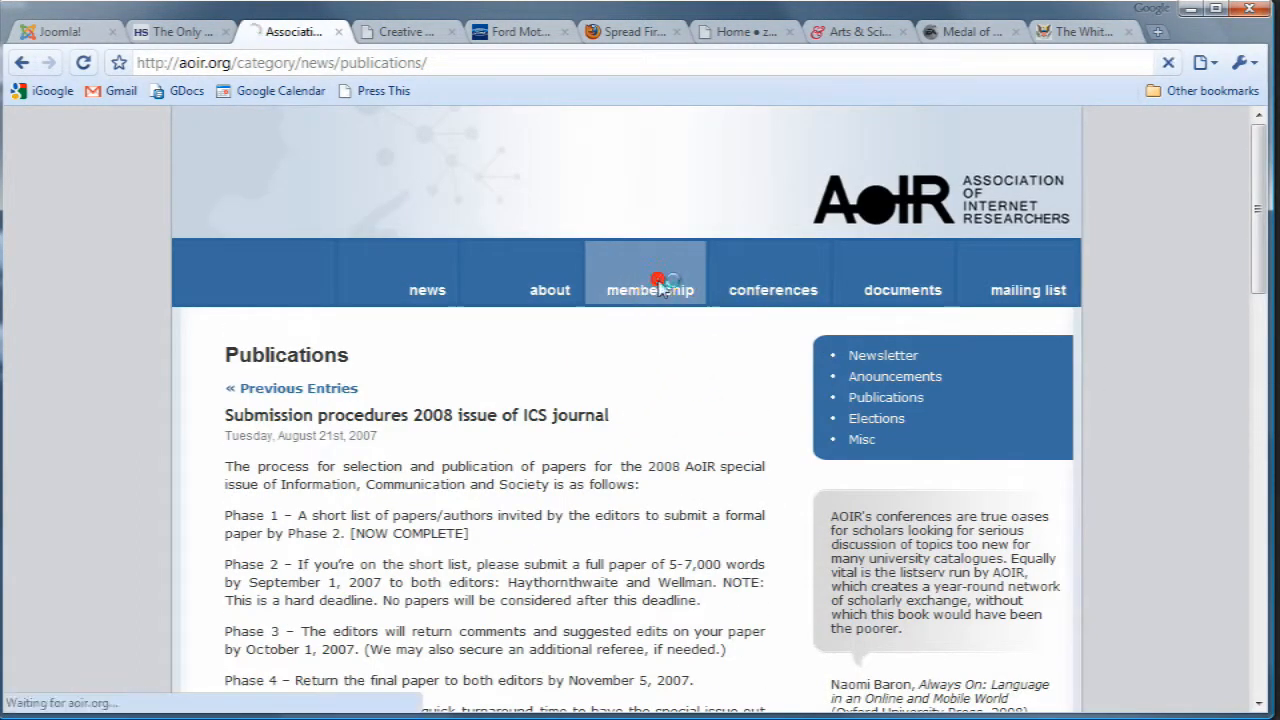
View AoIR's Membership and About pages, then go to the Internet Research 10.0 conference site
left_click(648, 288)
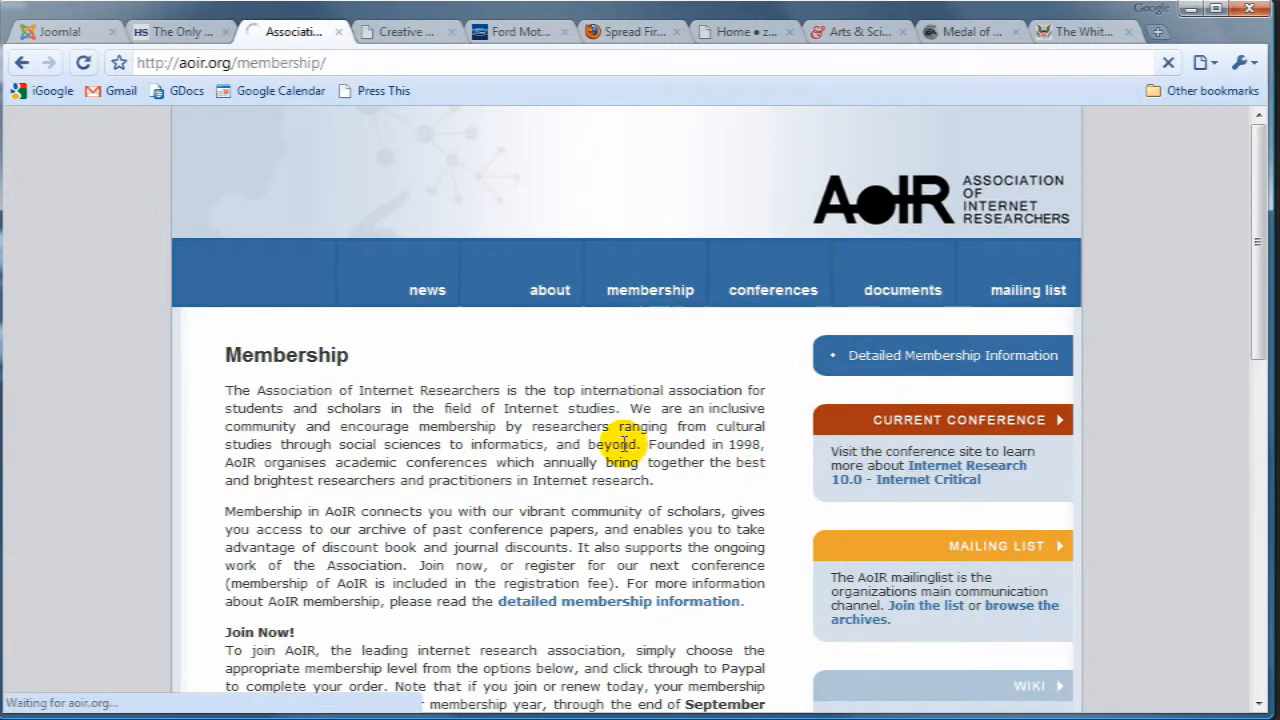
left_click(548, 290)
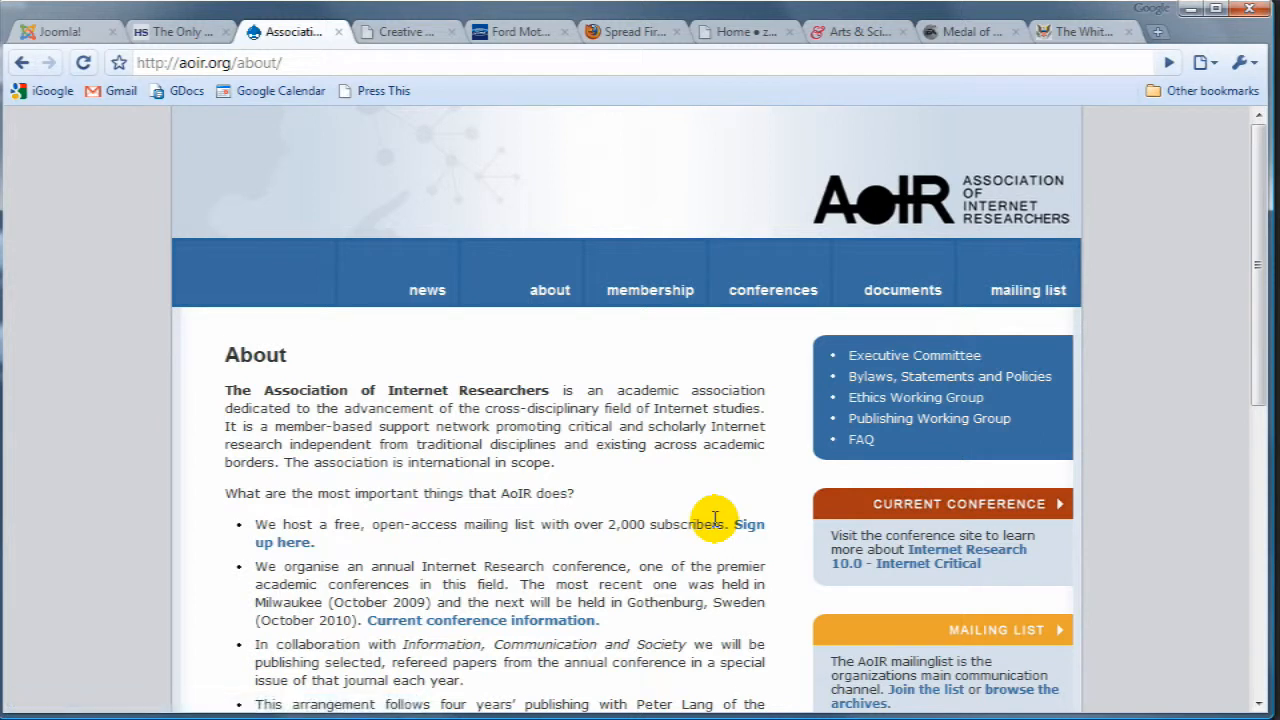
mouse_move(900, 510)
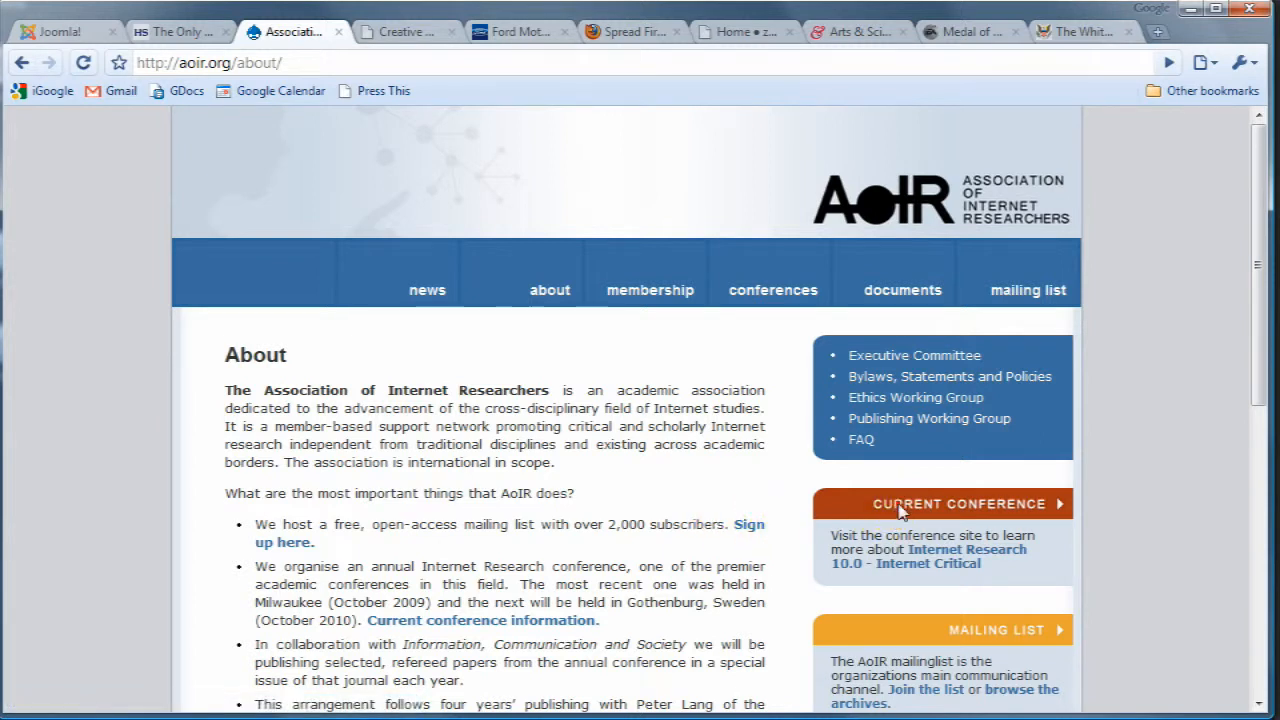
left_click(956, 504)
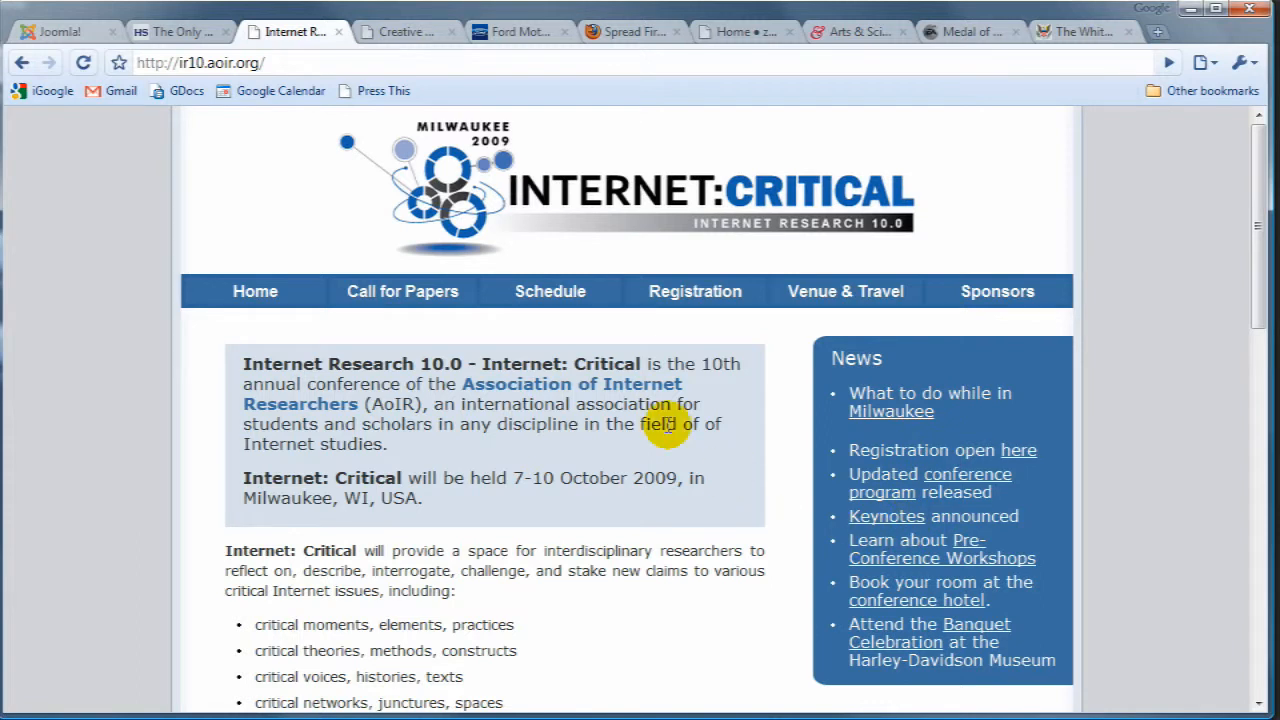
mouse_move(738, 358)
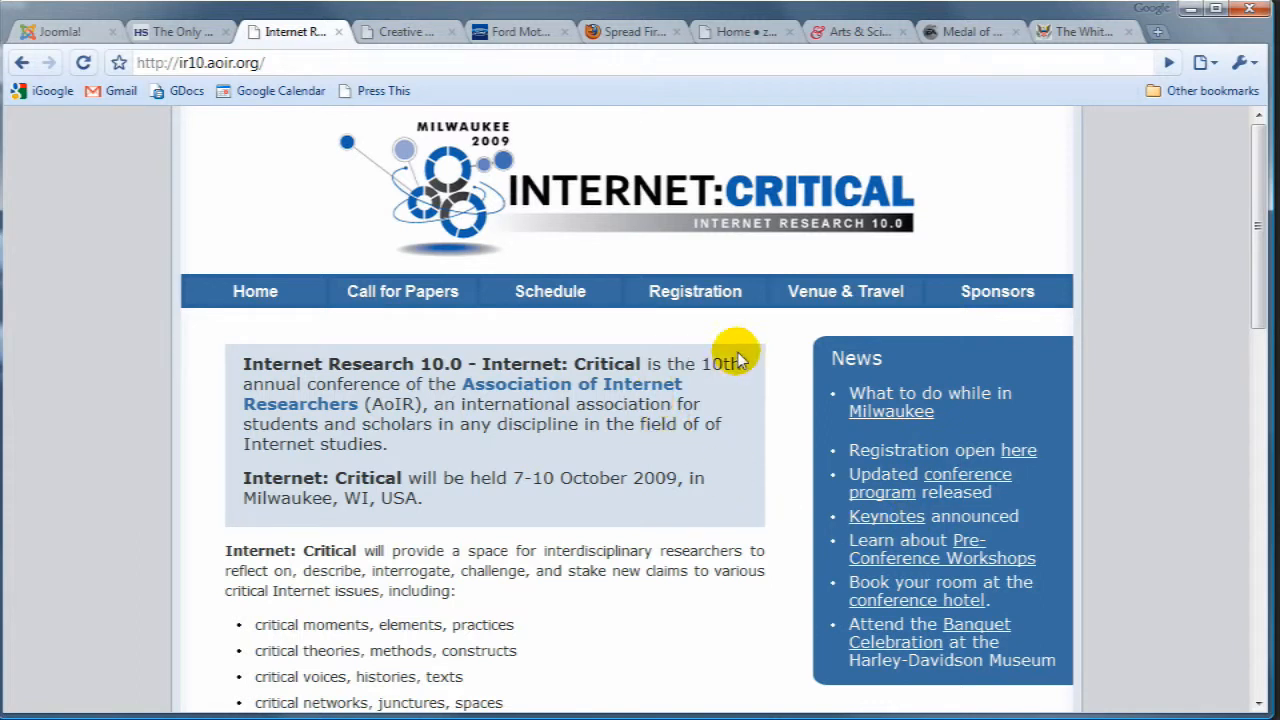
mouse_move(790, 430)
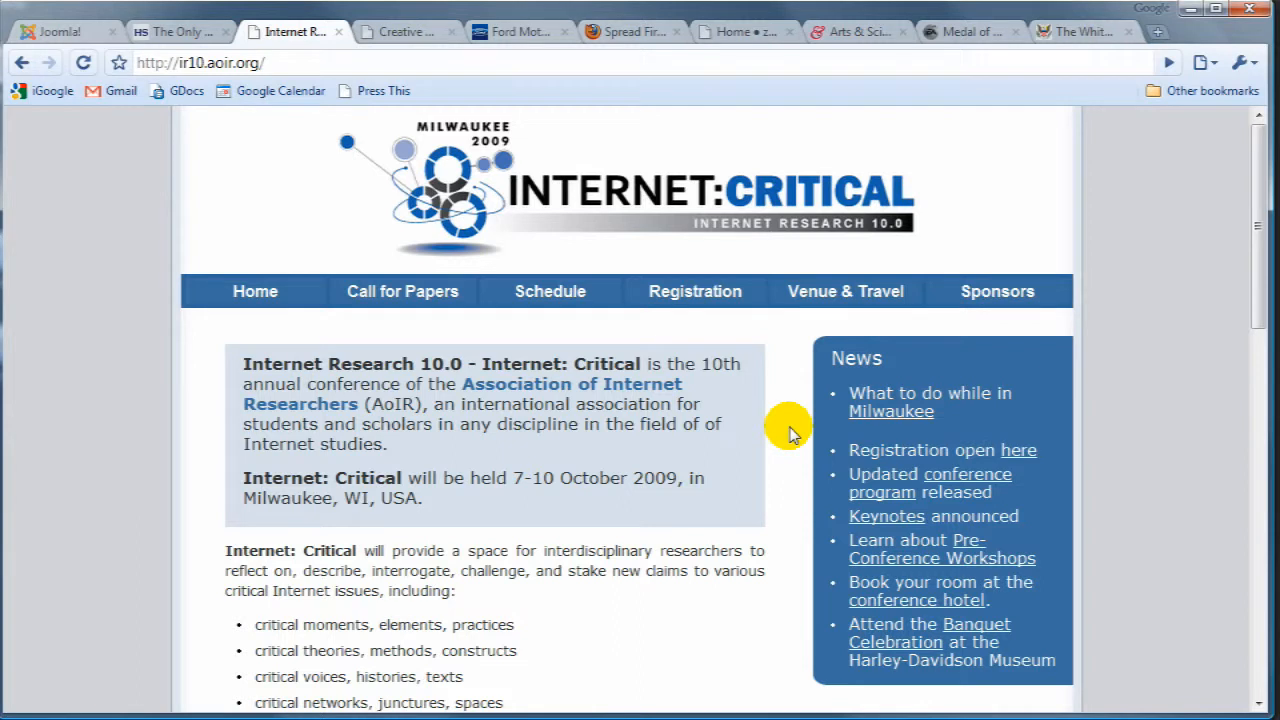
mouse_move(736, 372)
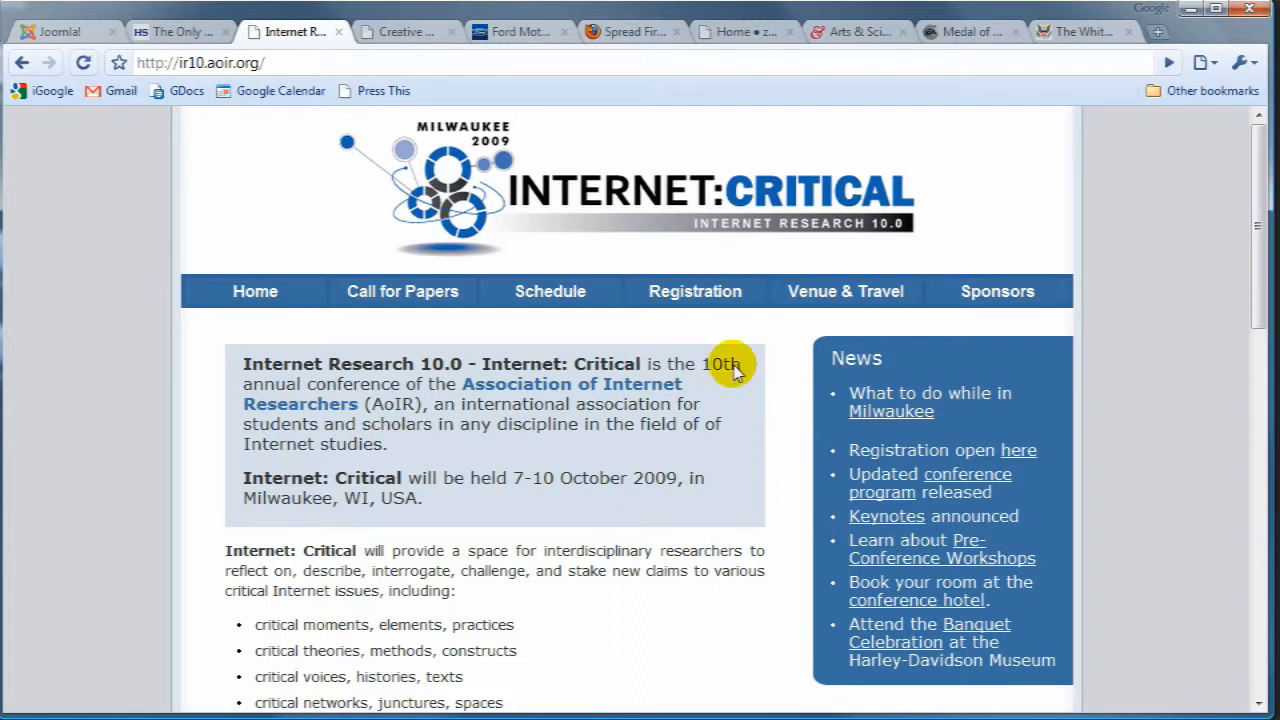
mouse_move(750, 420)
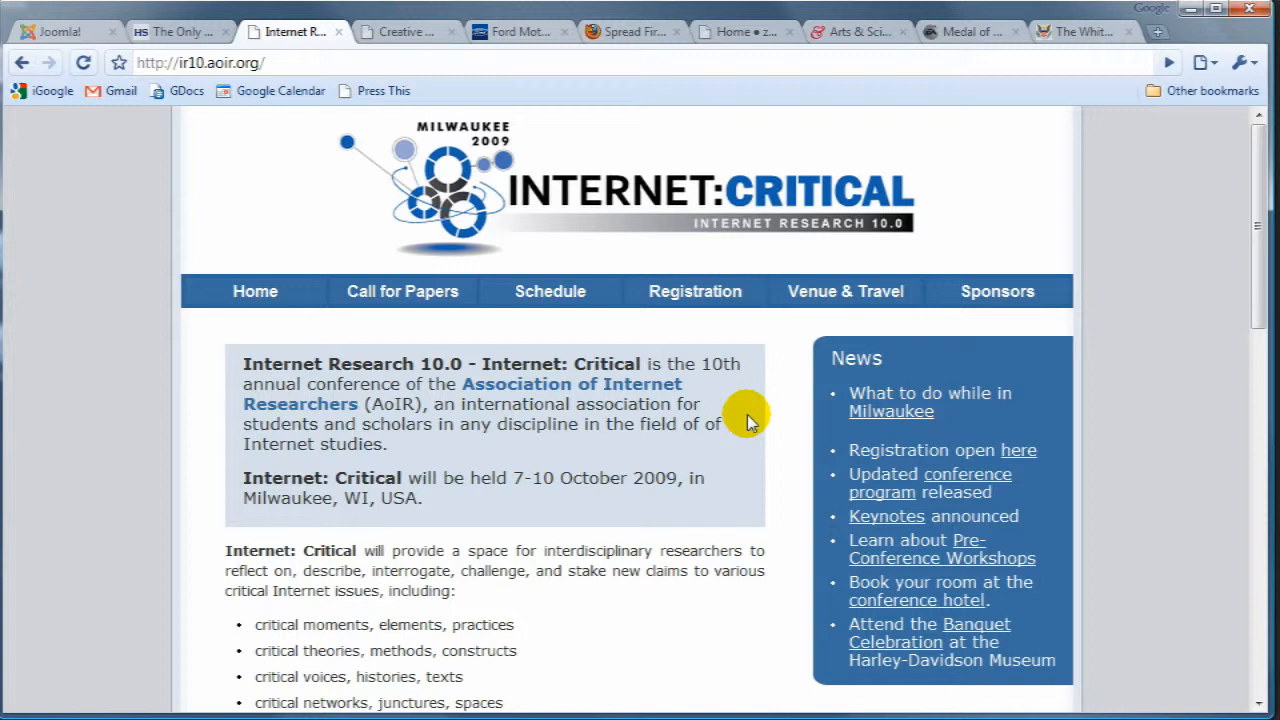
mouse_move(764, 430)
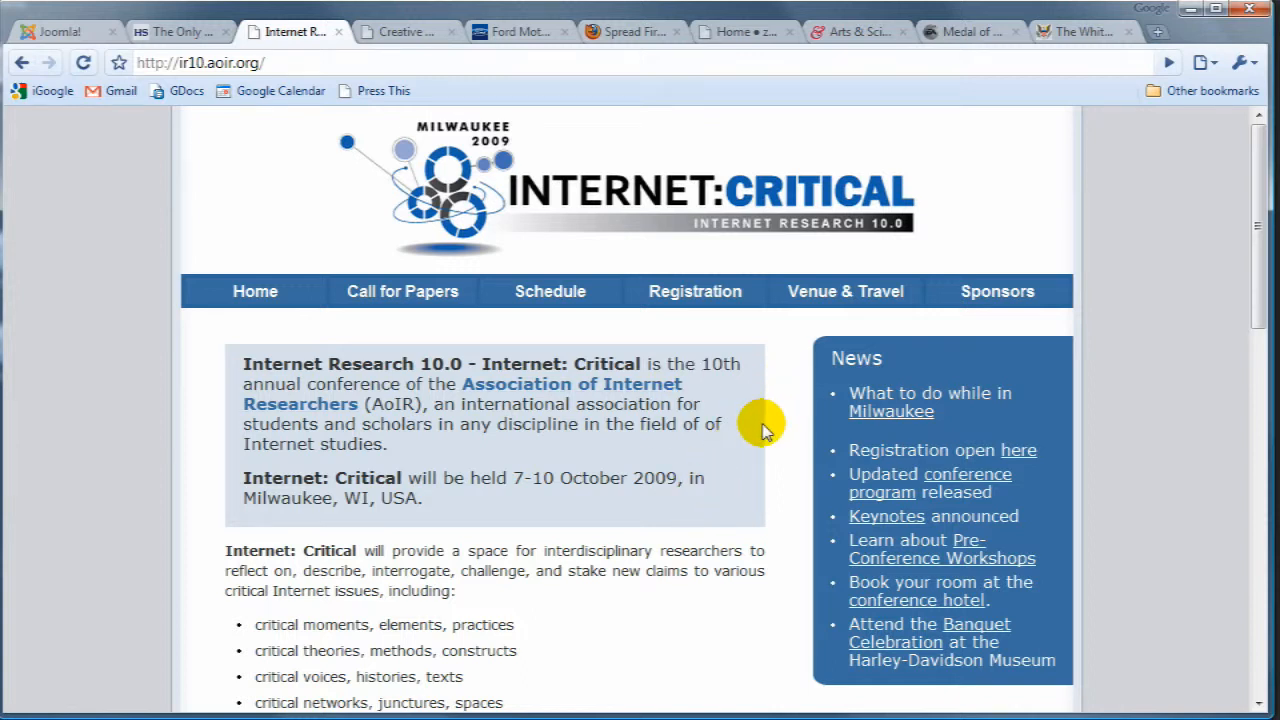
mouse_move(764, 450)
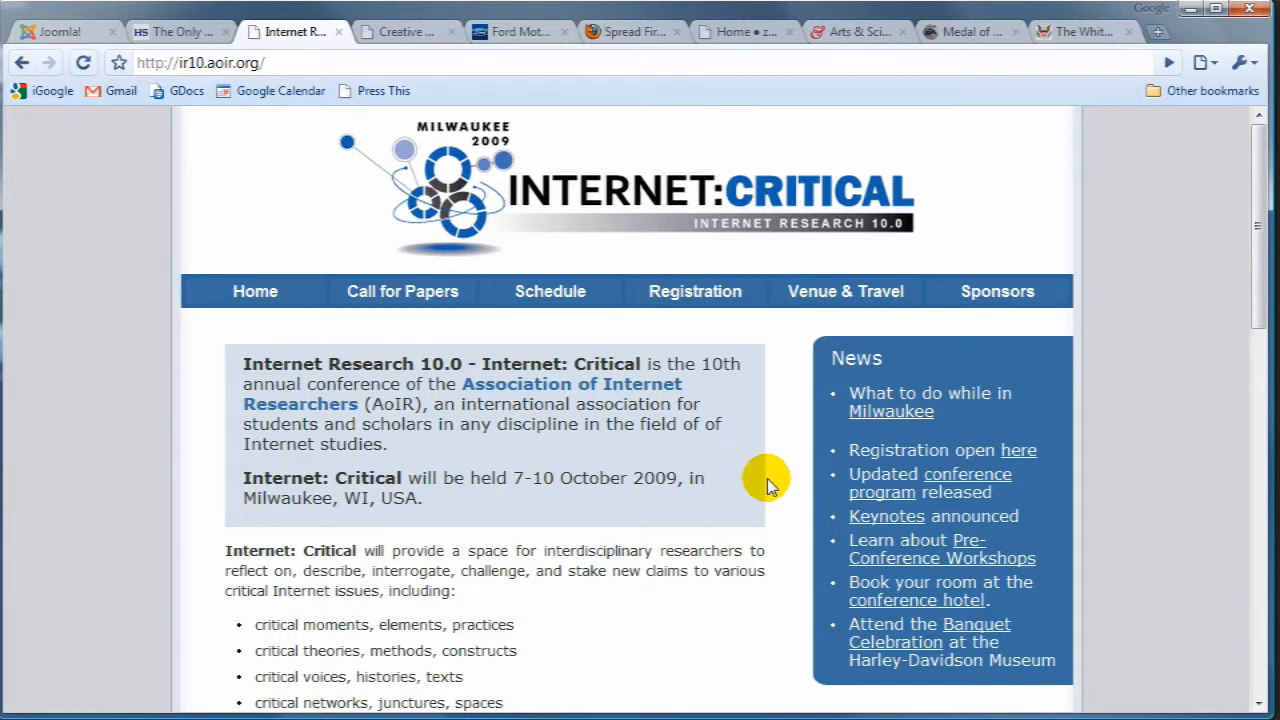
mouse_move(744, 500)
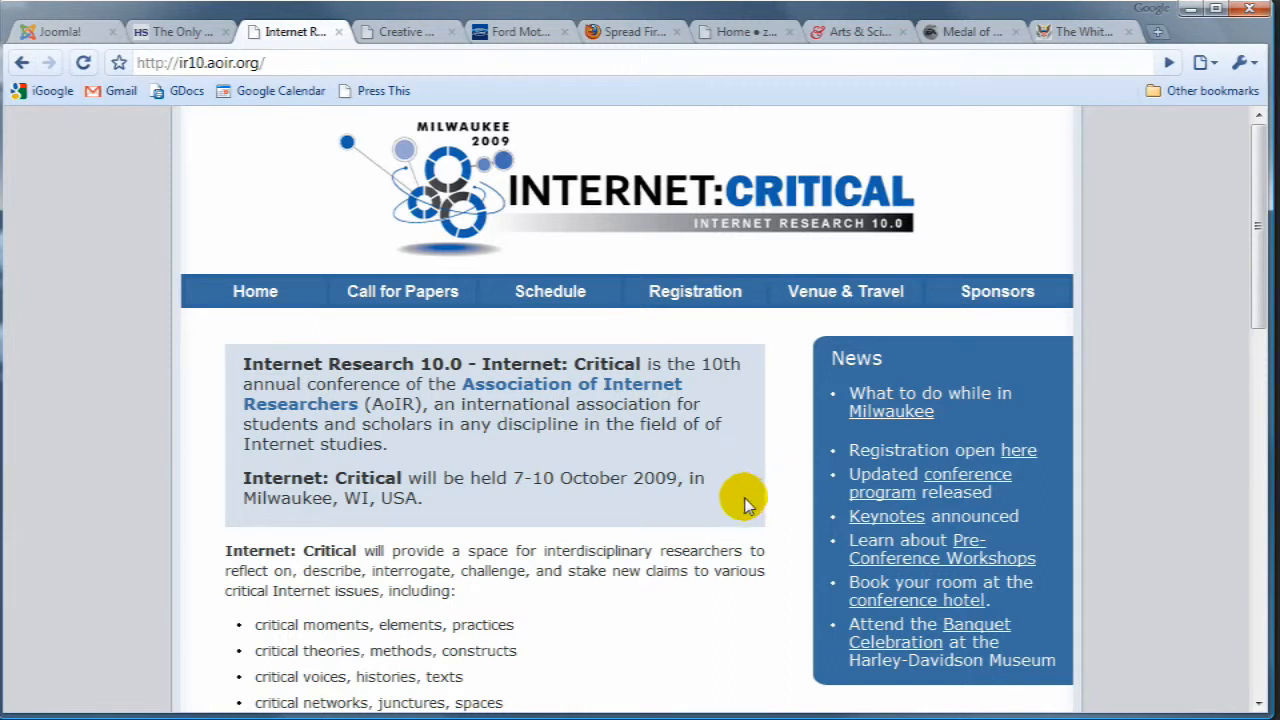
mouse_move(736, 430)
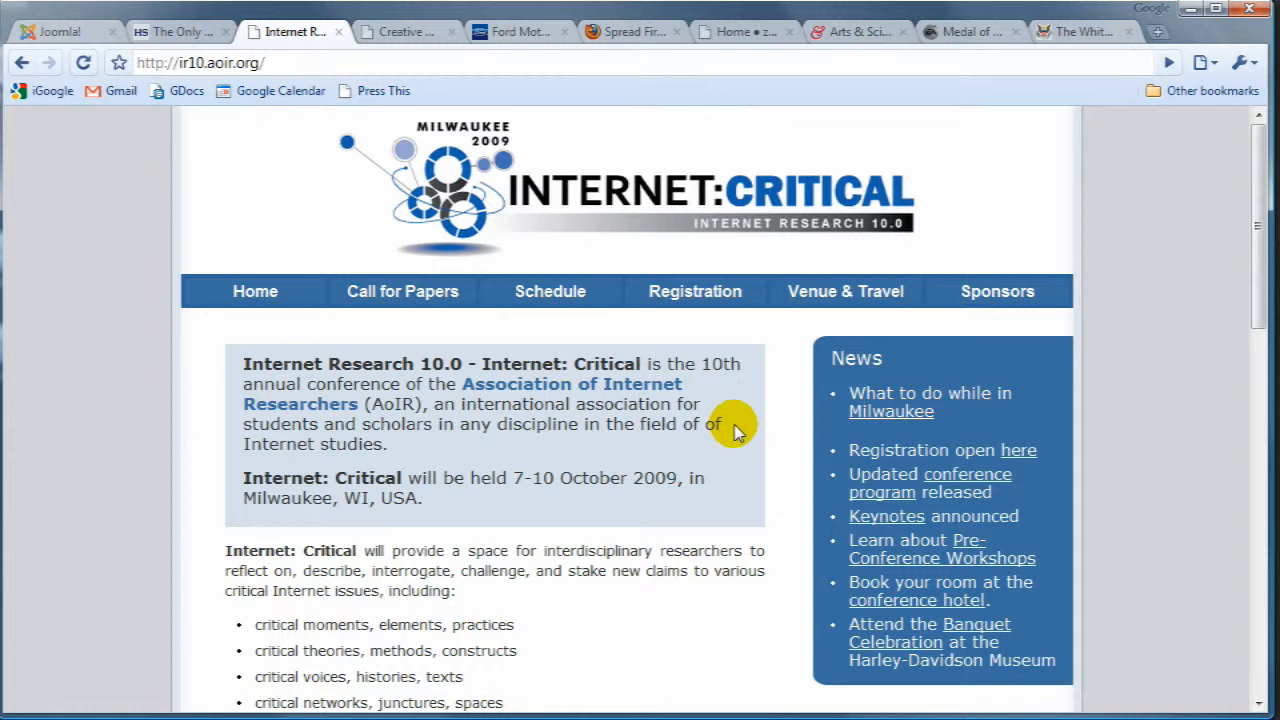
mouse_move(764, 436)
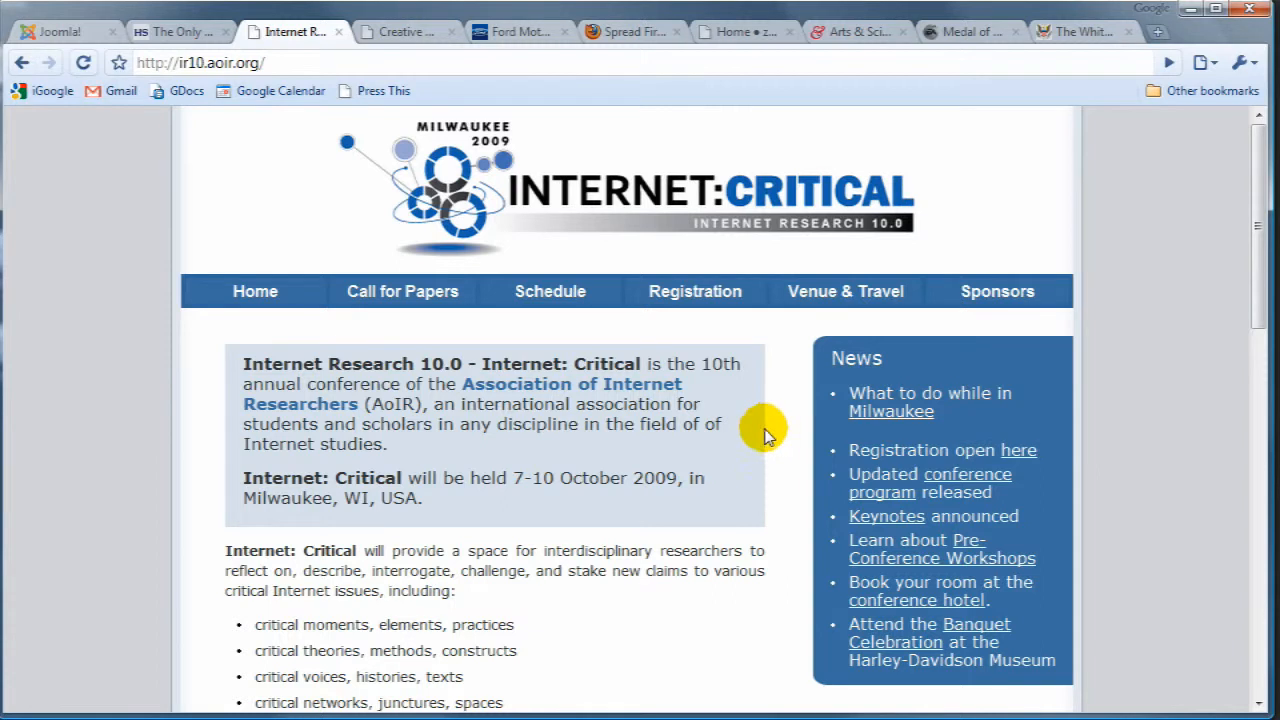
mouse_move(756, 364)
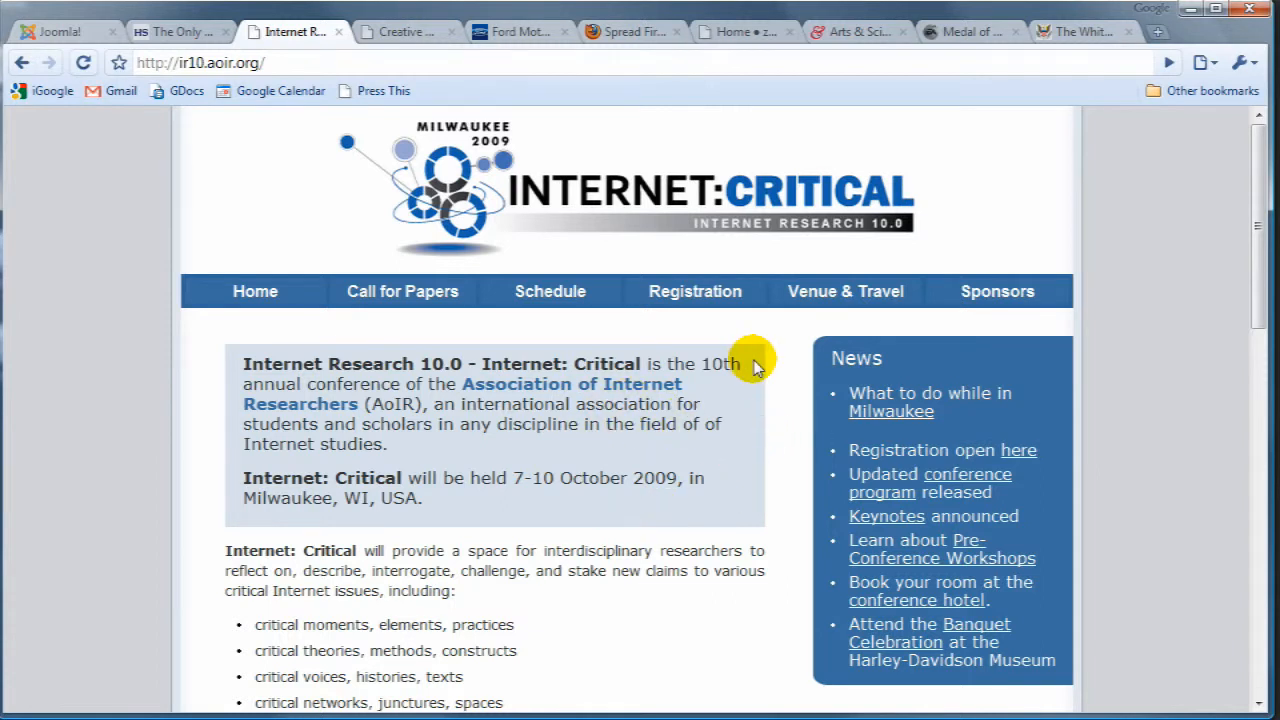
mouse_move(720, 316)
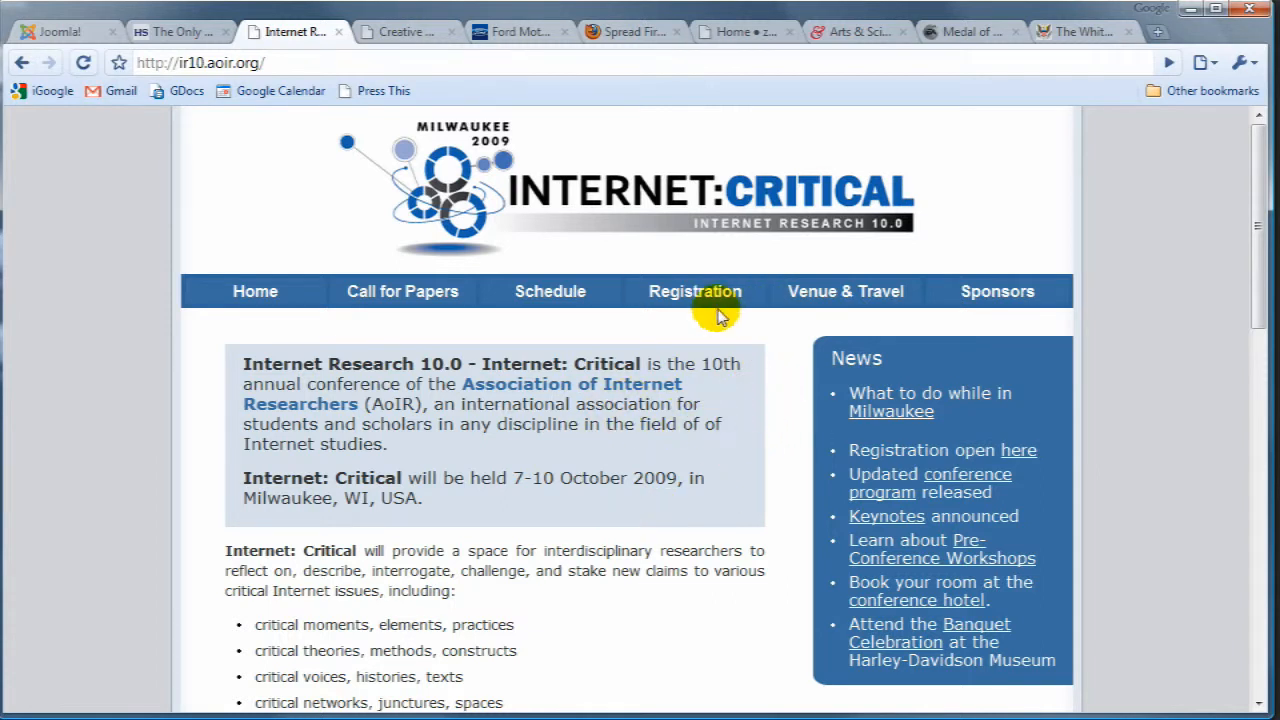
mouse_move(340, 36)
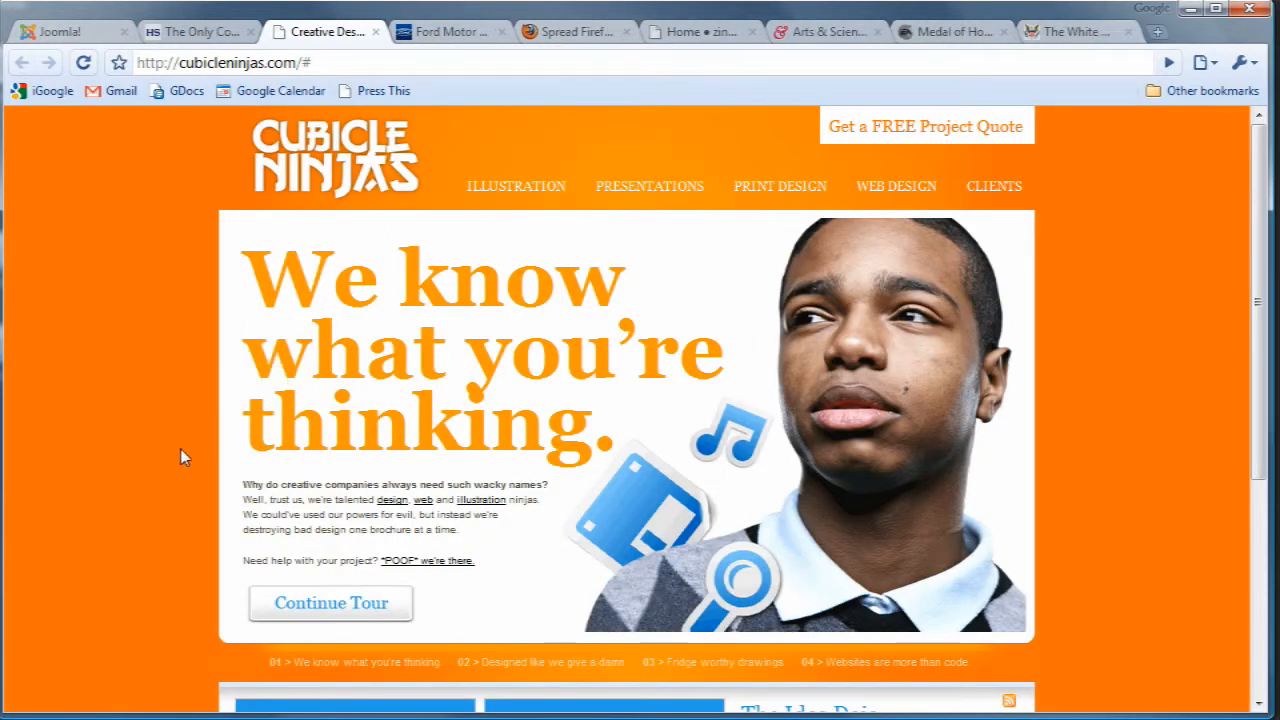
Look through the Cubicle Ninjas homepage tour slides and scroll its Web Design page
scroll("down", 3)
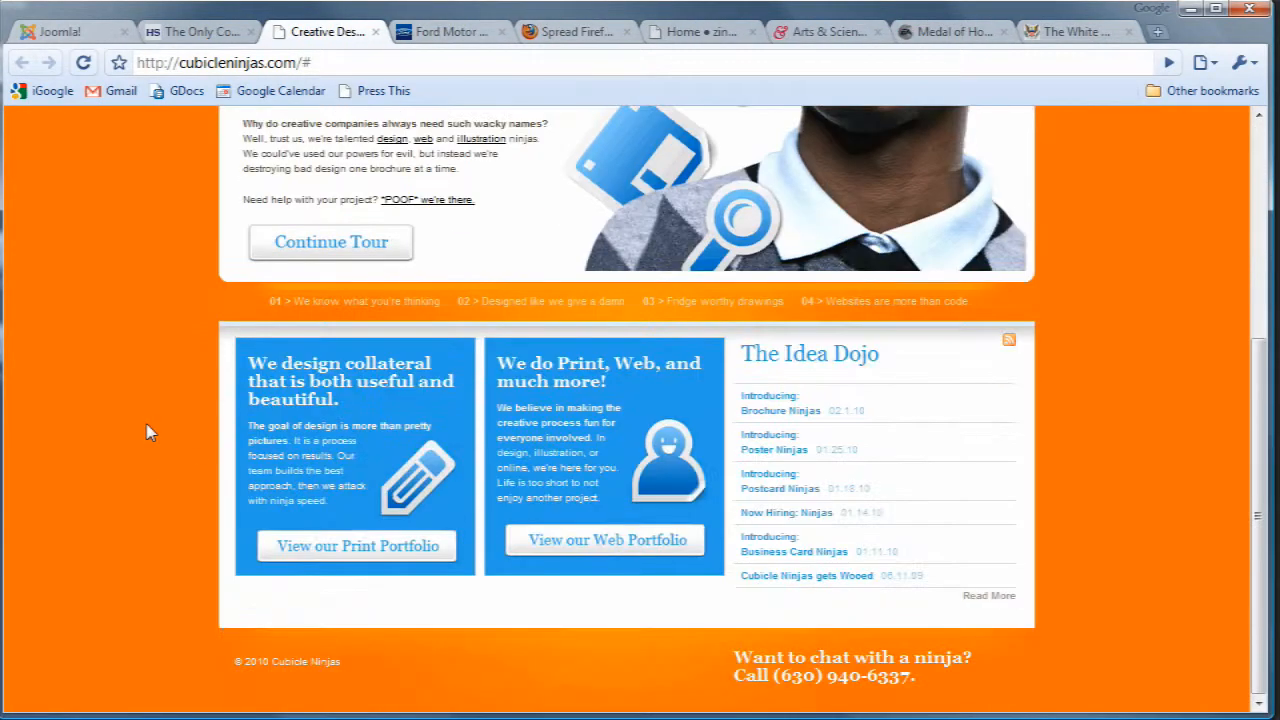
scroll("up", 3)
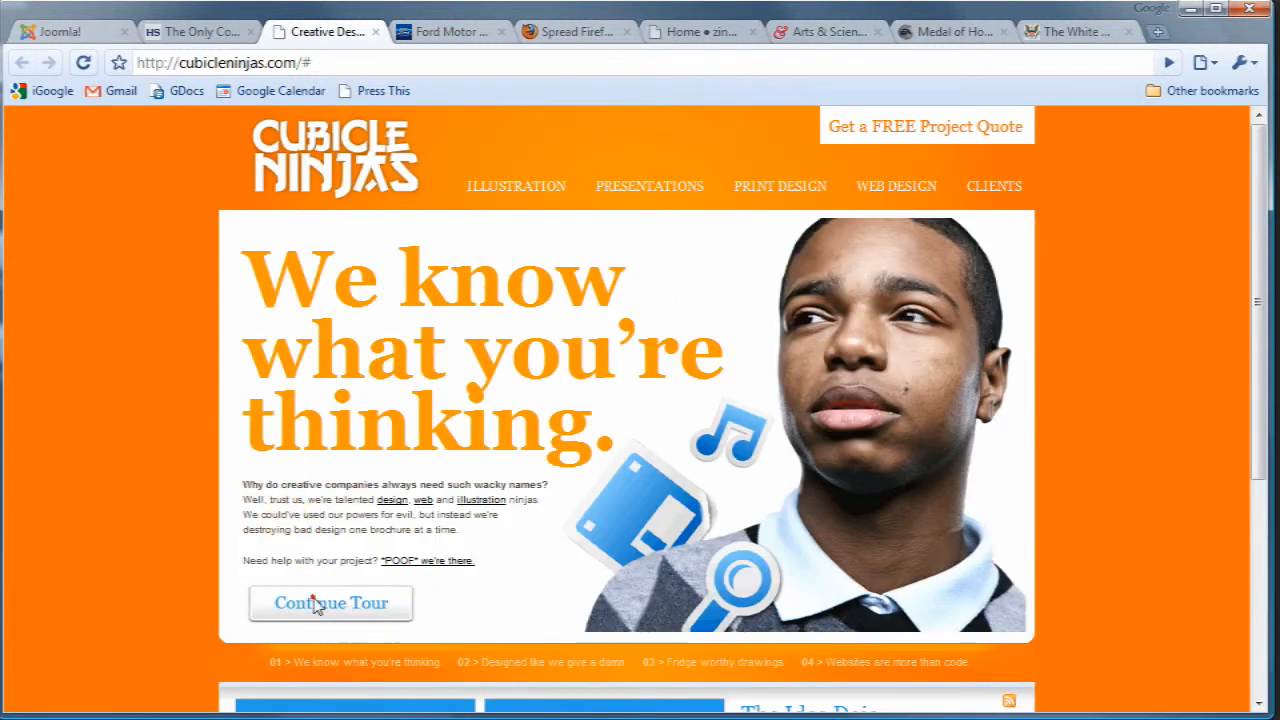
left_click(330, 604)
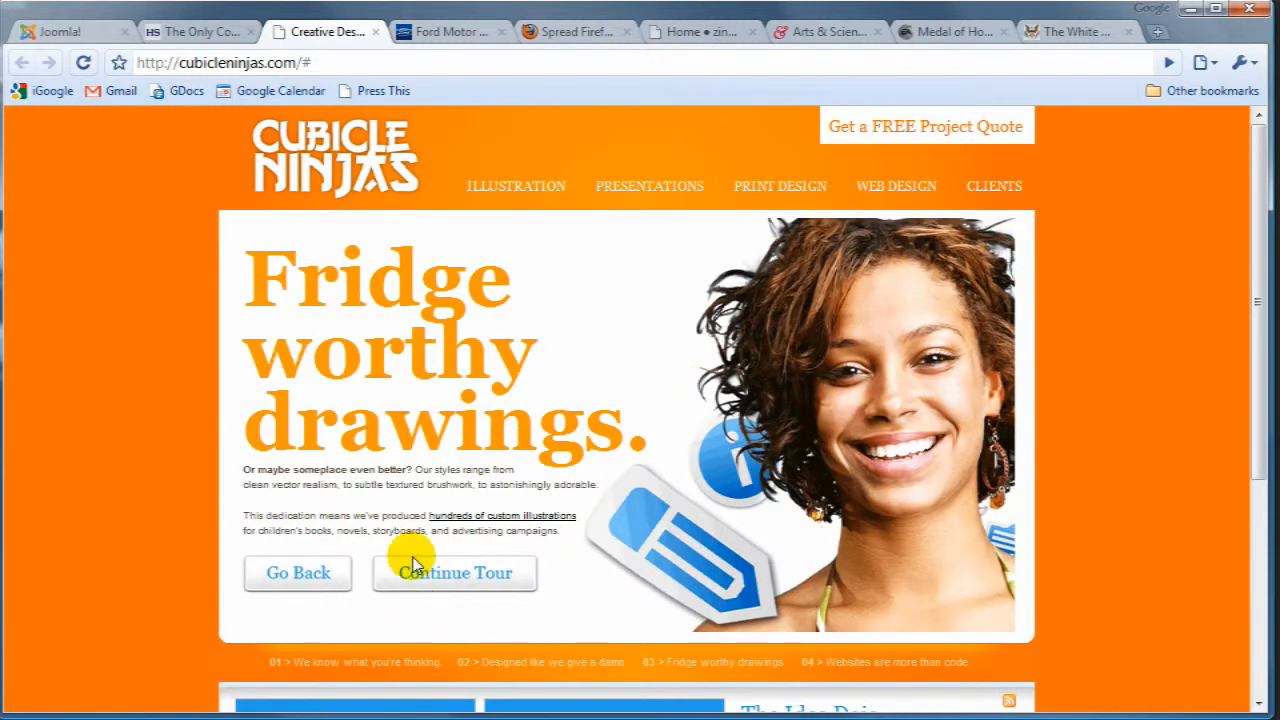
scroll("down", 3)
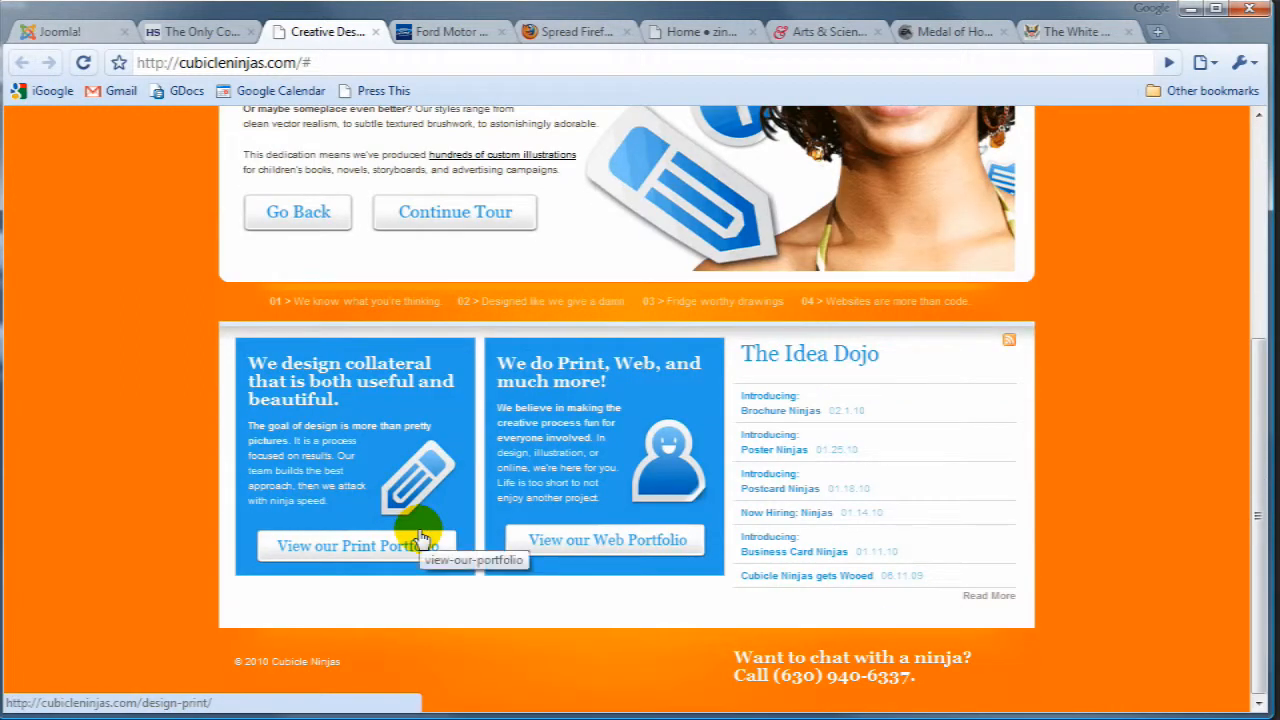
scroll("up", 3)
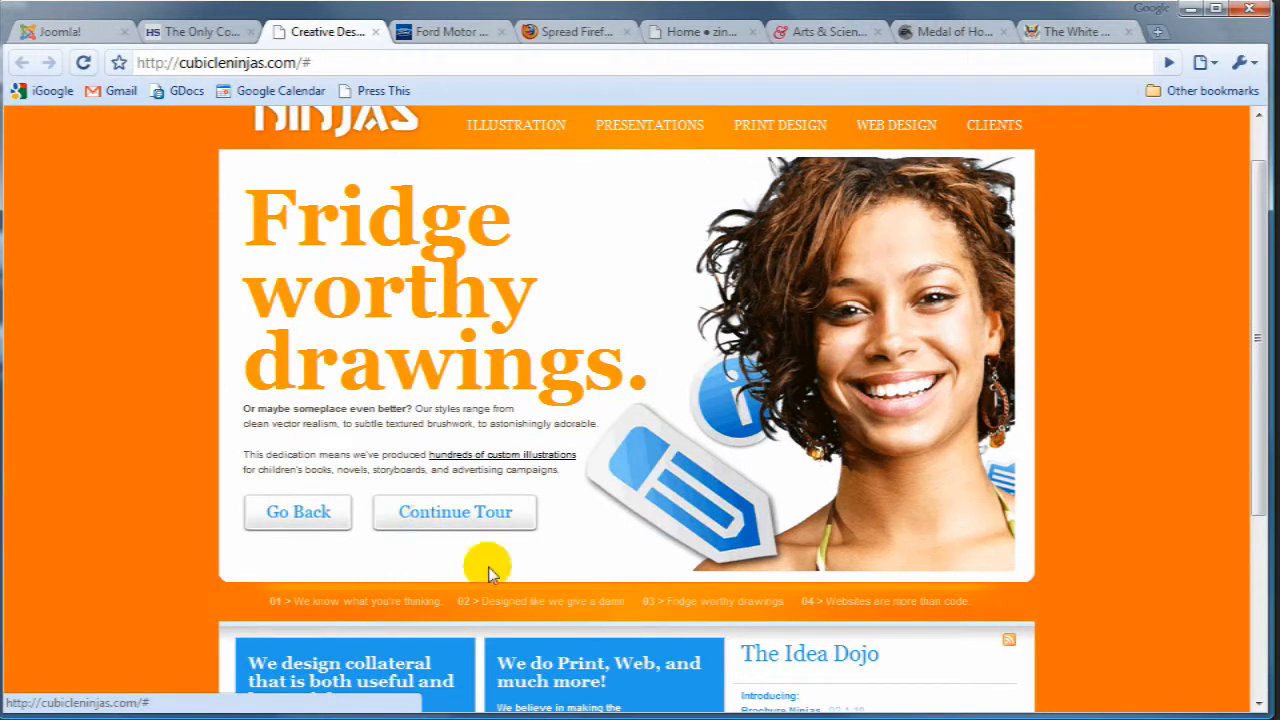
mouse_move(896, 124)
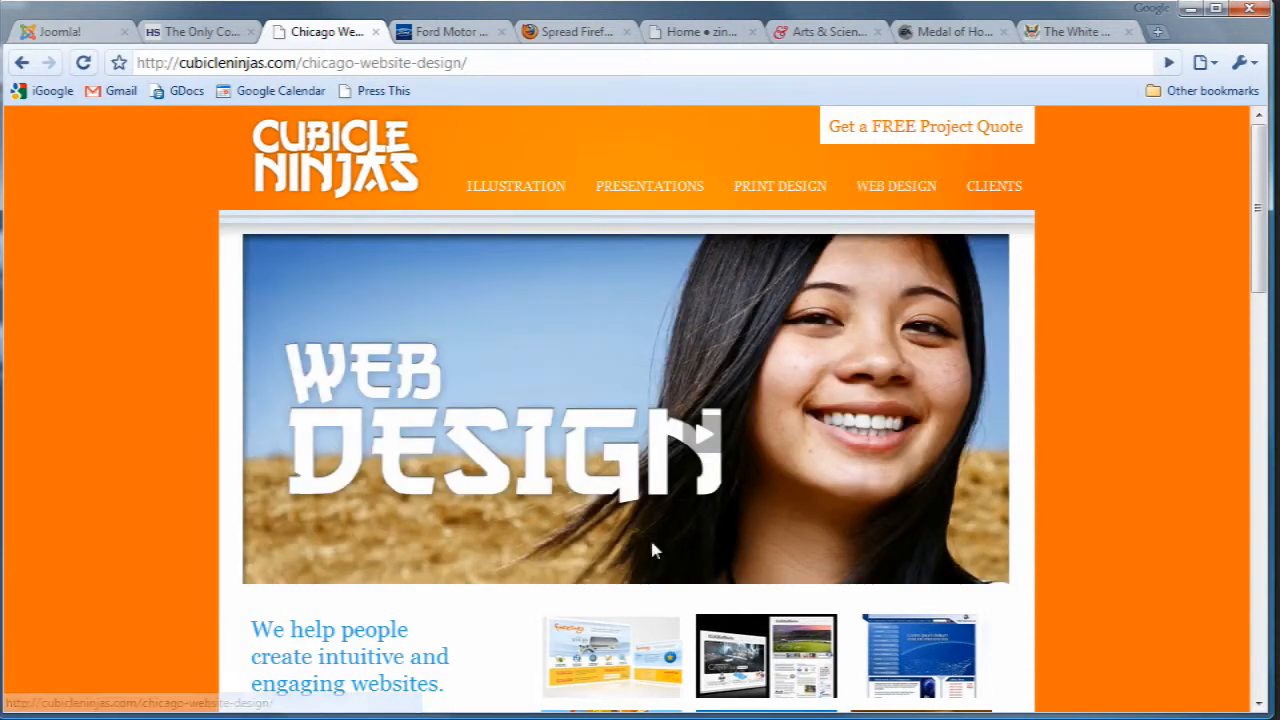
scroll("down", 3)
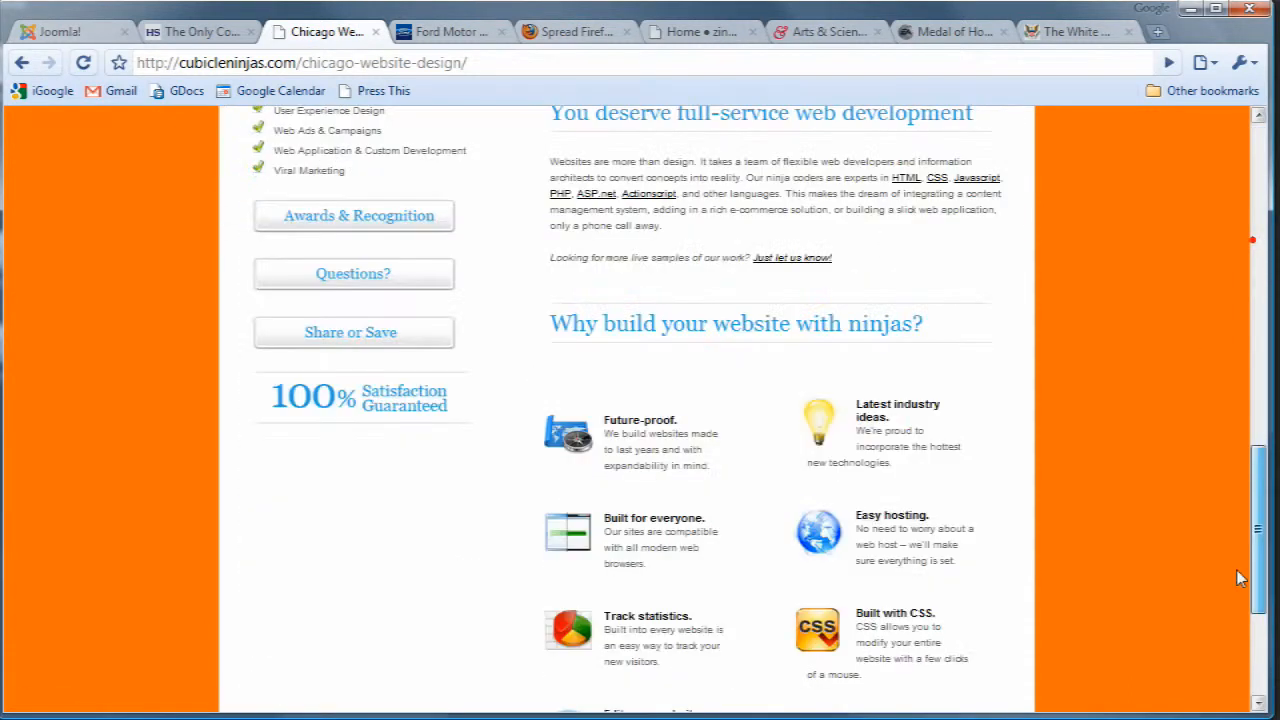
scroll("up", 3)
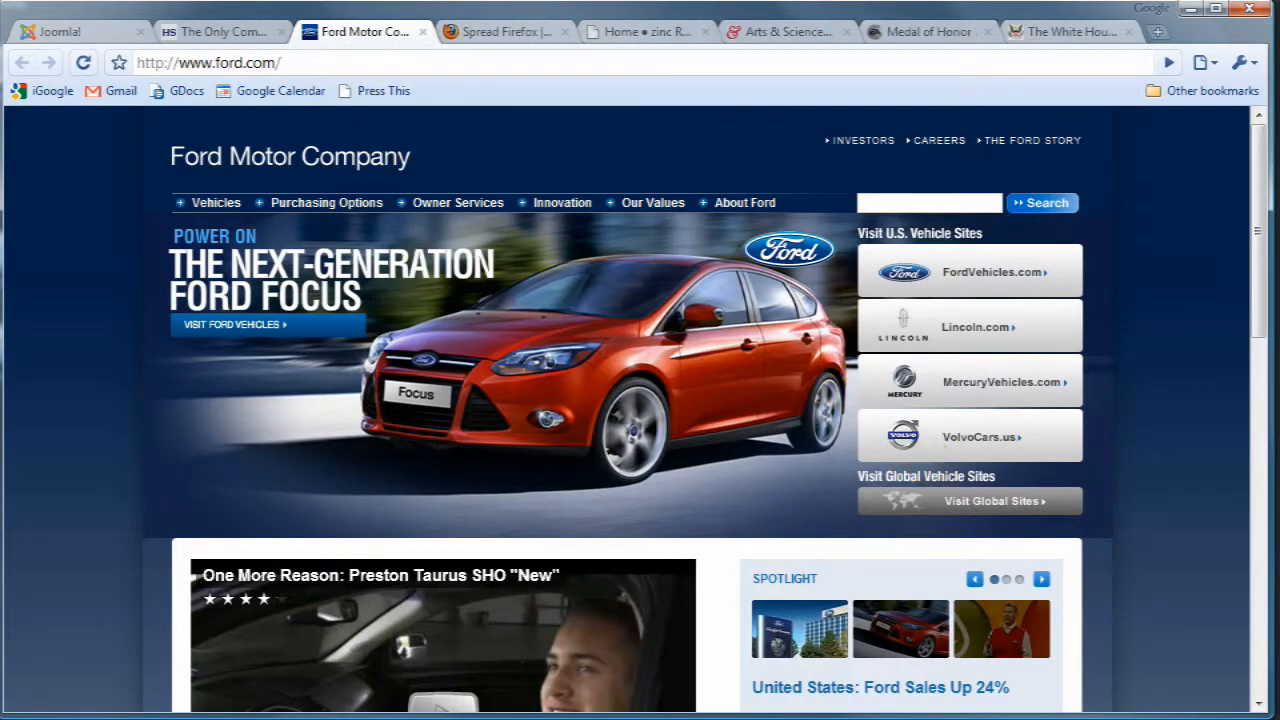
Scroll the Ford Motor Company home page down to its news section and footer and back up
scroll("down", 3)
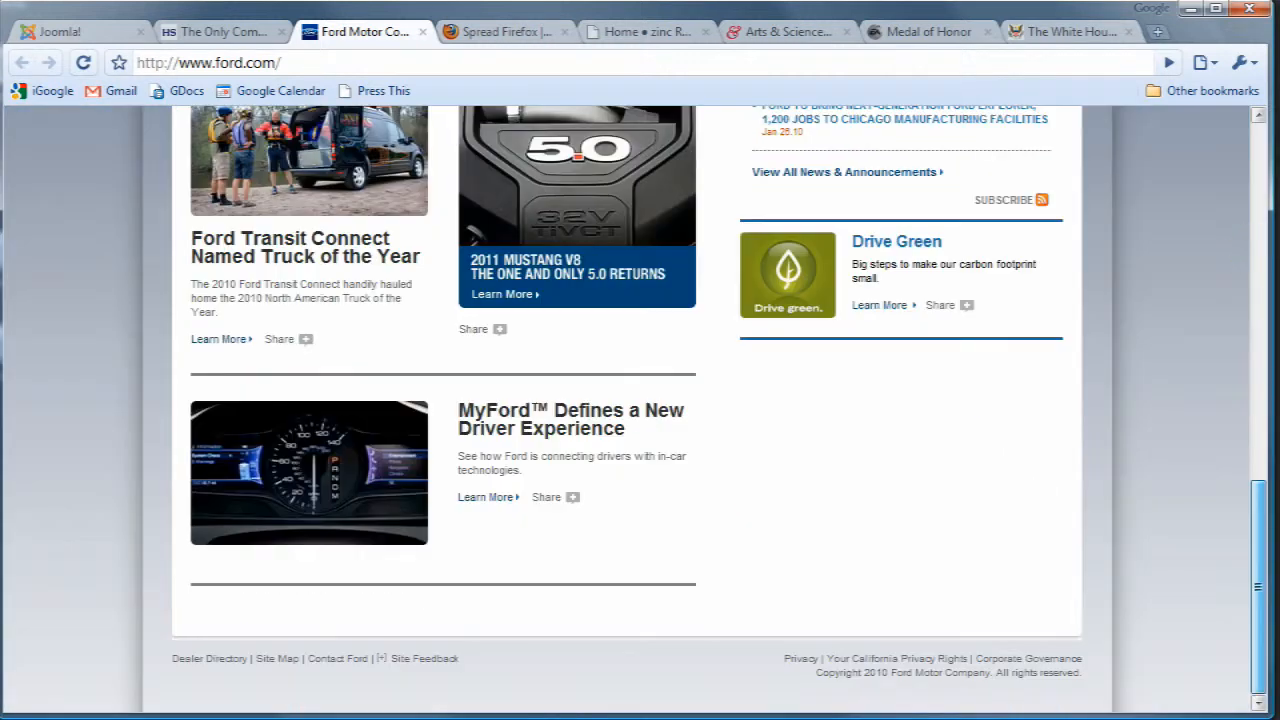
scroll("up", 3)
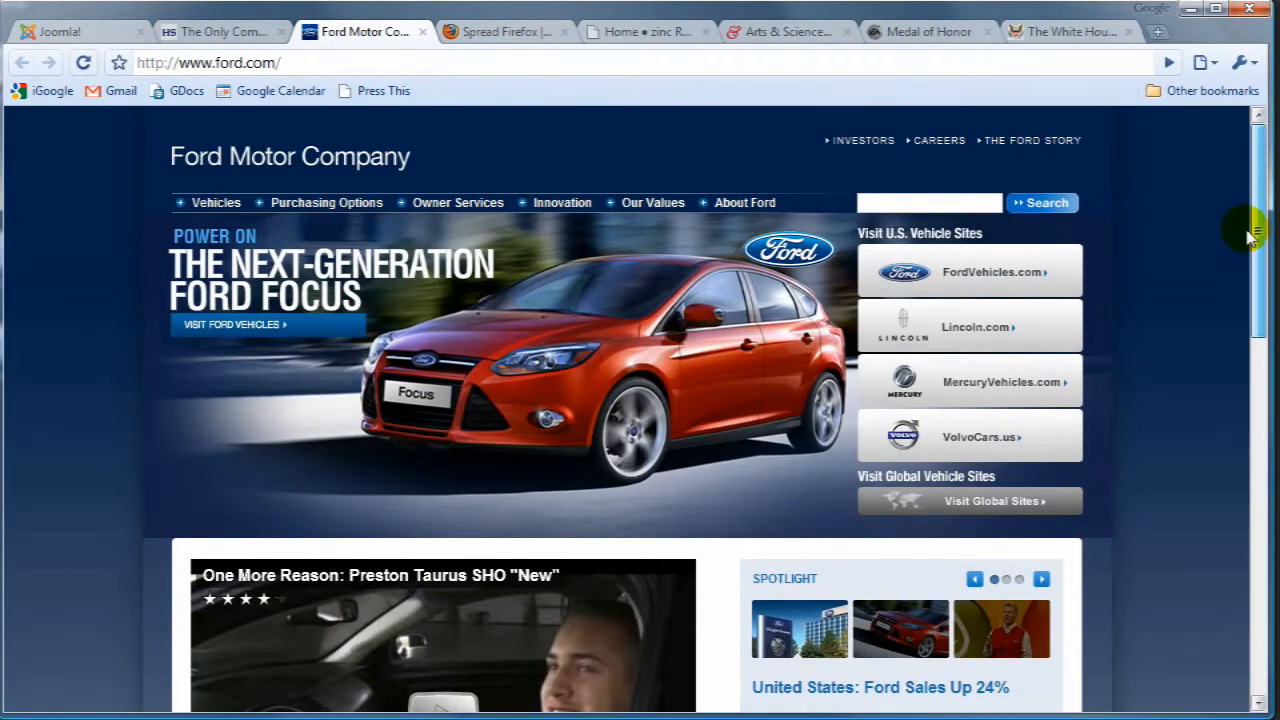
mouse_move(1184, 284)
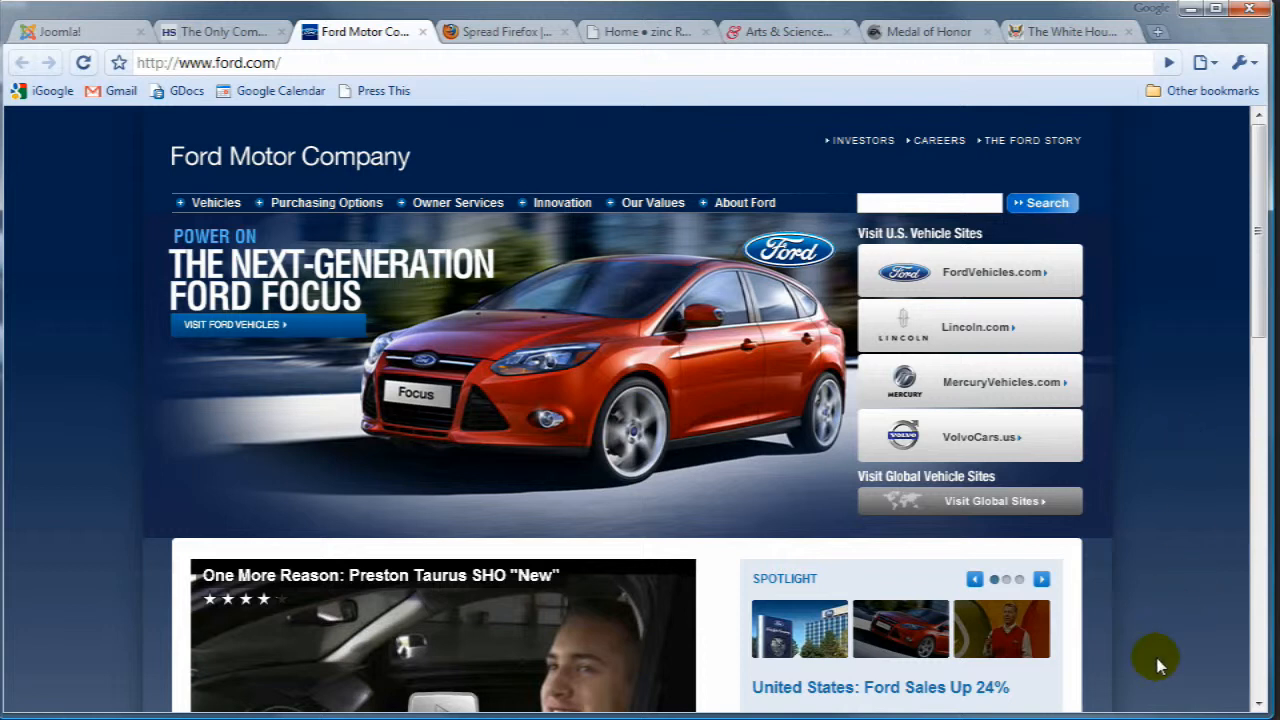
mouse_move(704, 240)
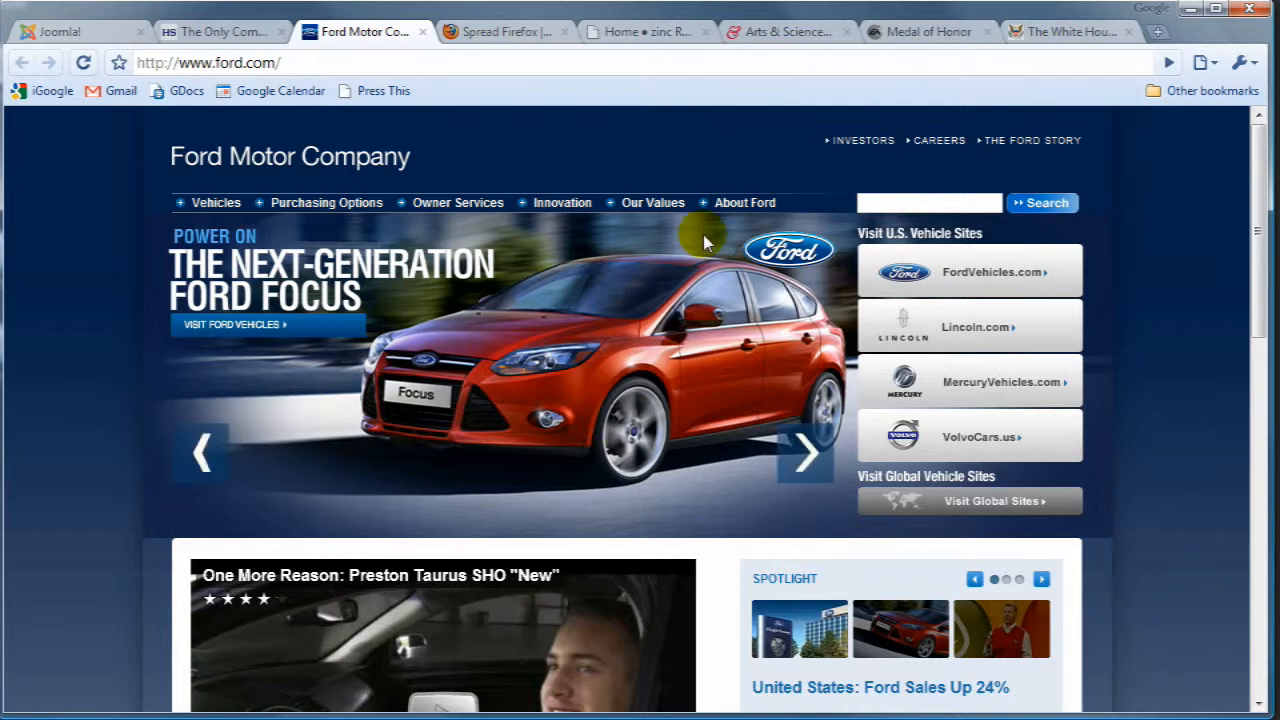
mouse_move(130, 358)
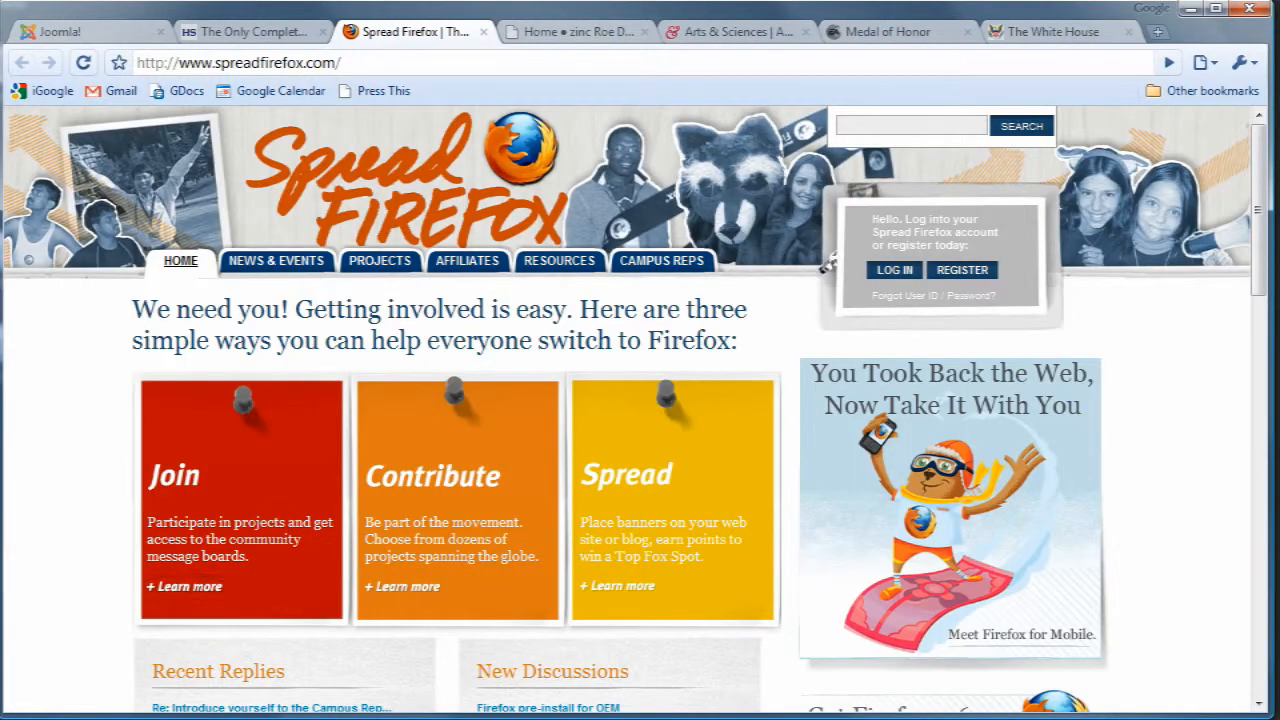
scroll("down", 3)
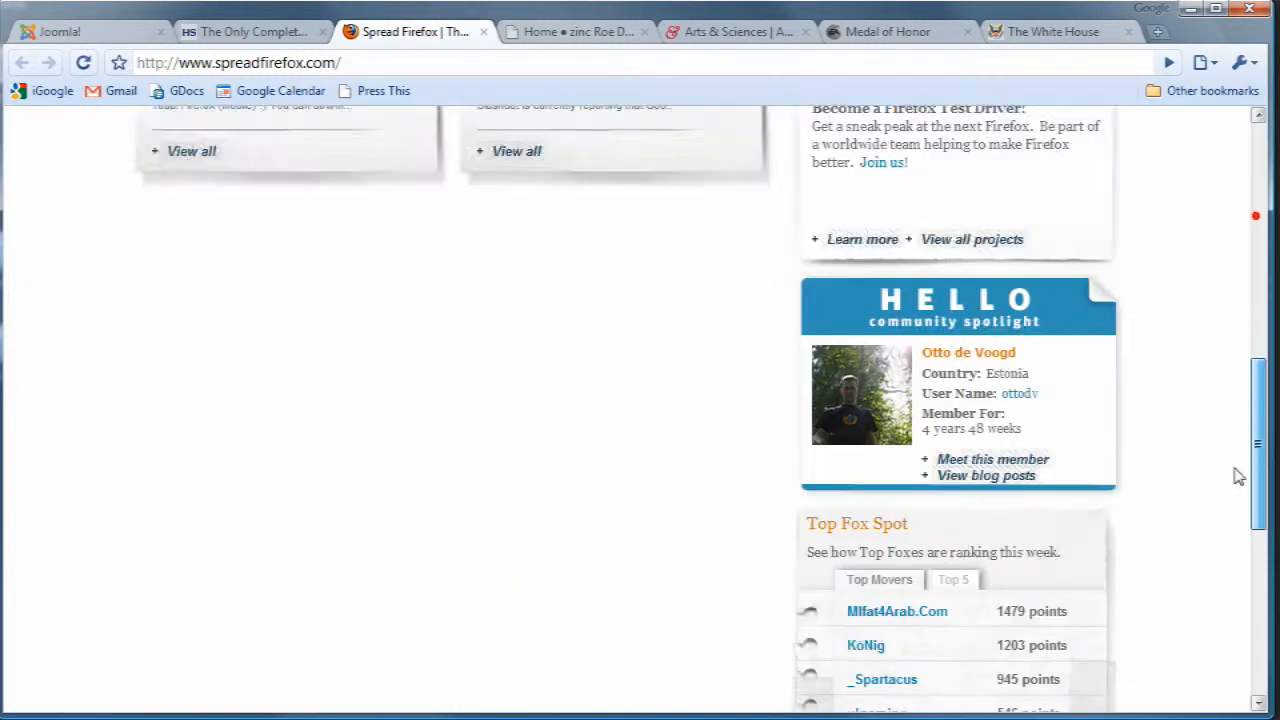
scroll("up", 3)
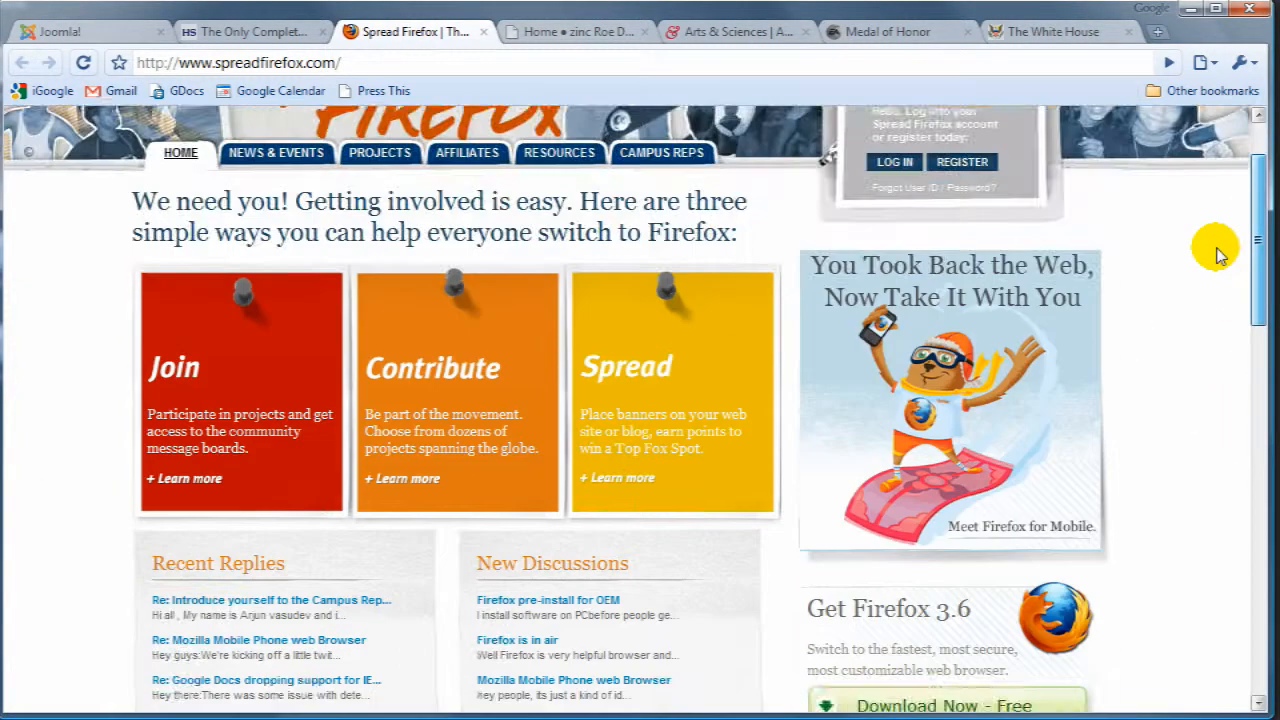
scroll("up", 3)
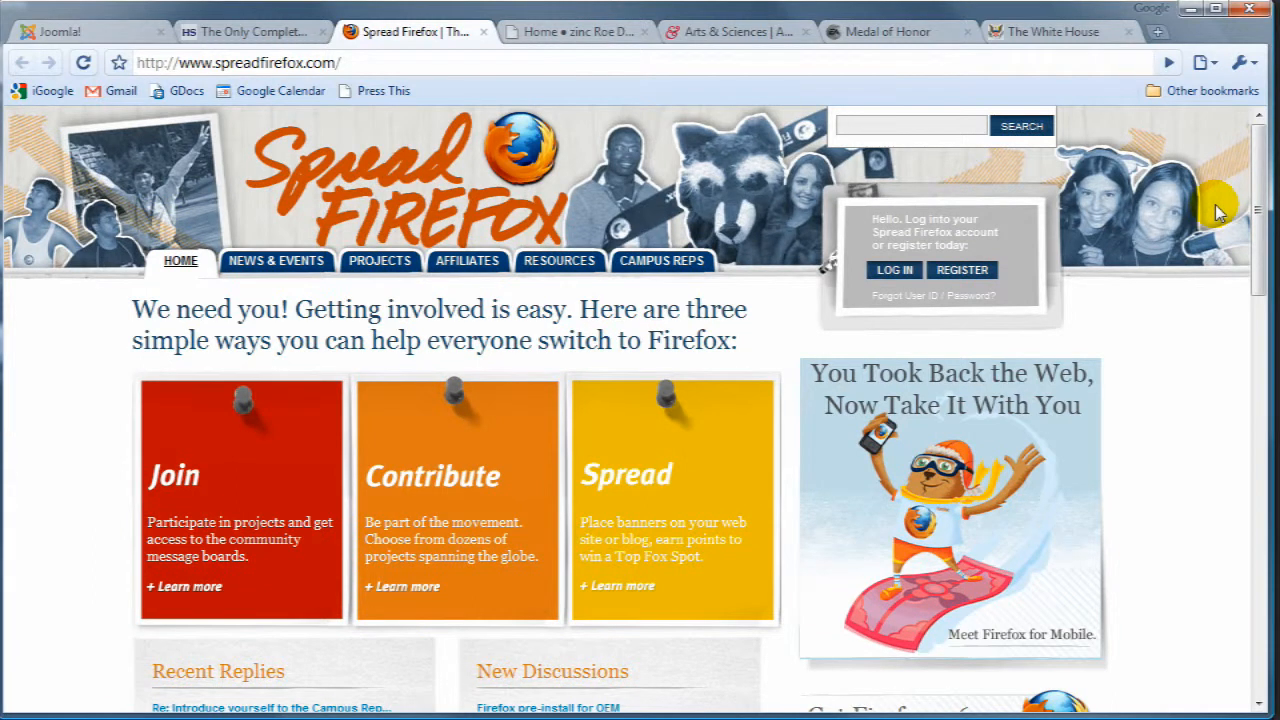
mouse_move(1172, 418)
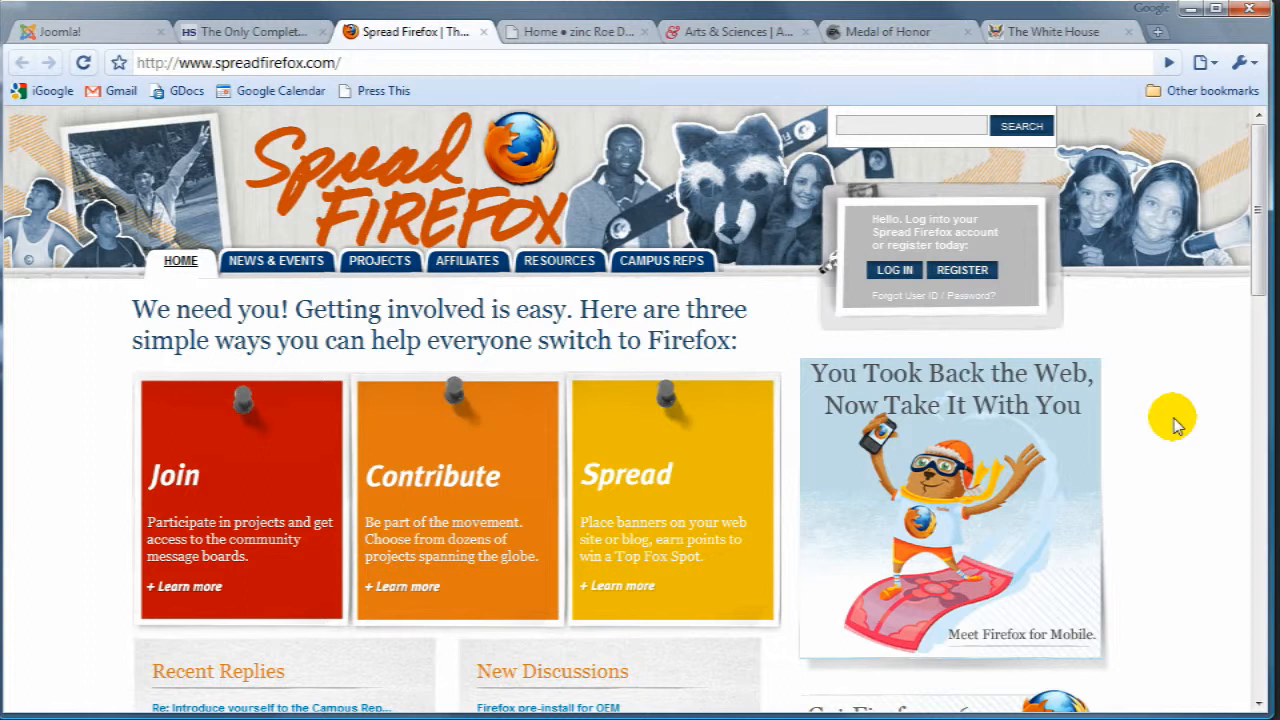
mouse_move(1262, 250)
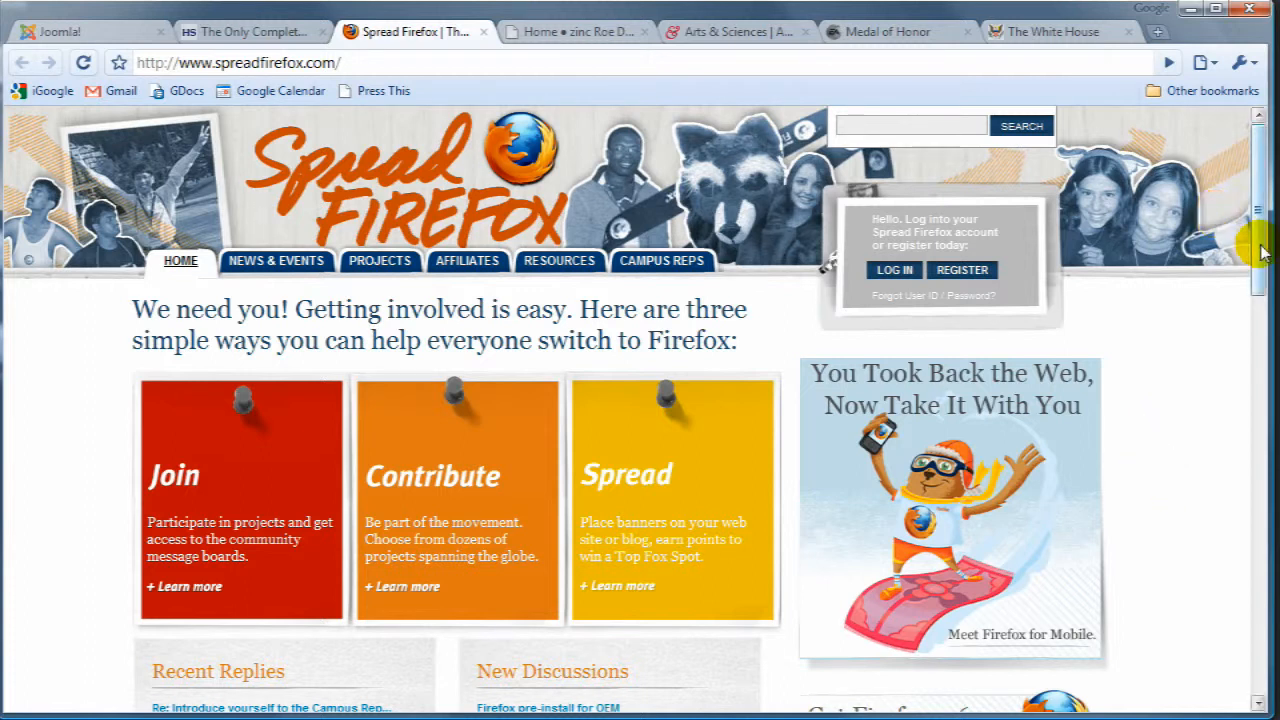
mouse_move(820, 268)
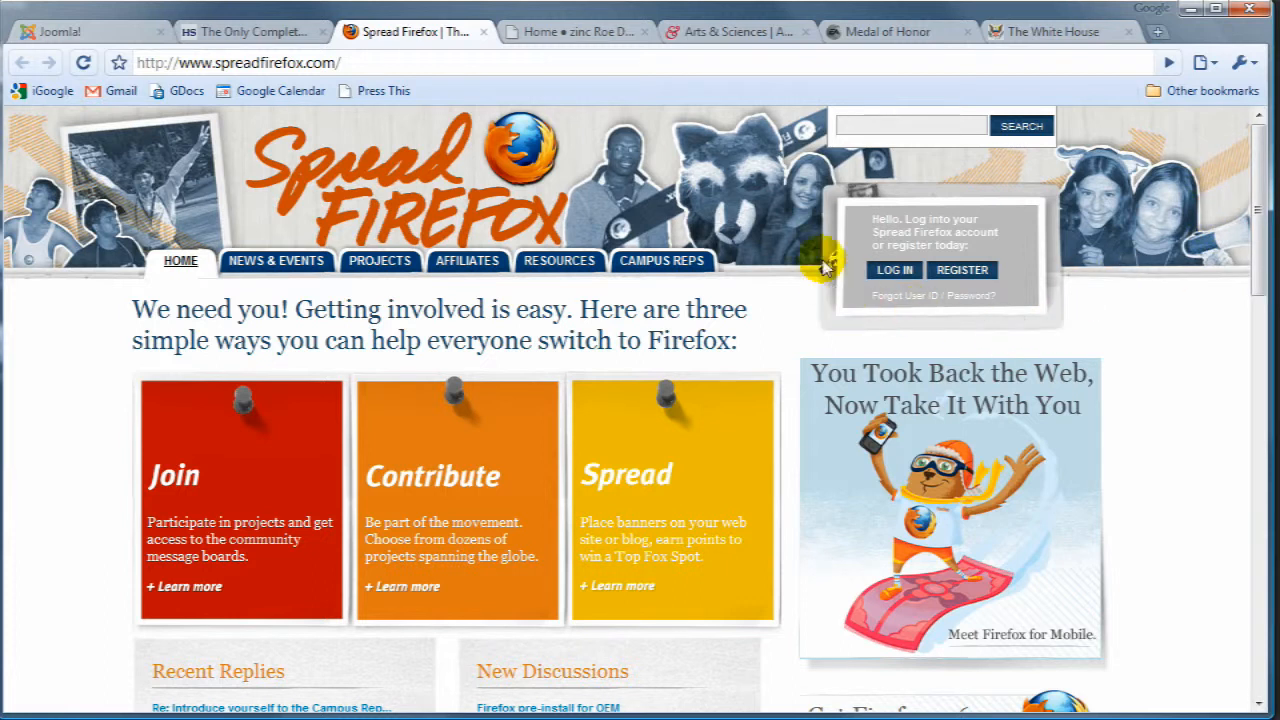
mouse_move(1030, 328)
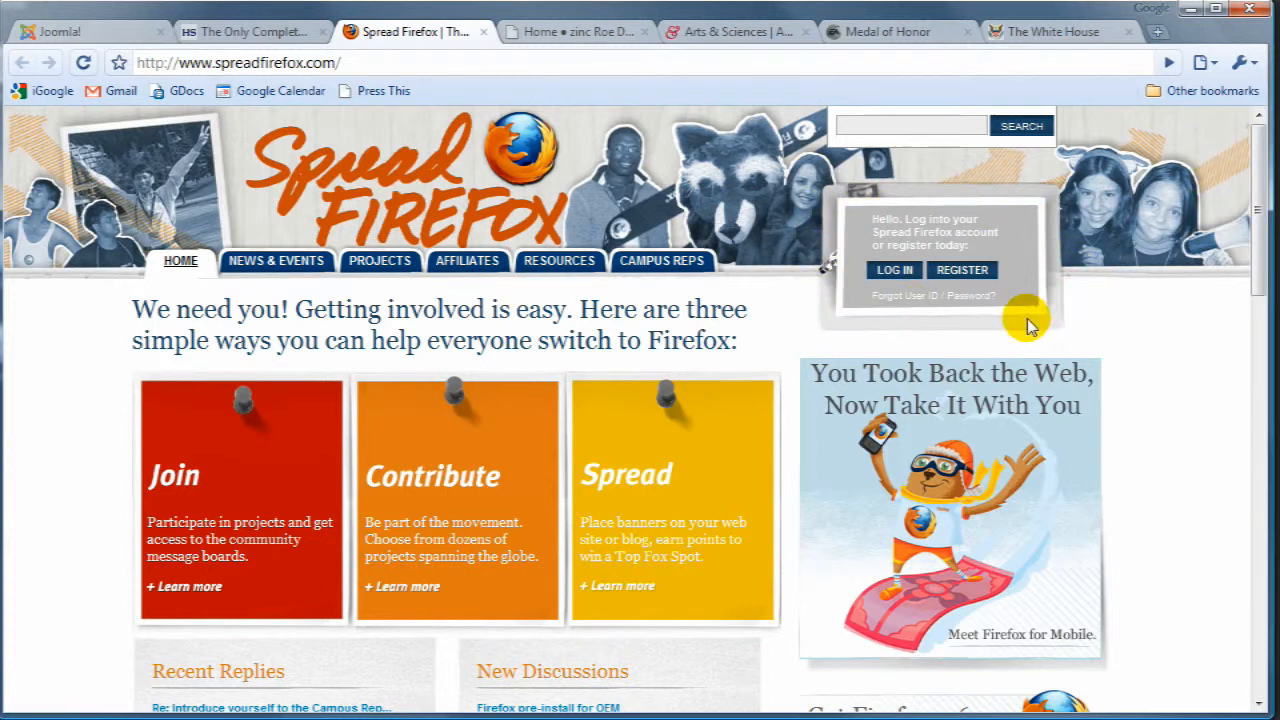
mouse_move(890, 270)
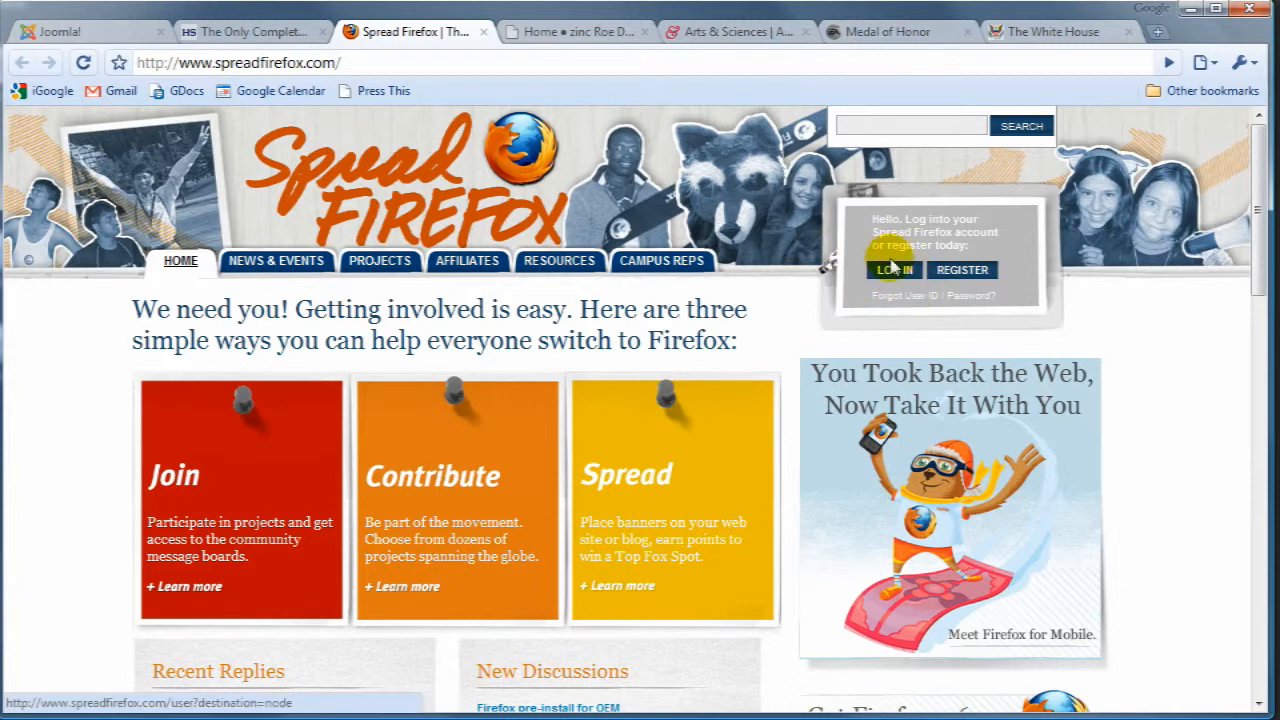
scroll("down", 3)
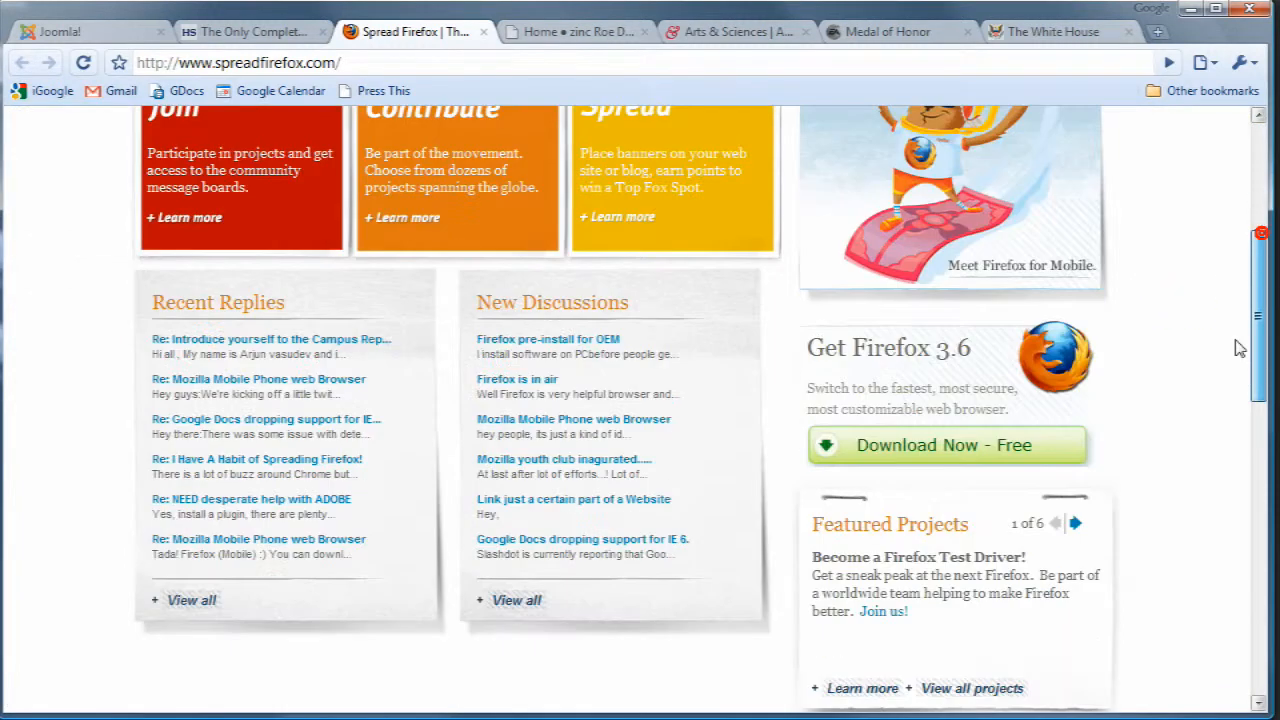
scroll("down", 3)
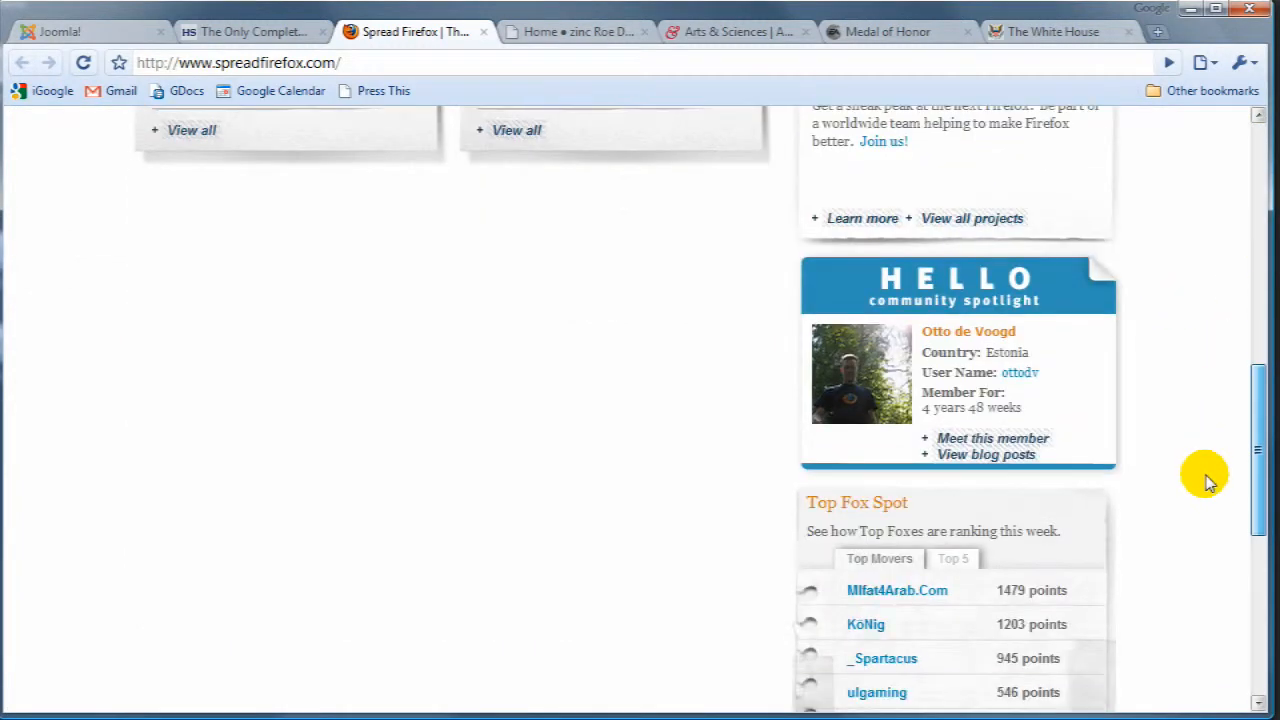
scroll("down", 3)
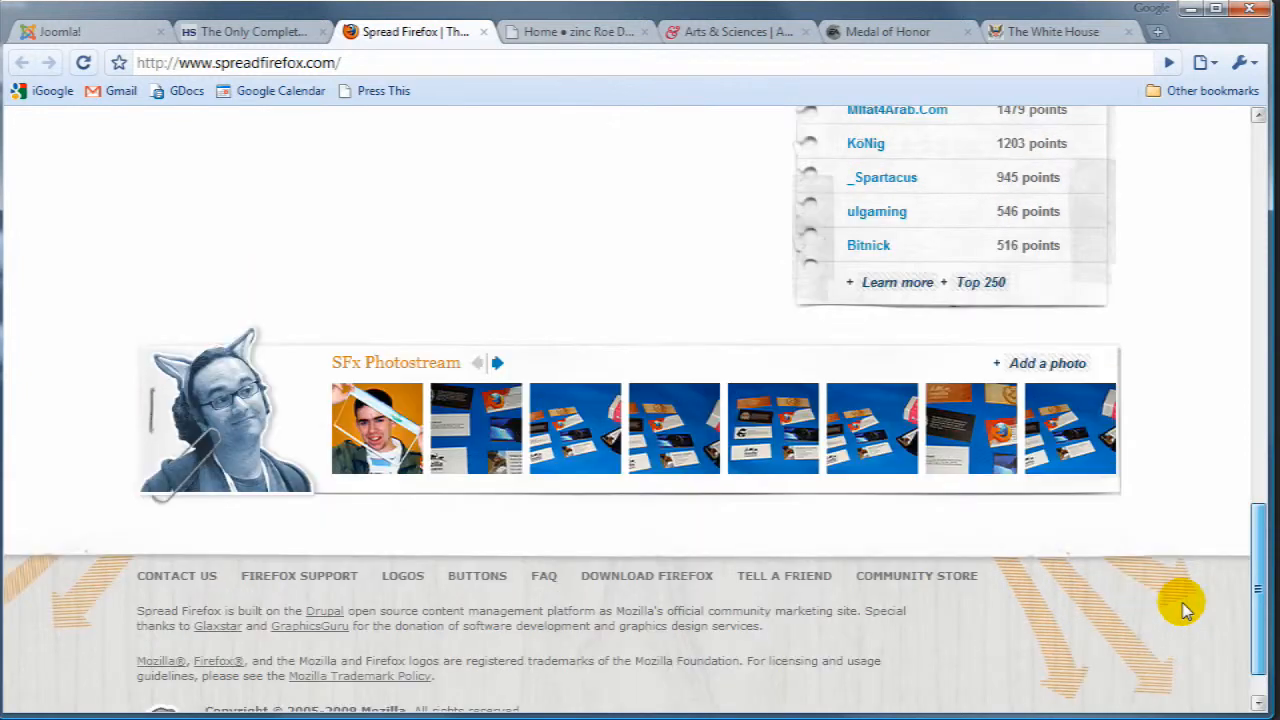
scroll("up", 3)
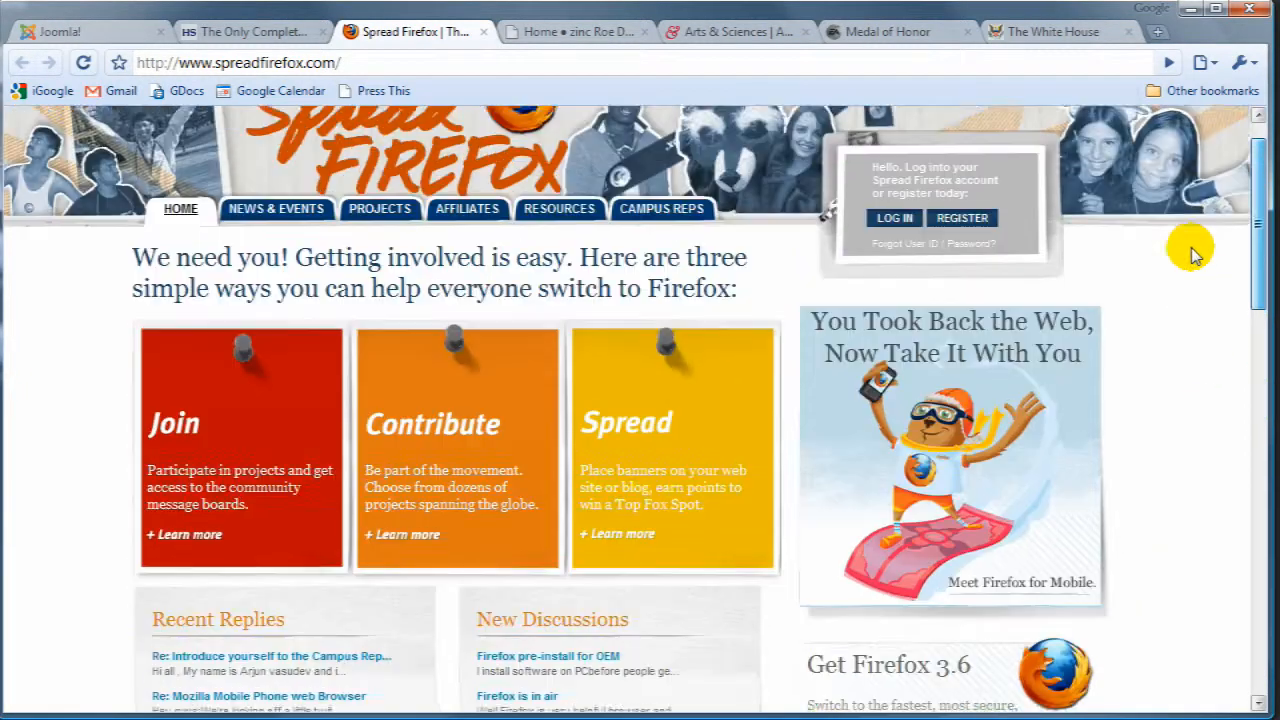
scroll("up", 3)
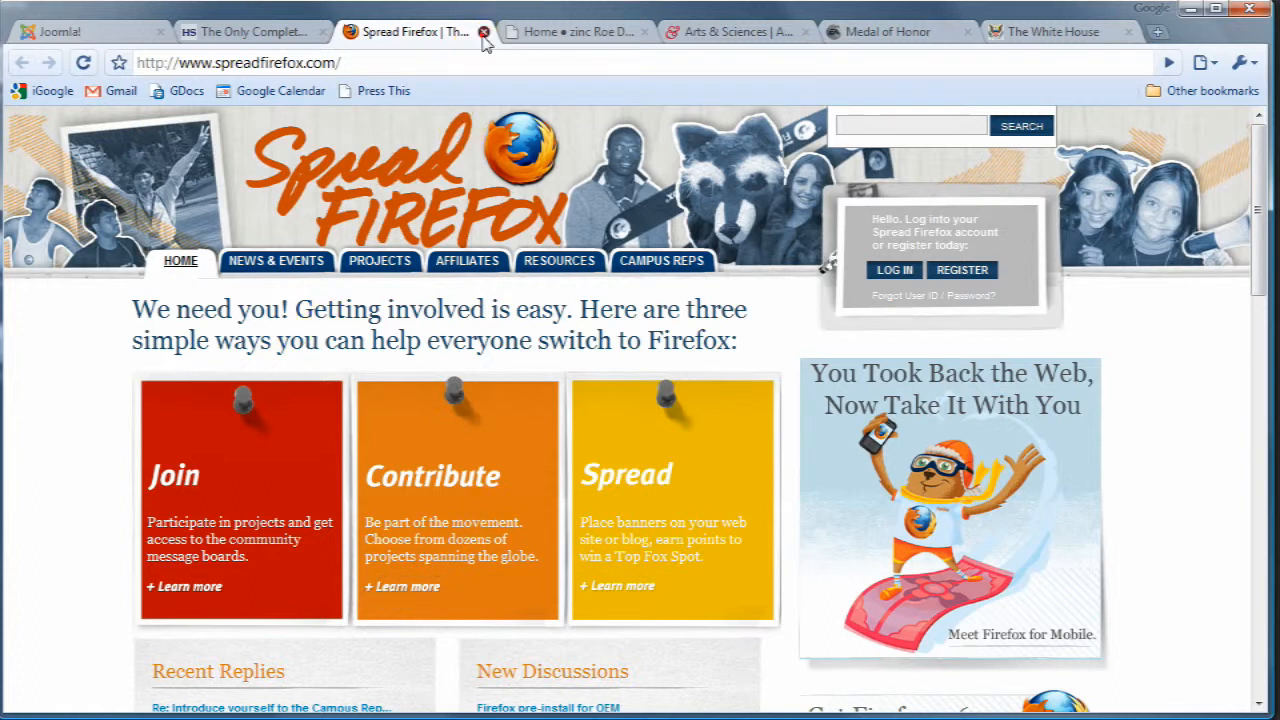
Close the Spread Firefox tab and scroll through the zinc Roe Design homepage
left_click(484, 32)
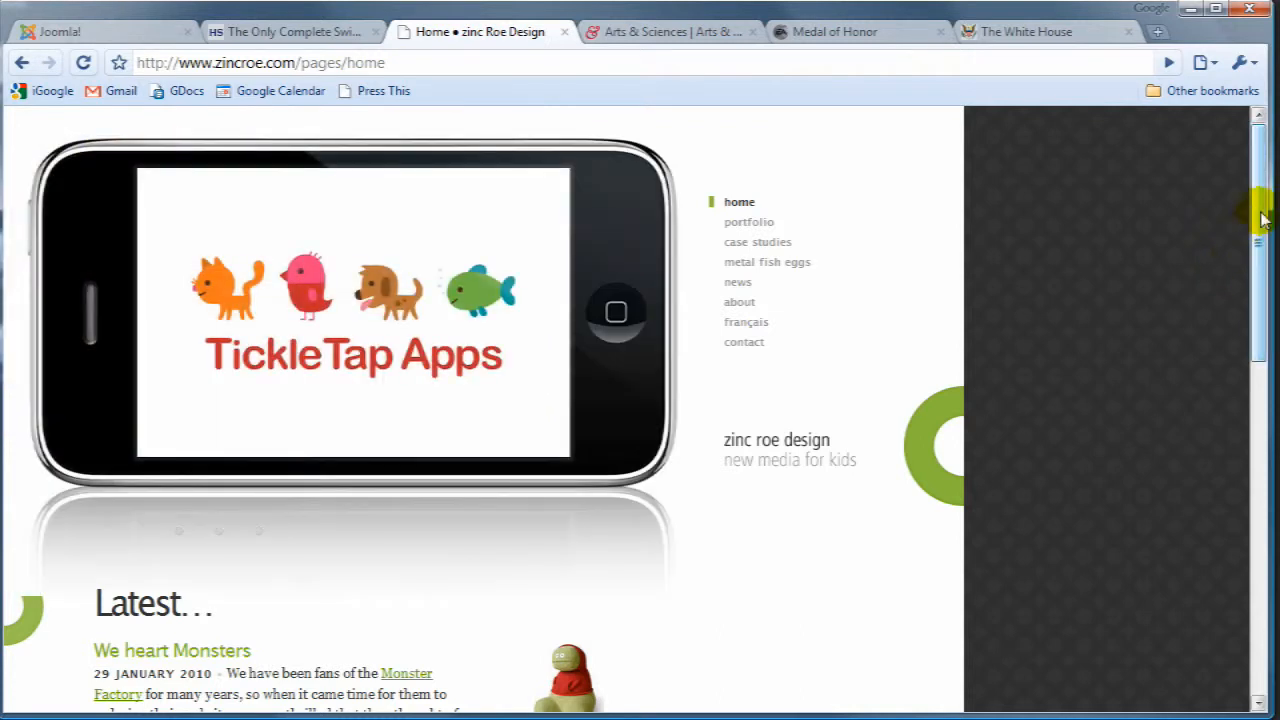
scroll("down", 3)
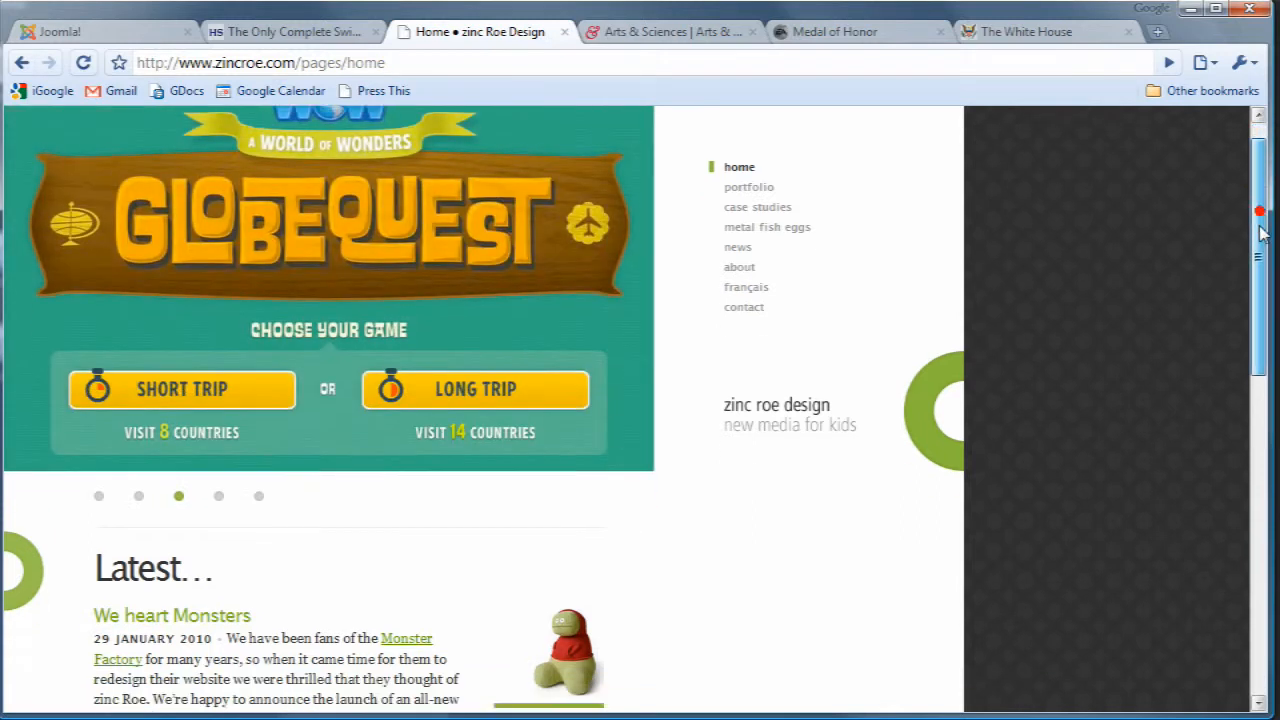
scroll("down", 3)
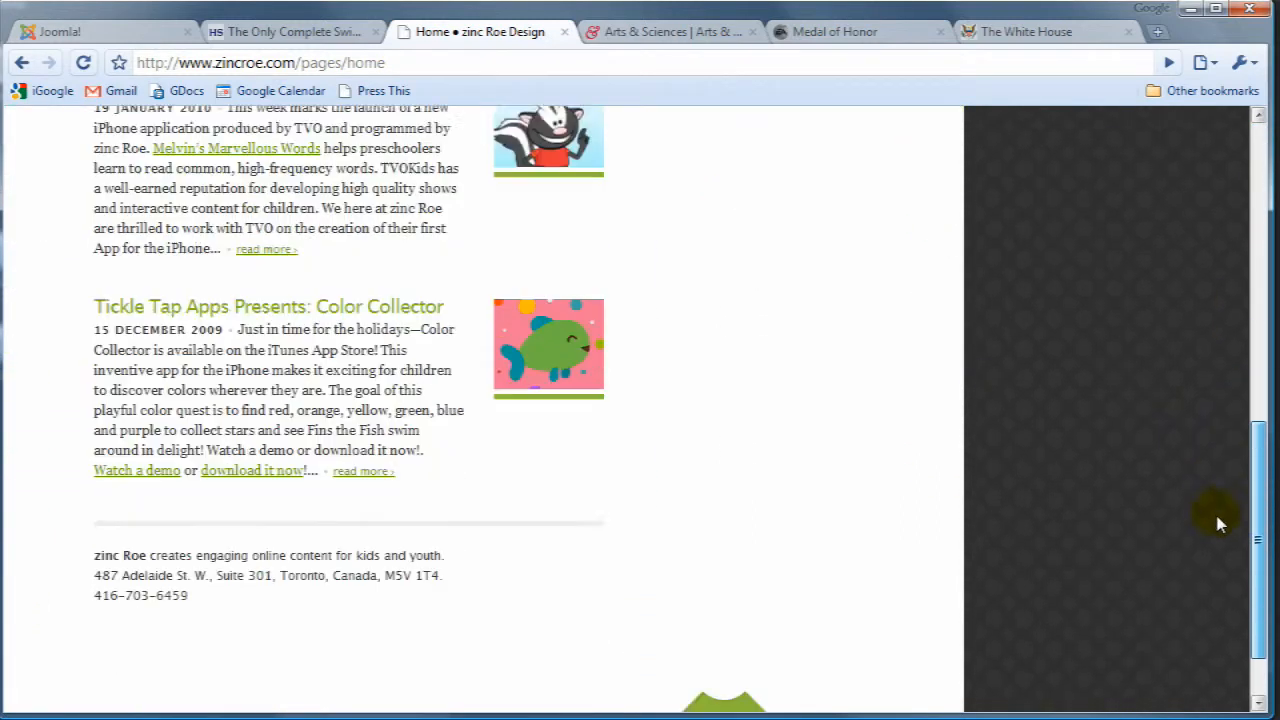
scroll("up", 3)
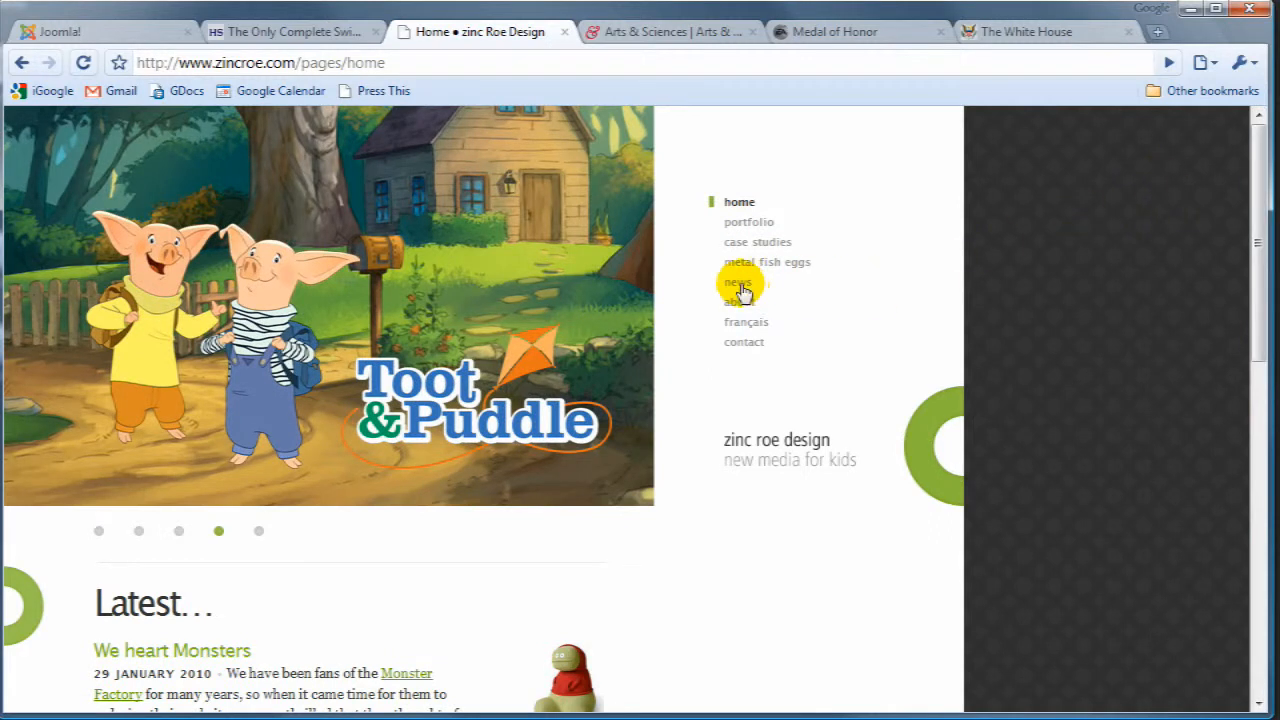
View zinc Roe Design's News page, then close that site to reveal the Arts & Sciences site
left_click(738, 282)
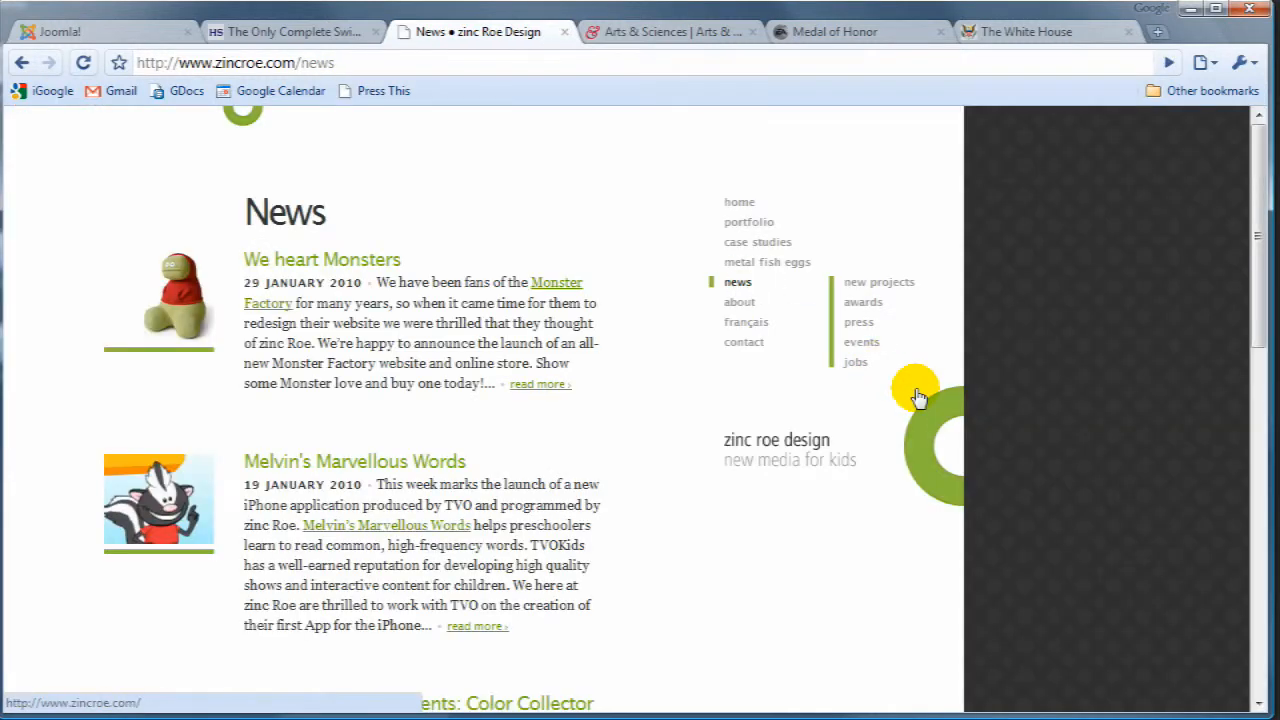
left_click(744, 340)
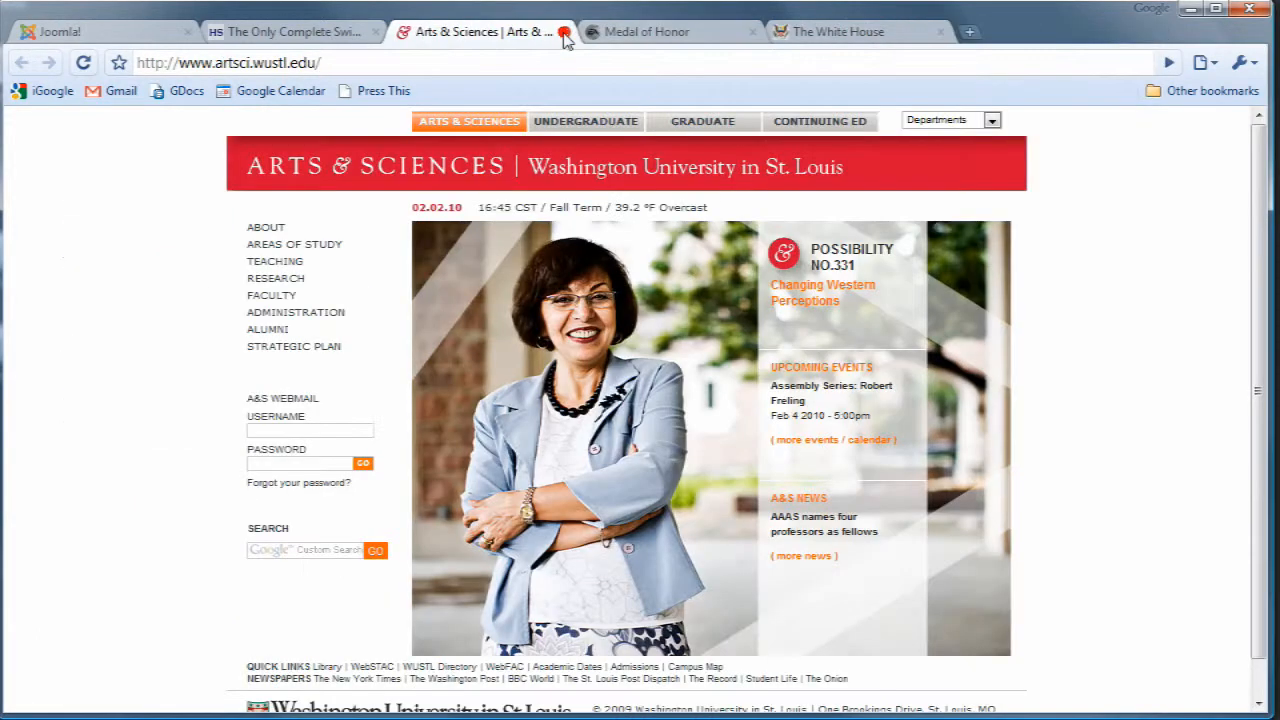
mouse_move(204, 604)
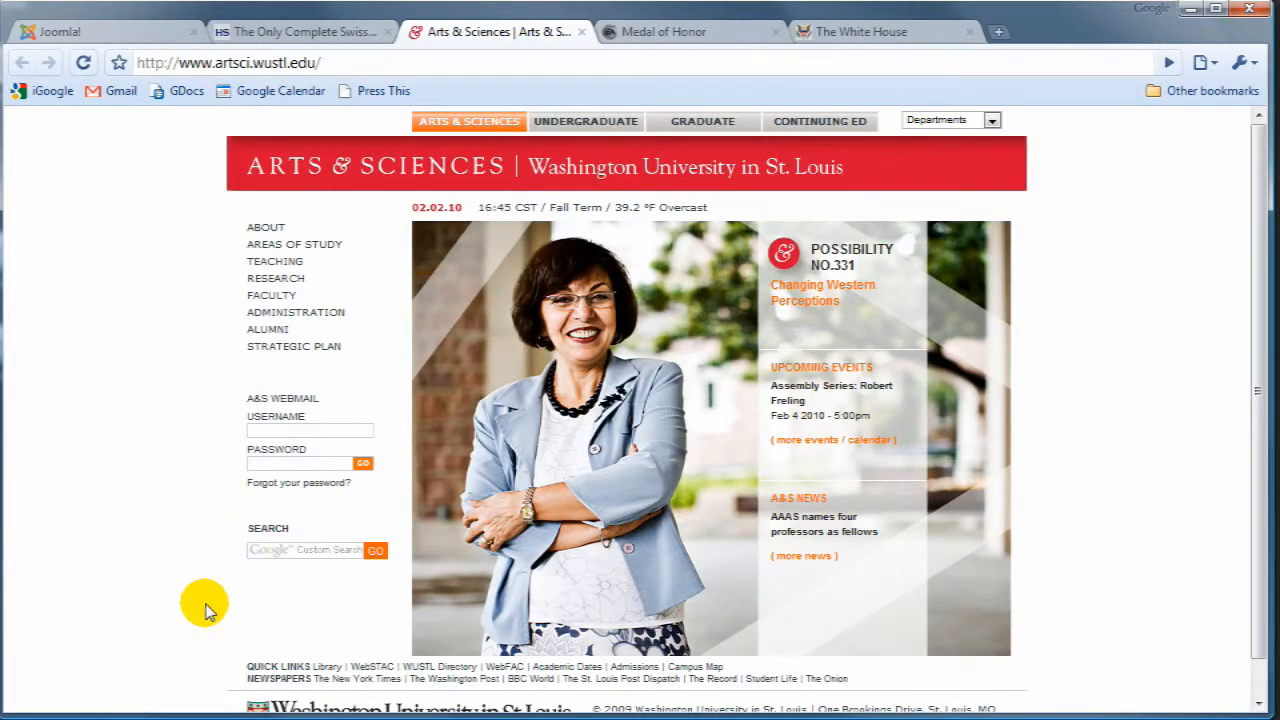
mouse_move(304, 610)
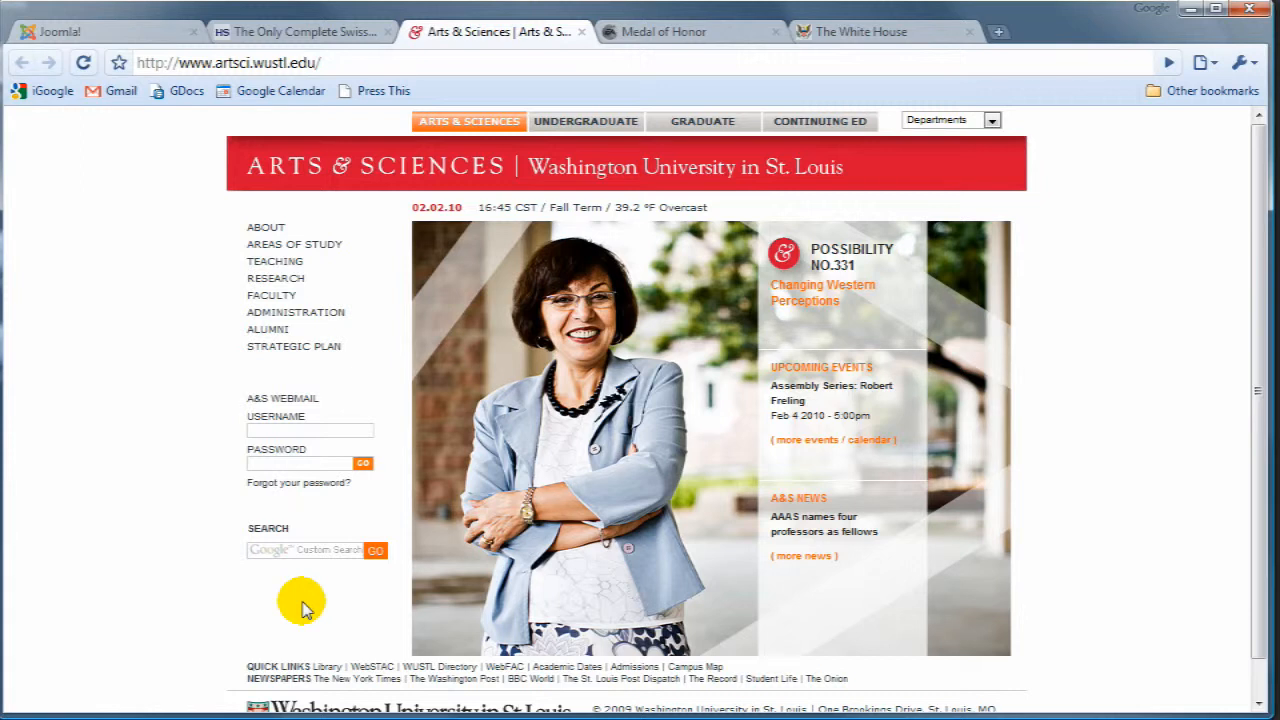
mouse_move(676, 390)
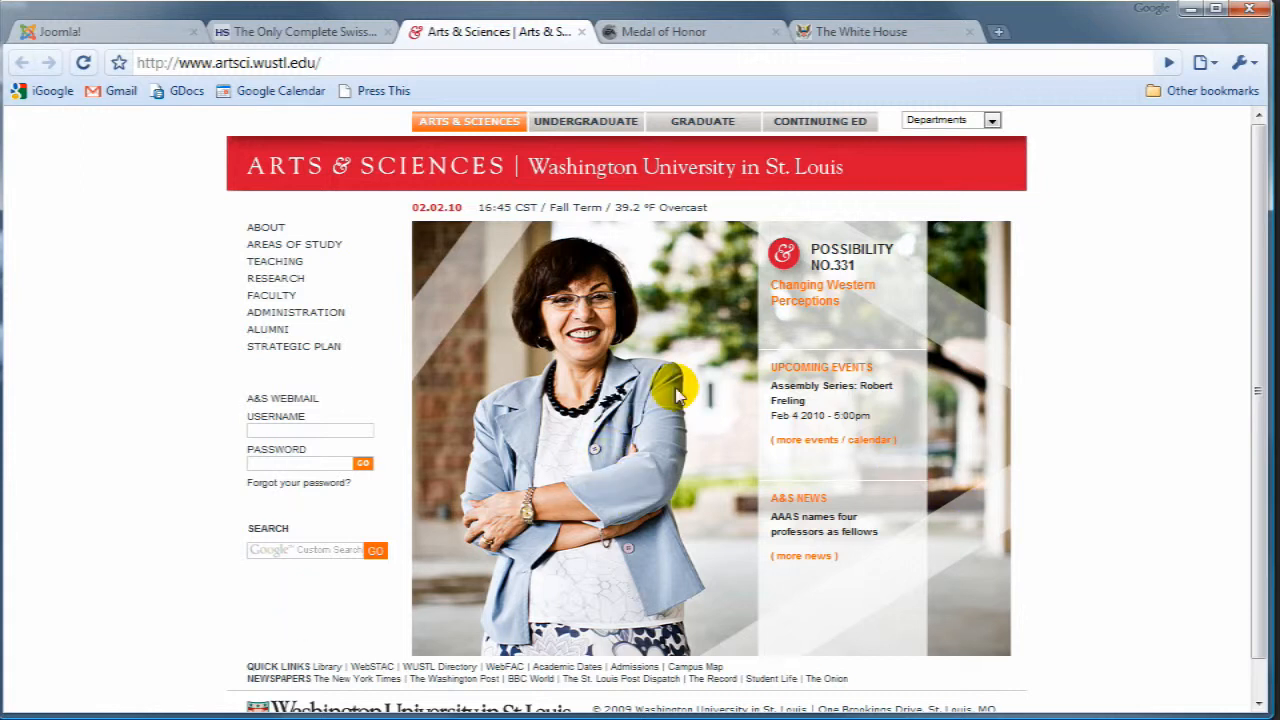
mouse_move(244, 412)
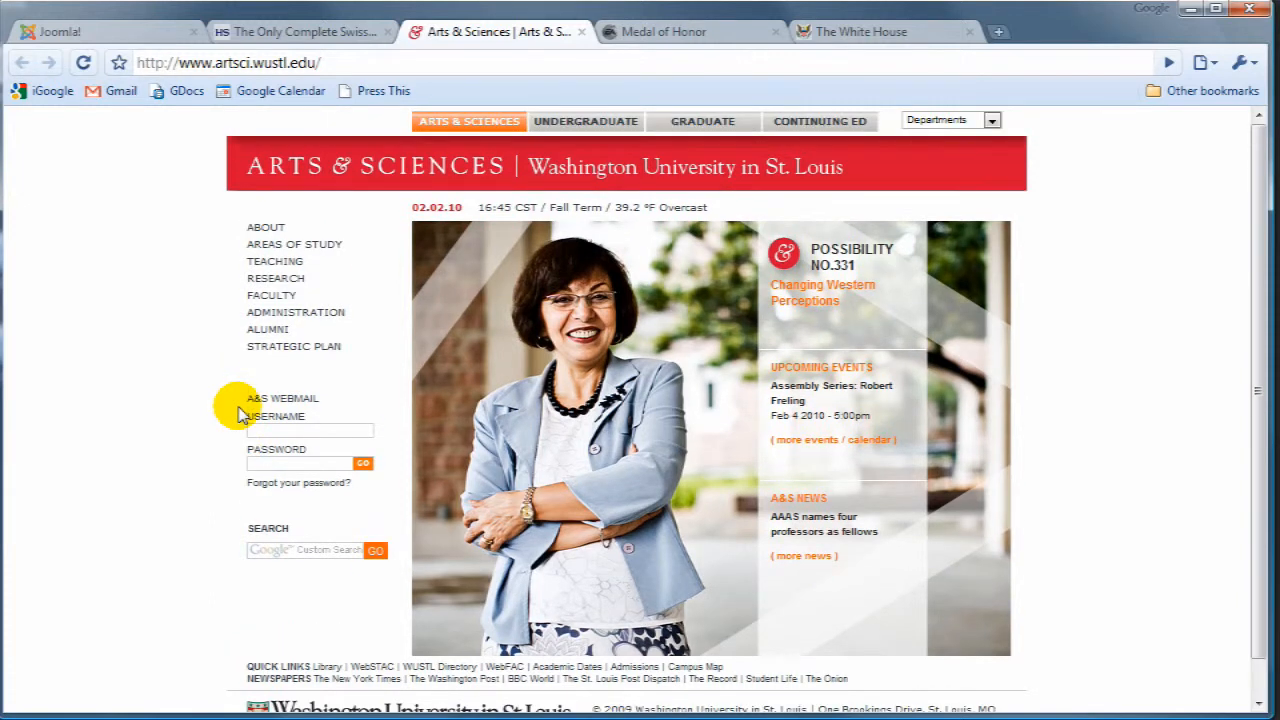
mouse_move(1092, 512)
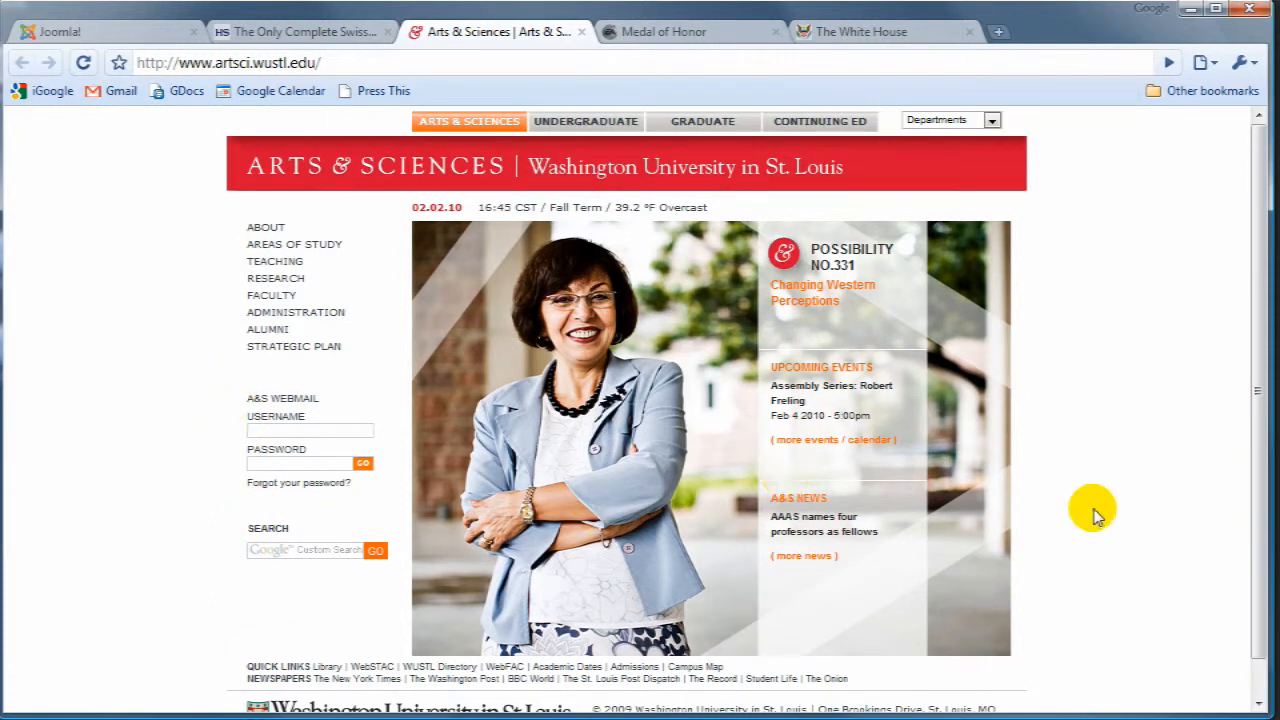
mouse_move(1098, 368)
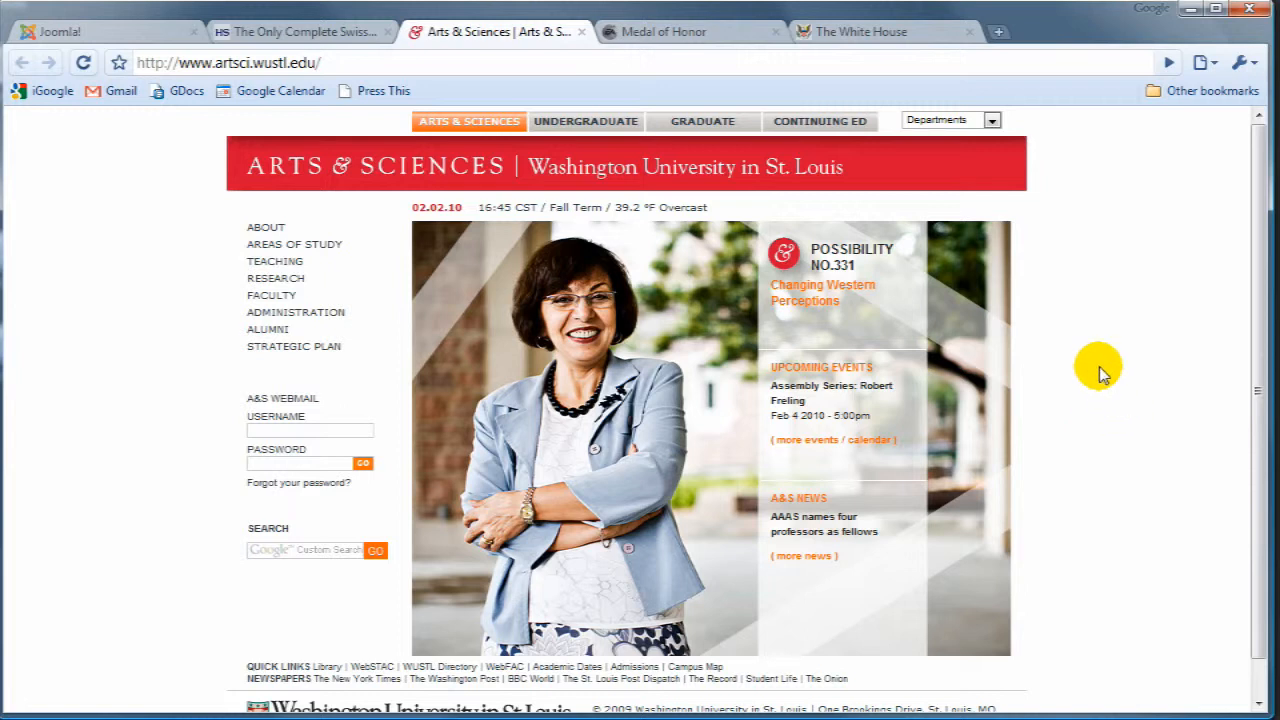
mouse_move(1096, 364)
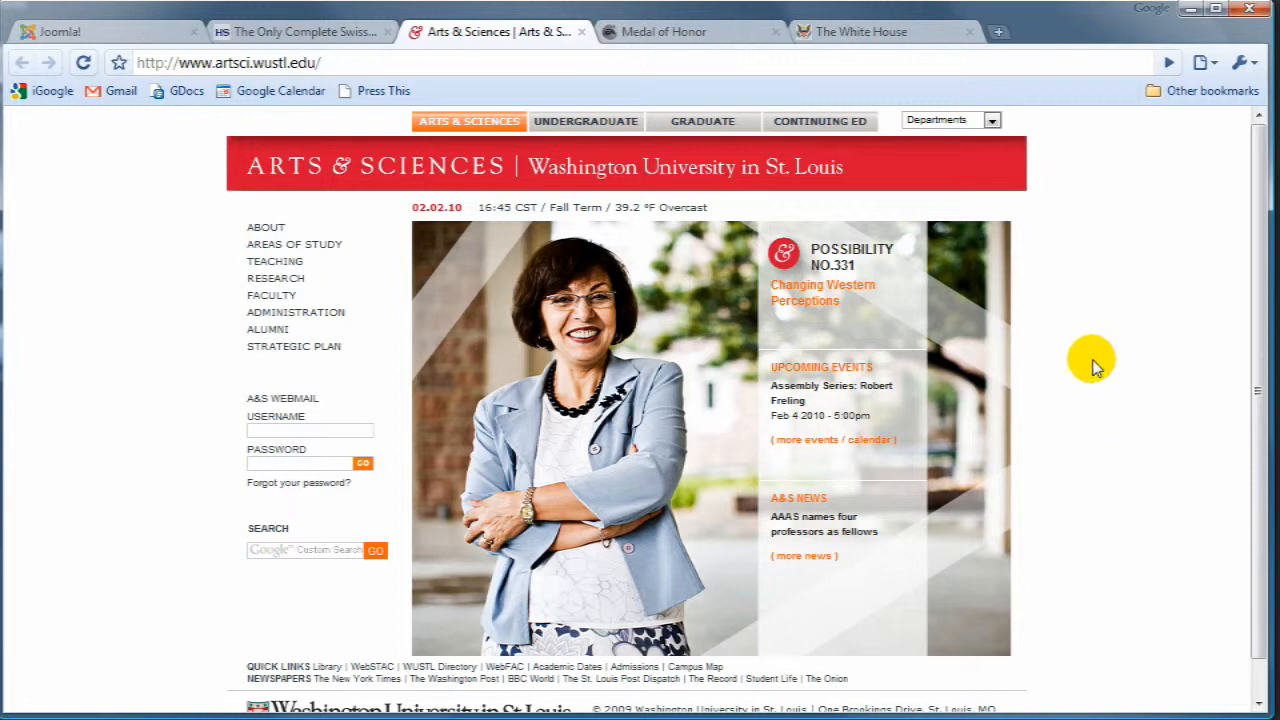
mouse_move(1002, 524)
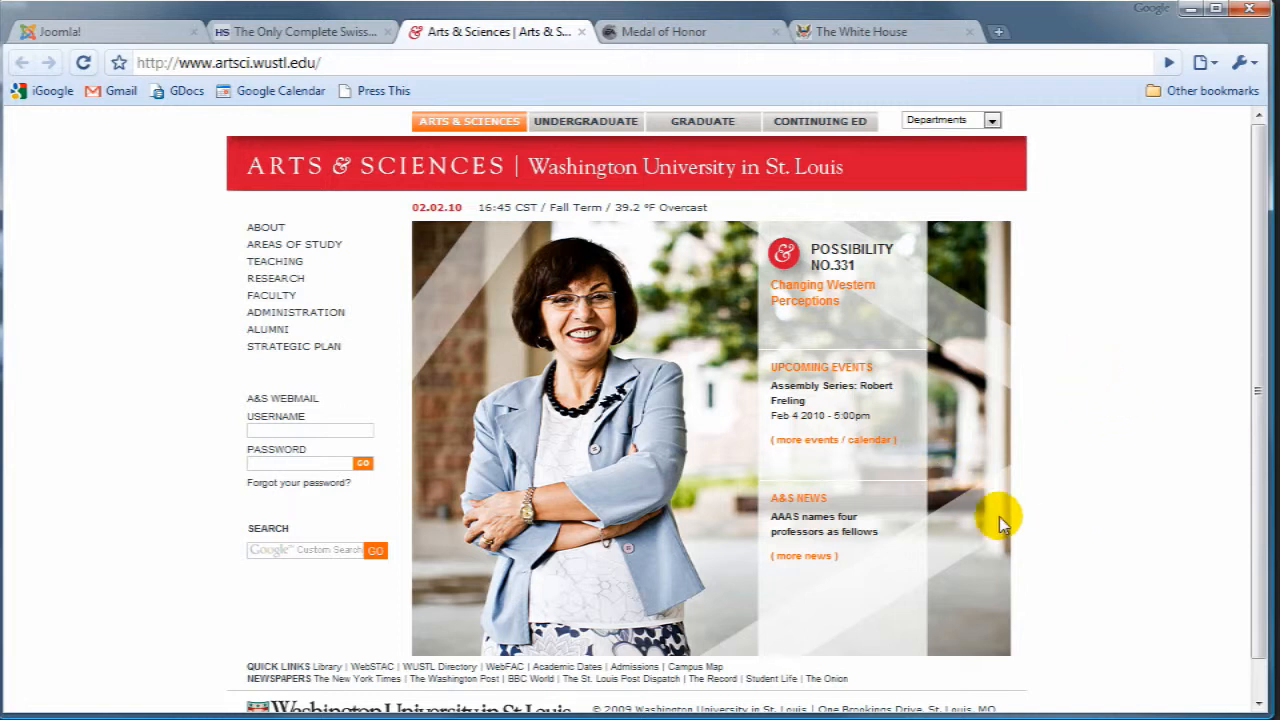
mouse_move(576, 36)
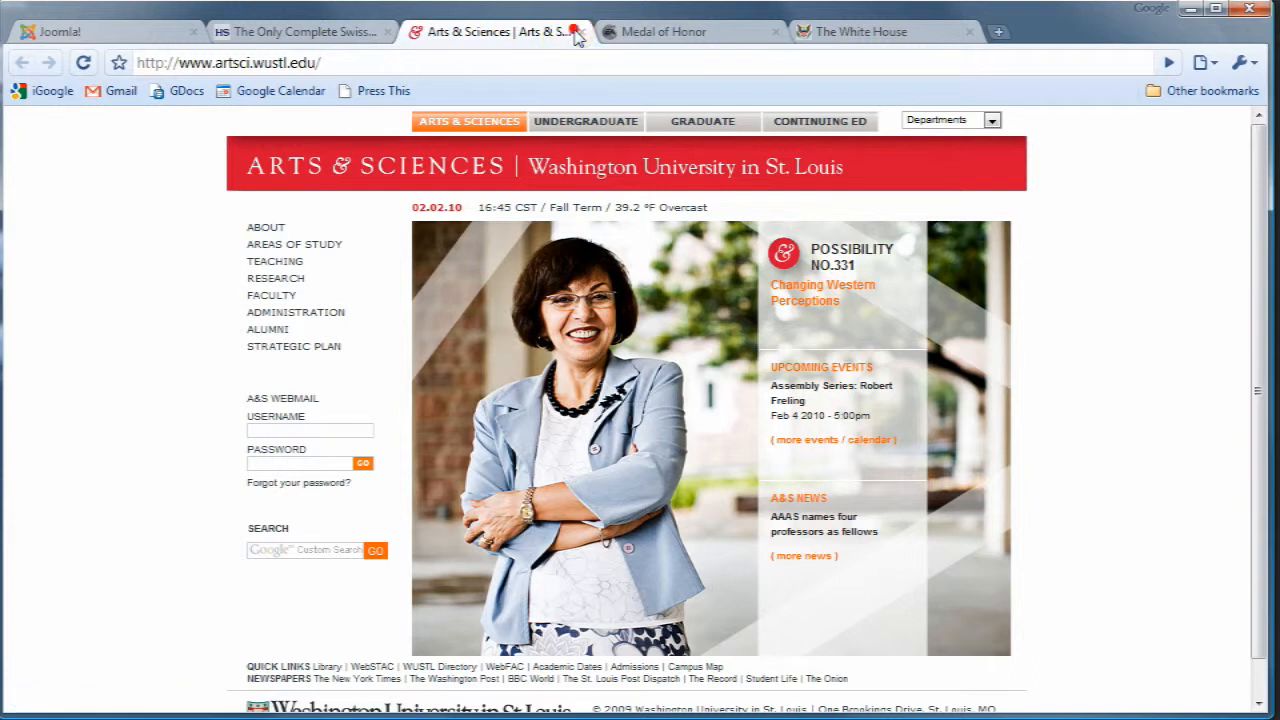
Close the Arts & Sciences tab and scroll through the Medal of Honor site and back to the top
left_click(572, 32)
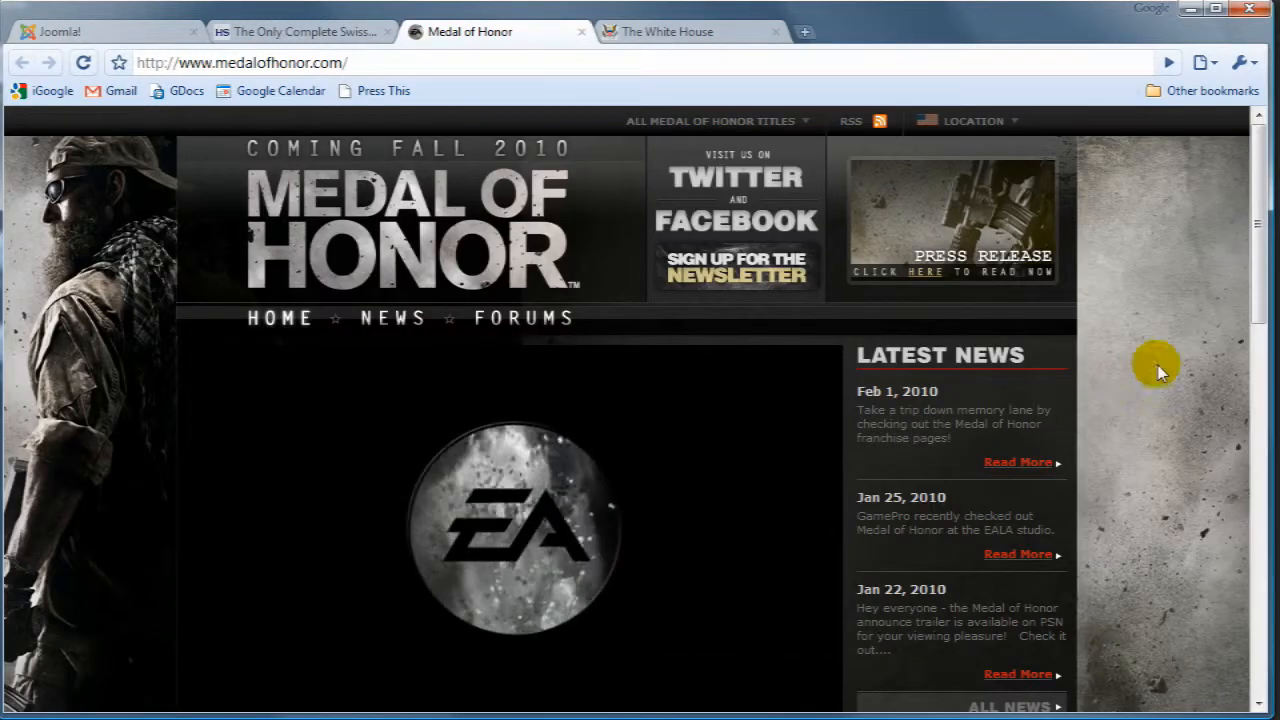
scroll("down", 3)
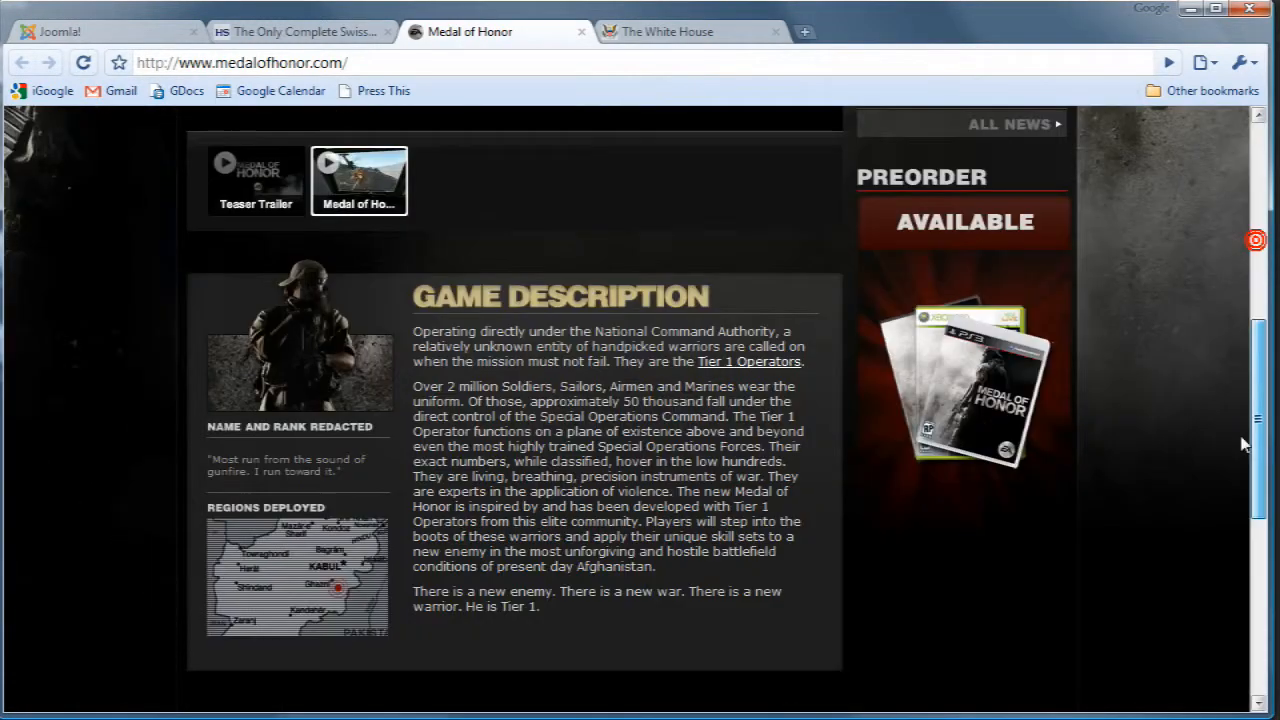
scroll("down", 3)
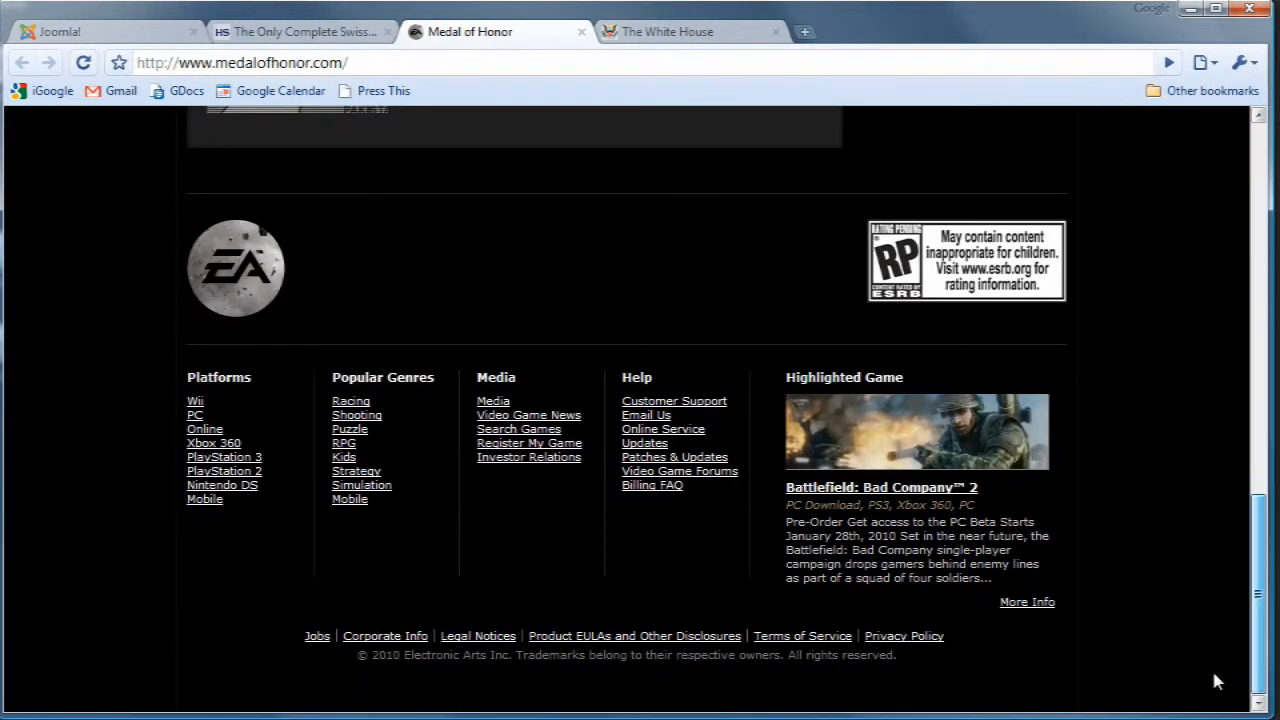
mouse_move(348, 486)
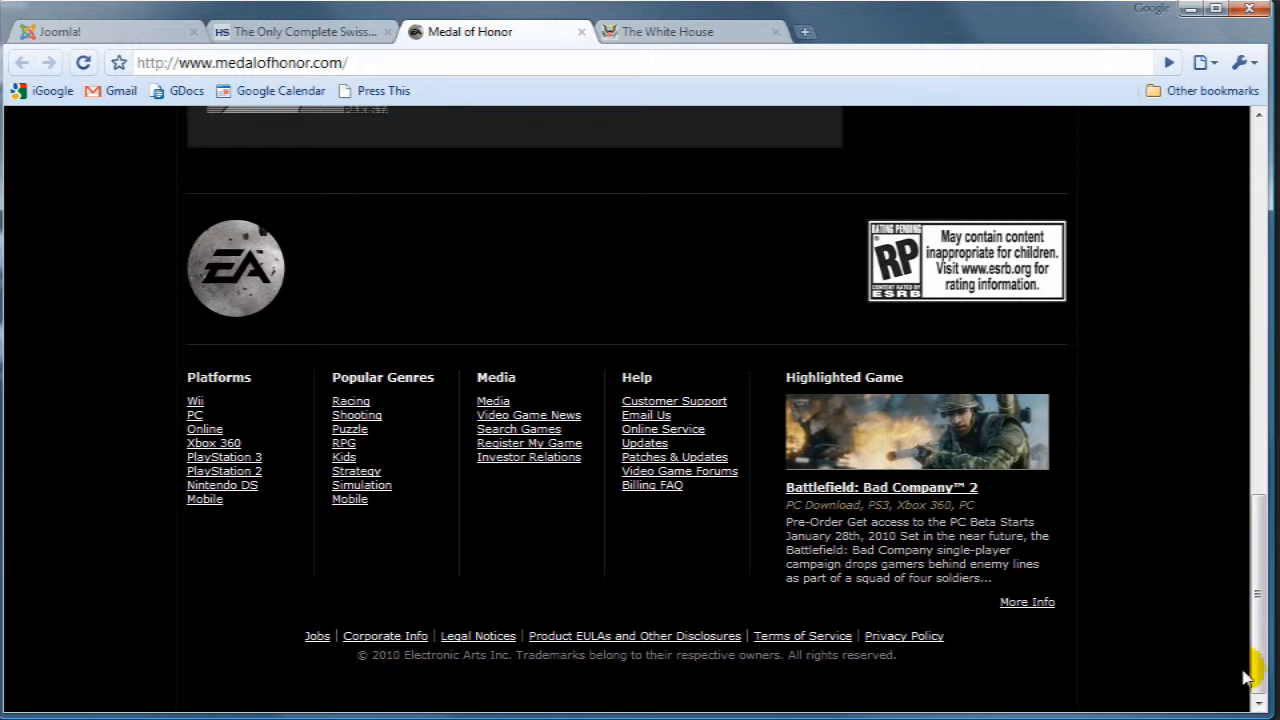
scroll("up", 3)
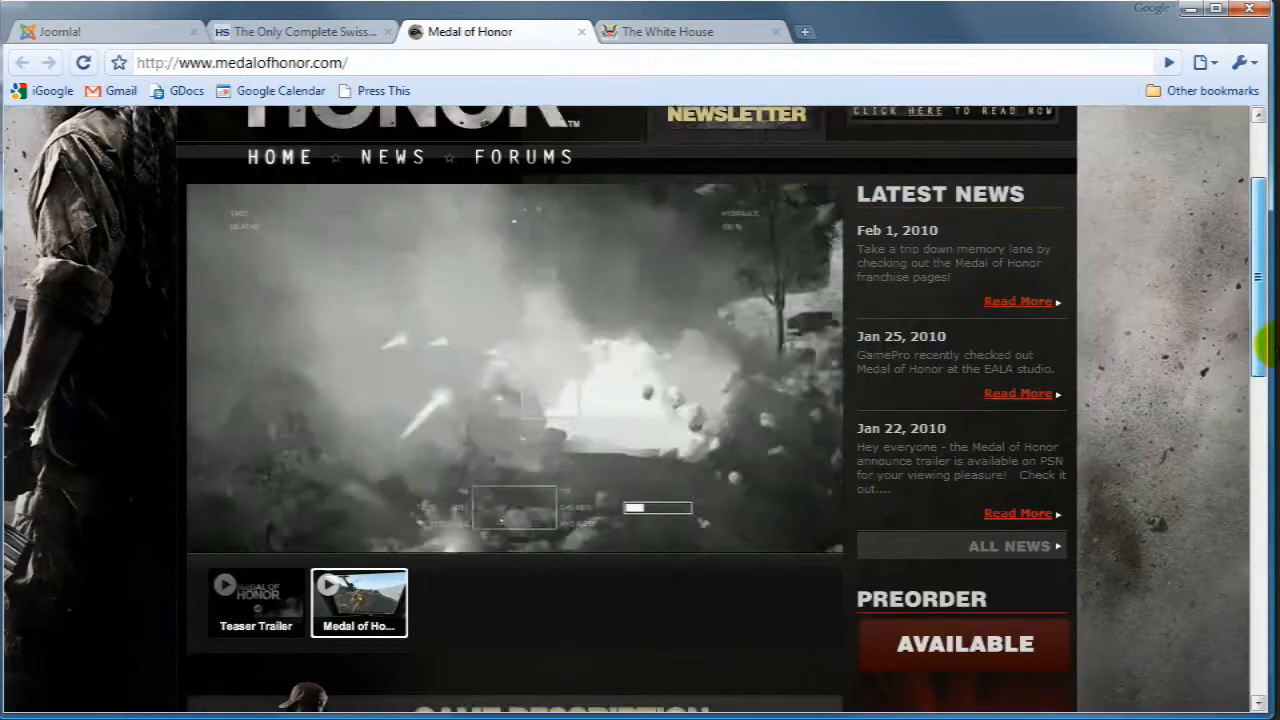
scroll("up", 3)
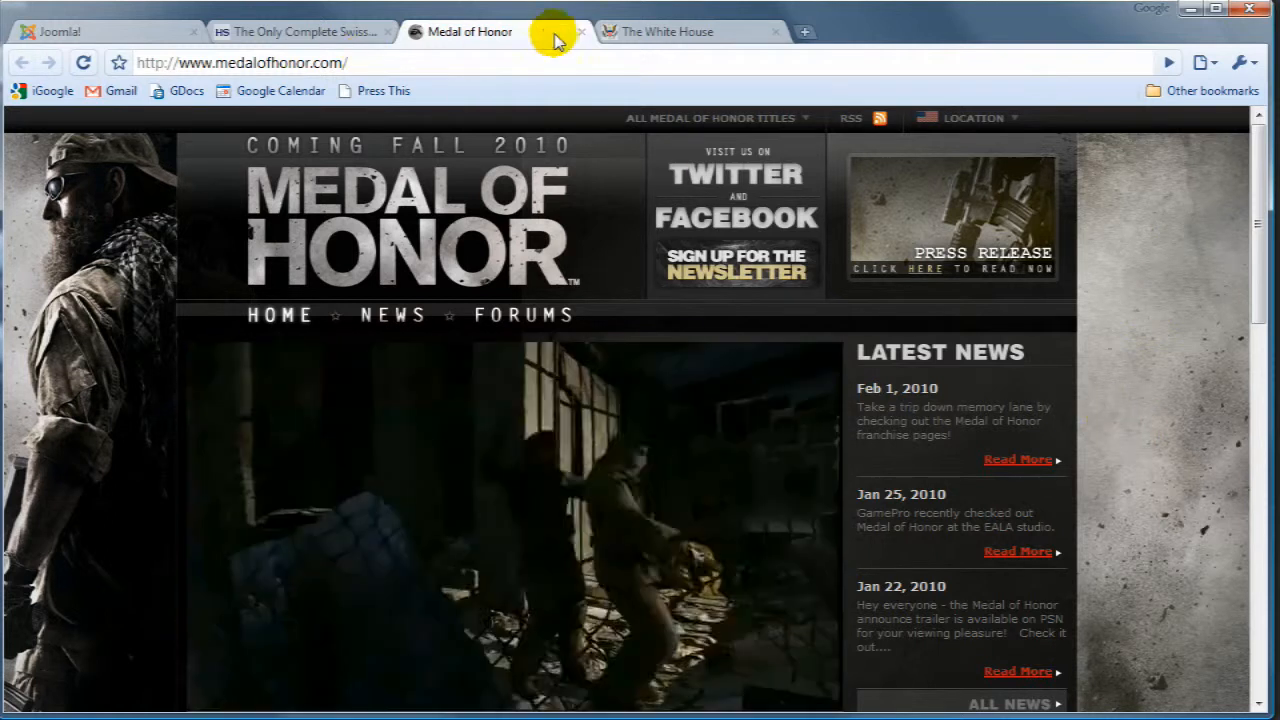
Interact with the Medal of Honor trailer area while the video plays, then close the site
left_click(710, 118)
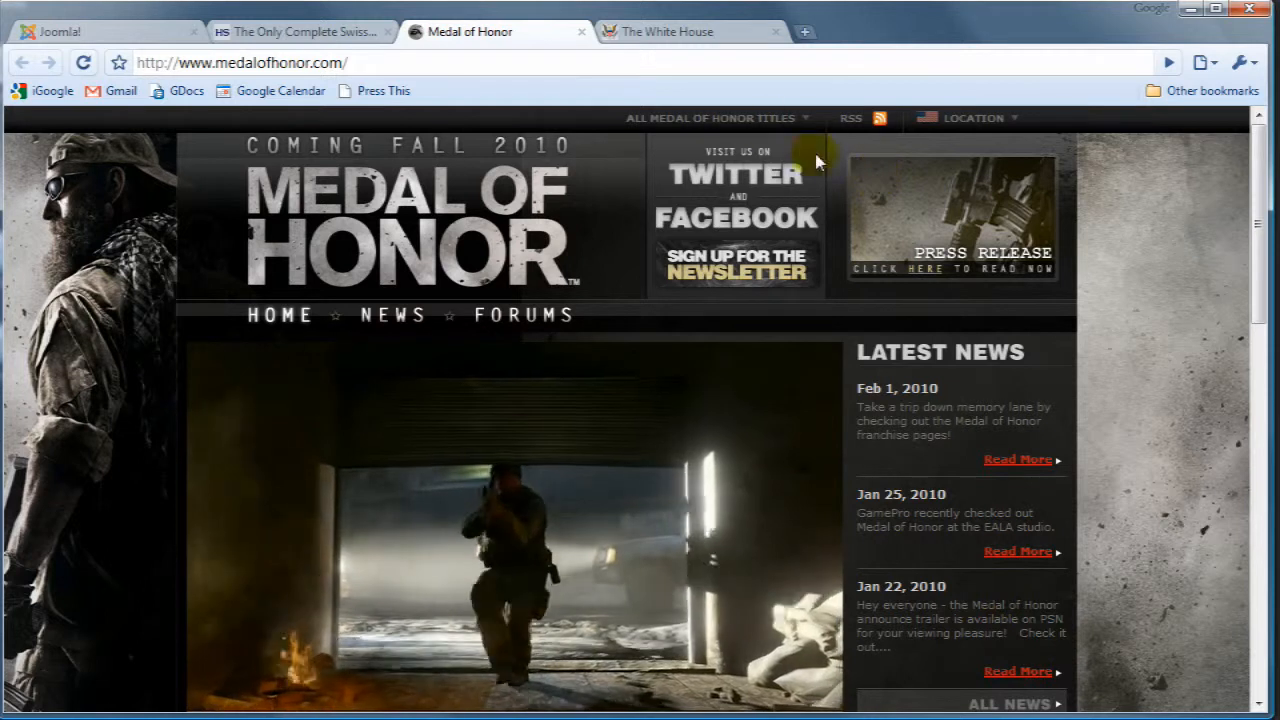
left_click(710, 118)
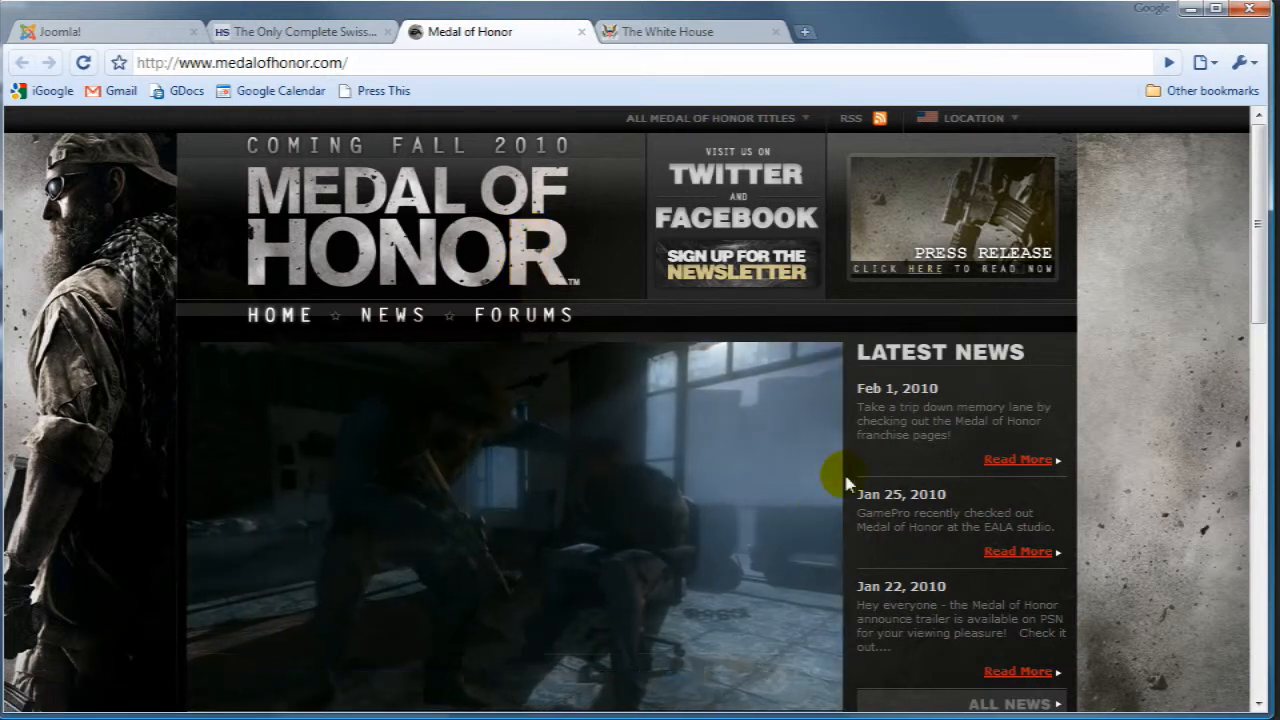
left_click(516, 500)
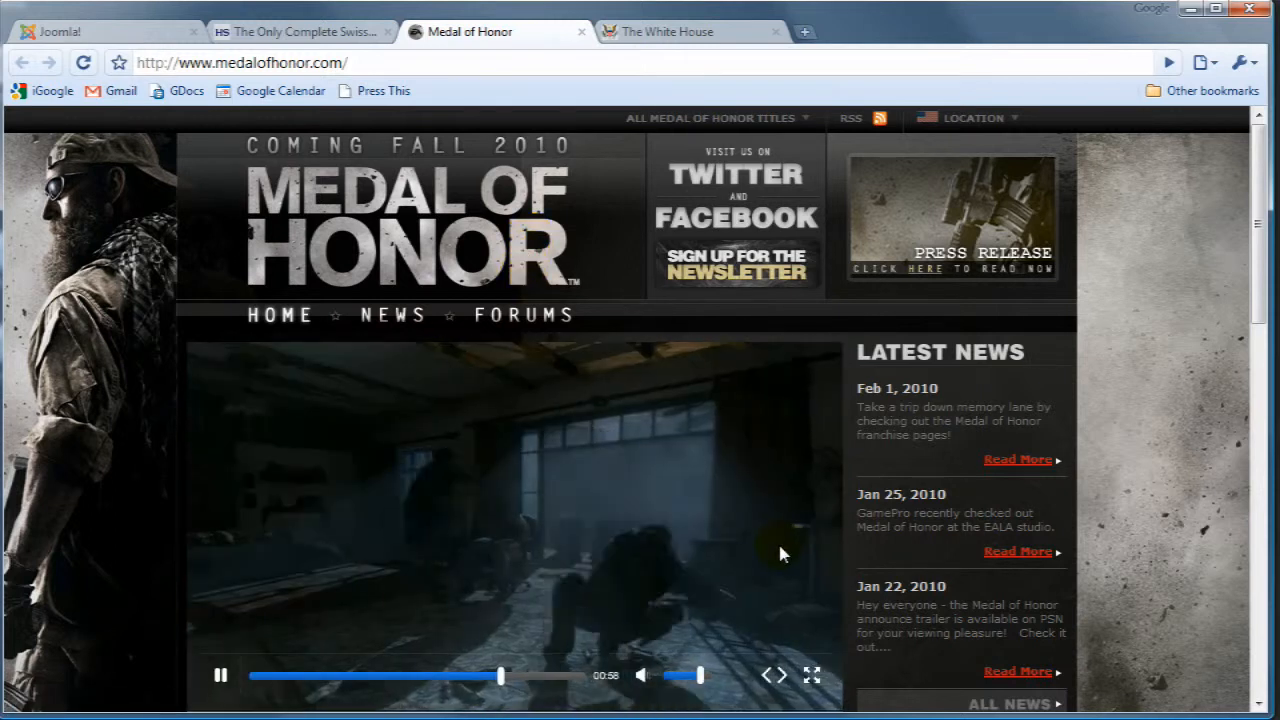
left_click(712, 118)
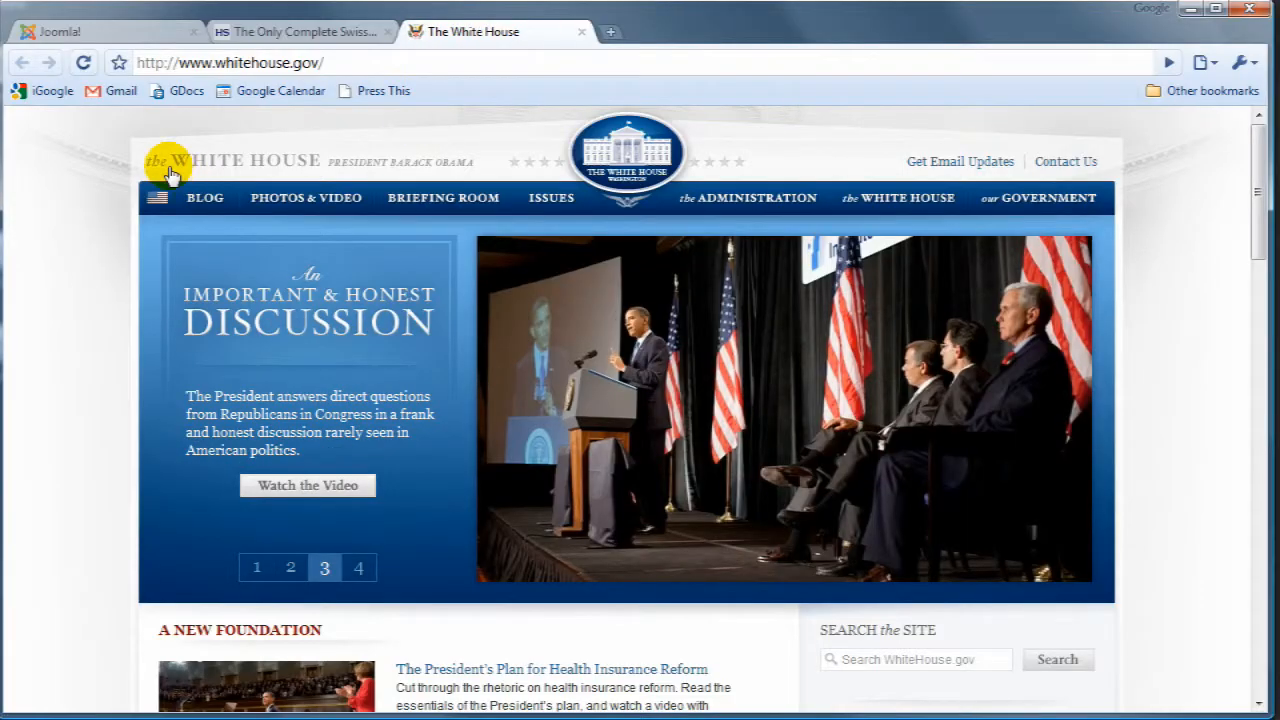
mouse_move(140, 210)
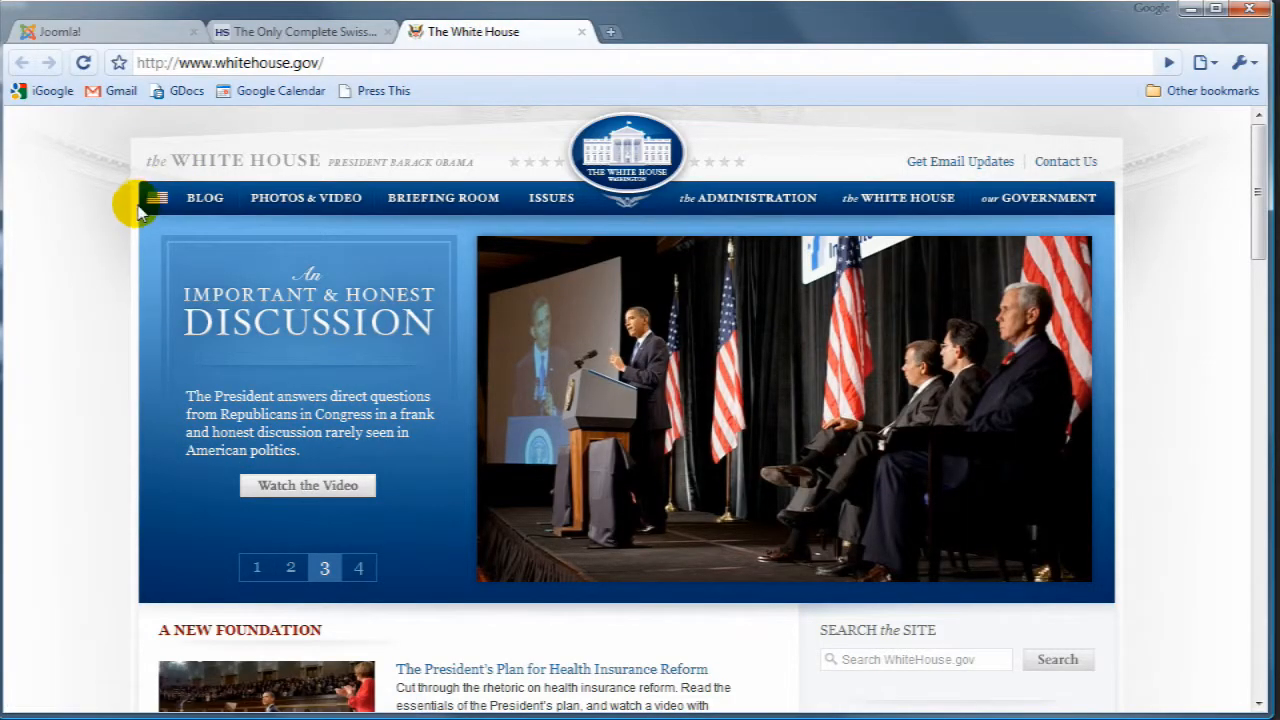
mouse_move(836, 184)
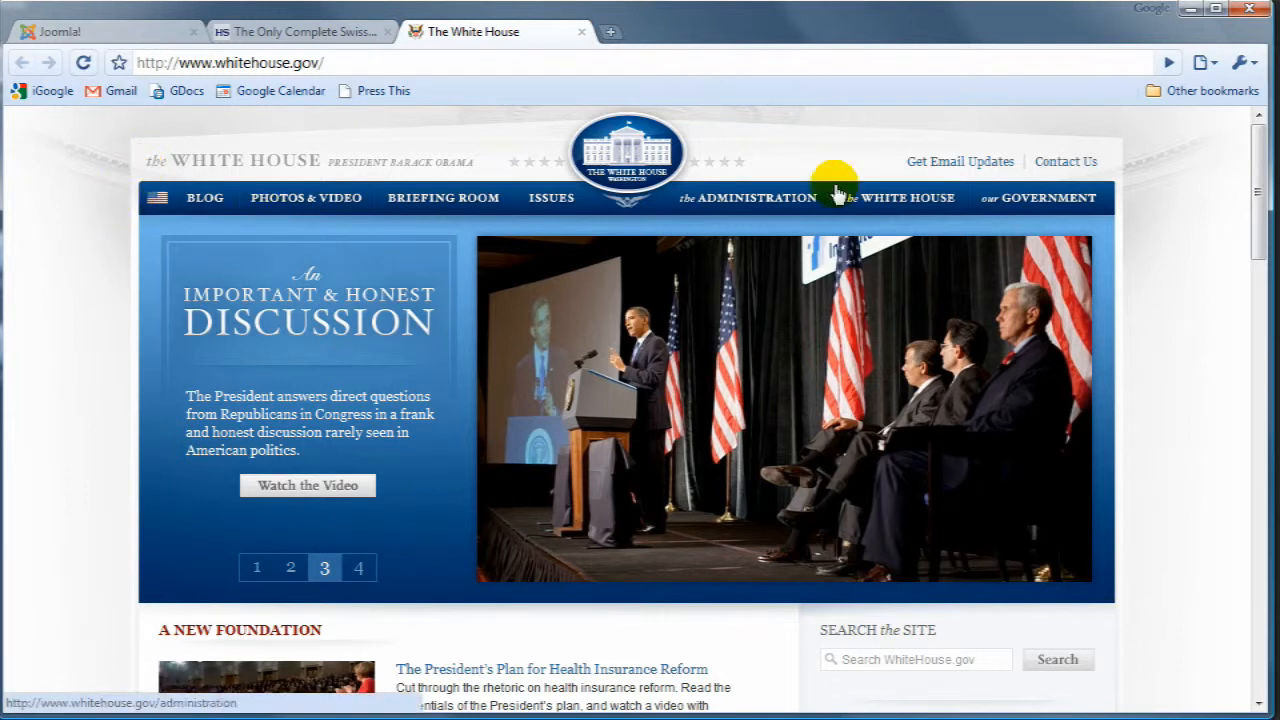
scroll("down", 3)
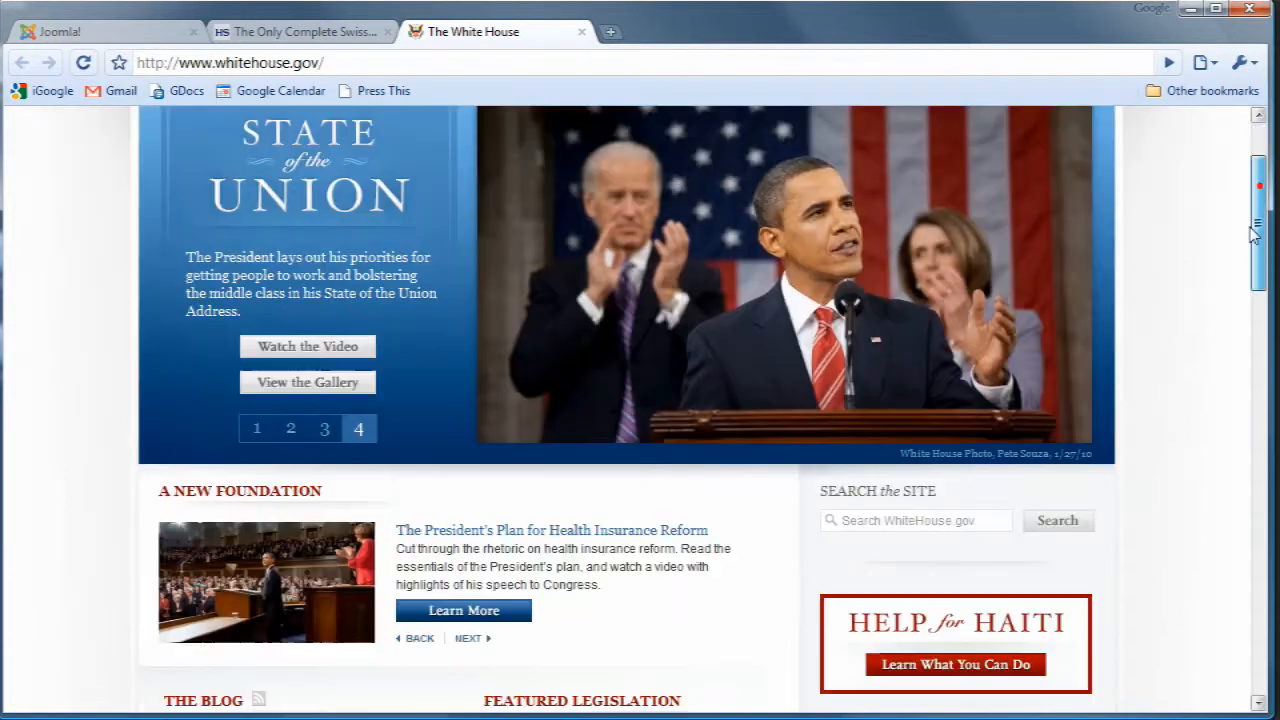
scroll("down", 3)
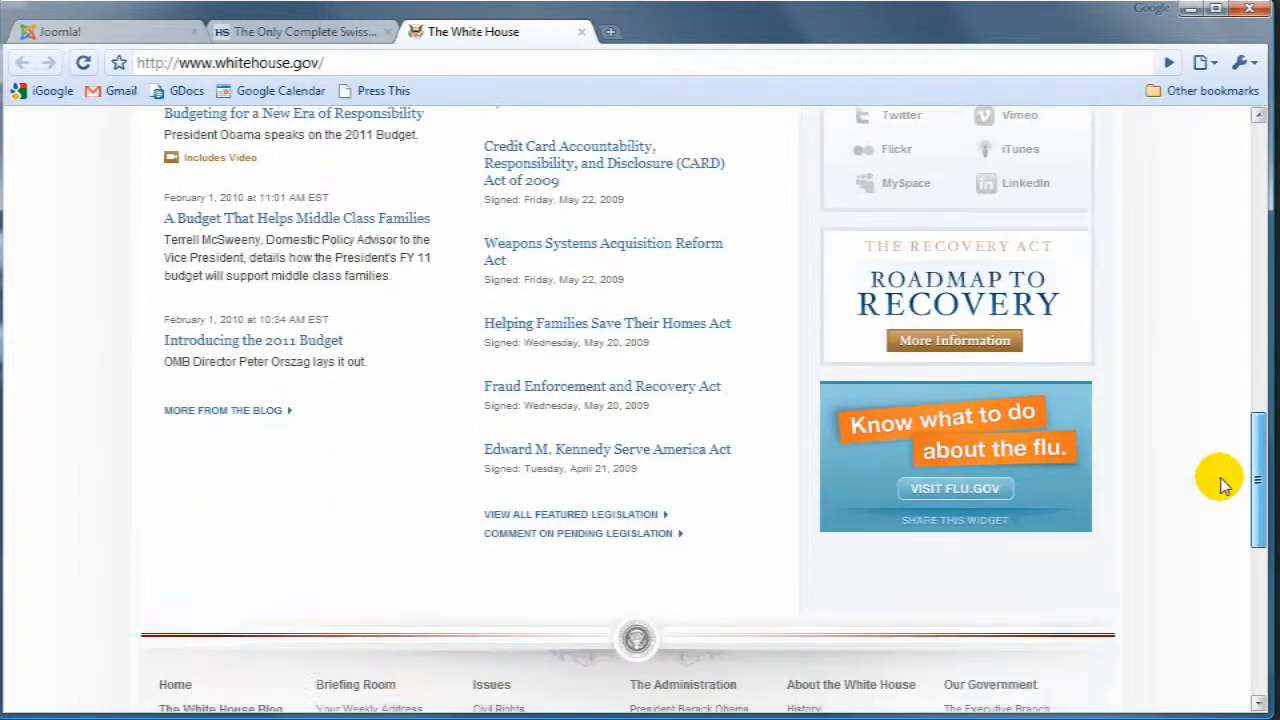
scroll("down", 3)
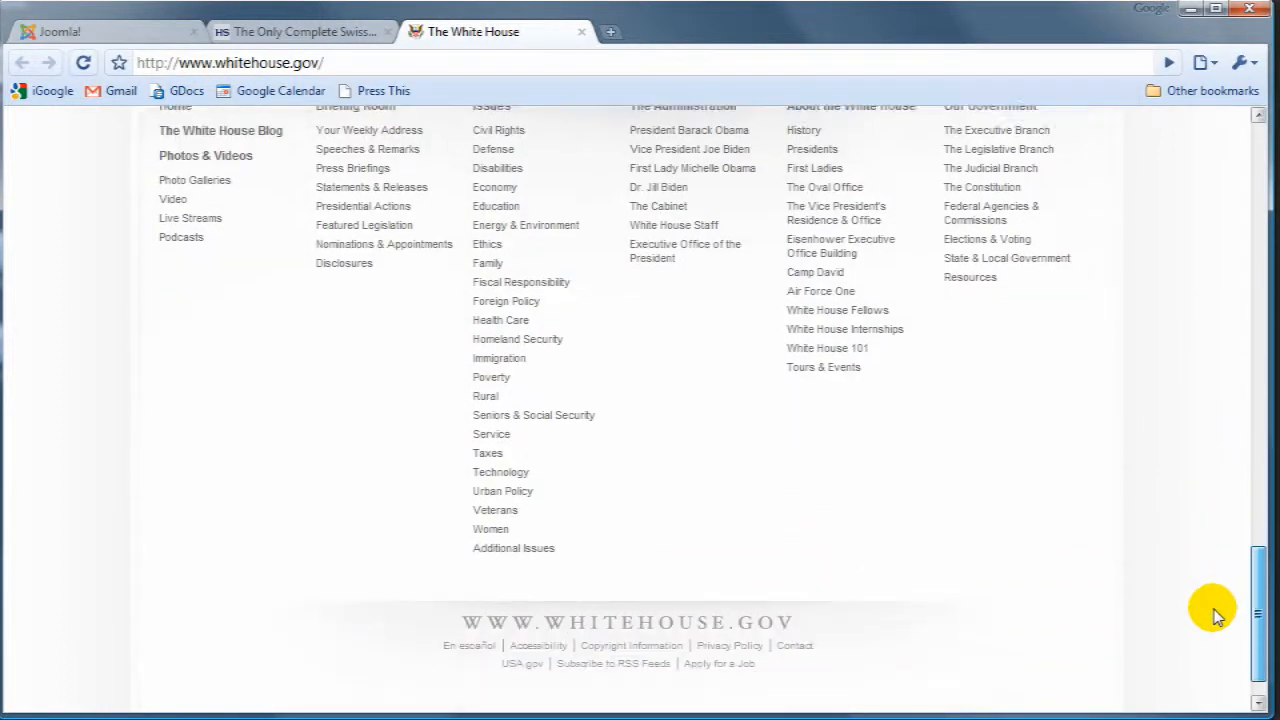
scroll("up", 3)
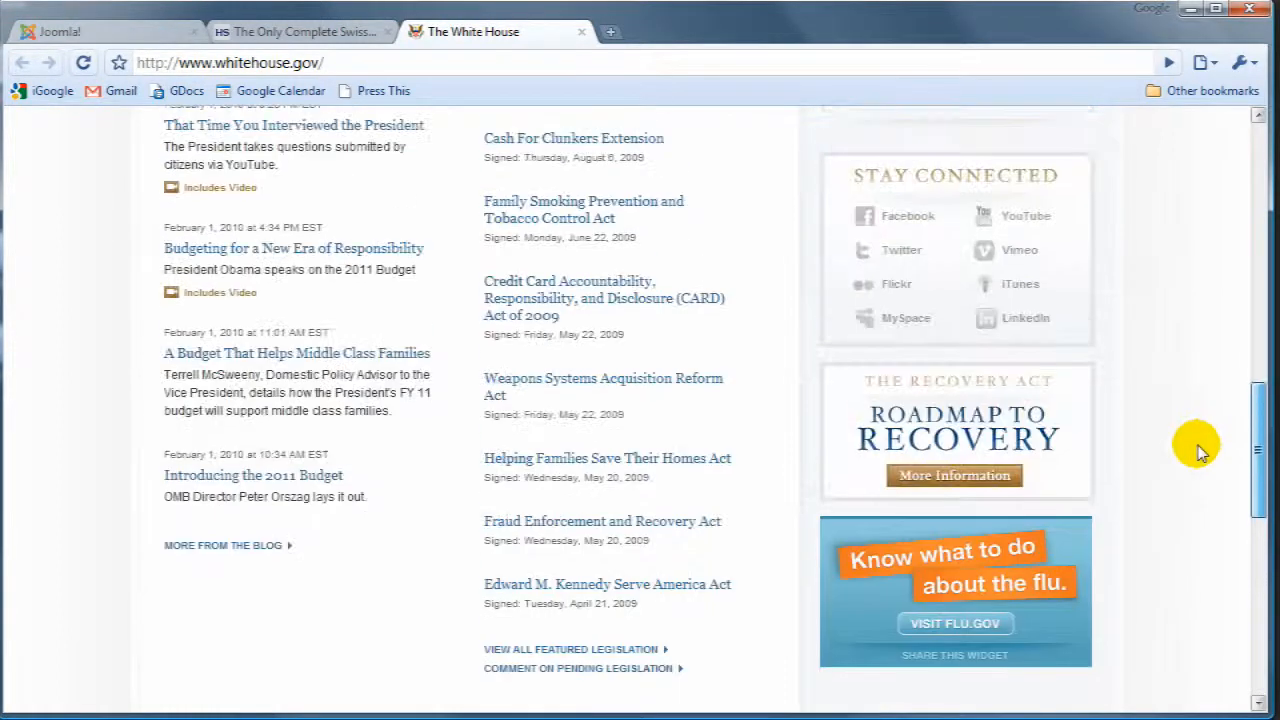
scroll("up", 3)
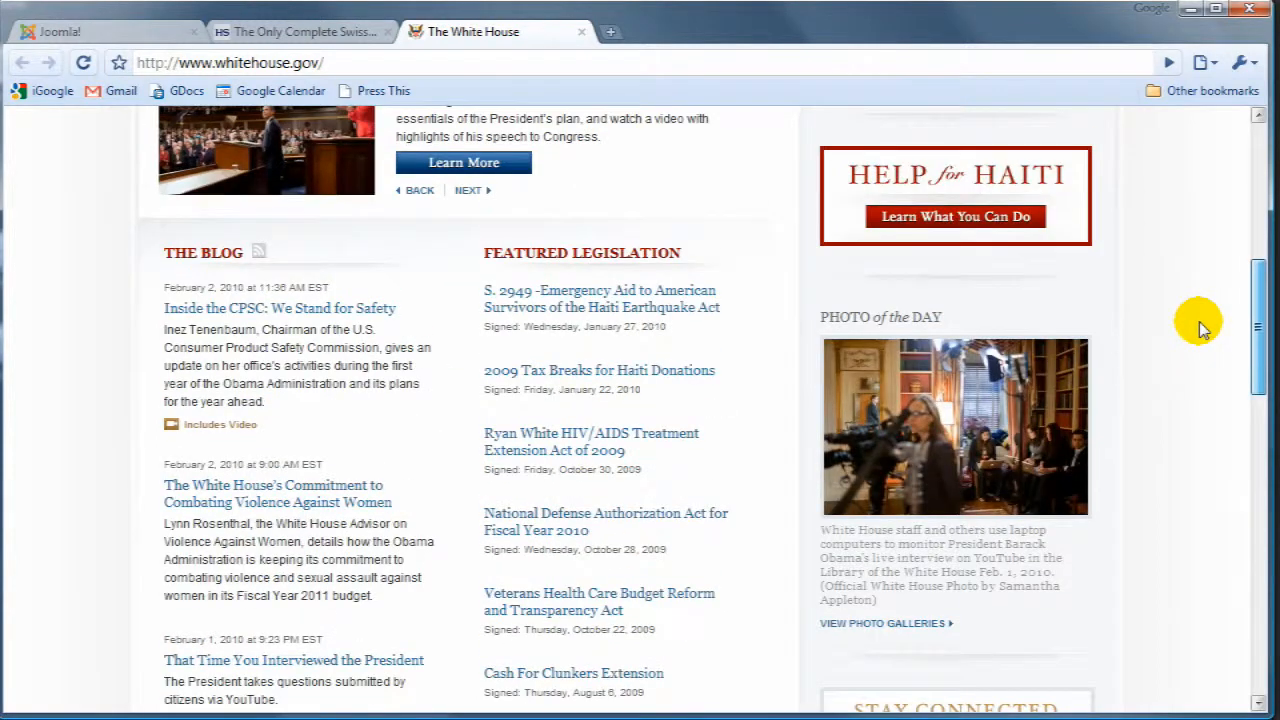
scroll("up", 3)
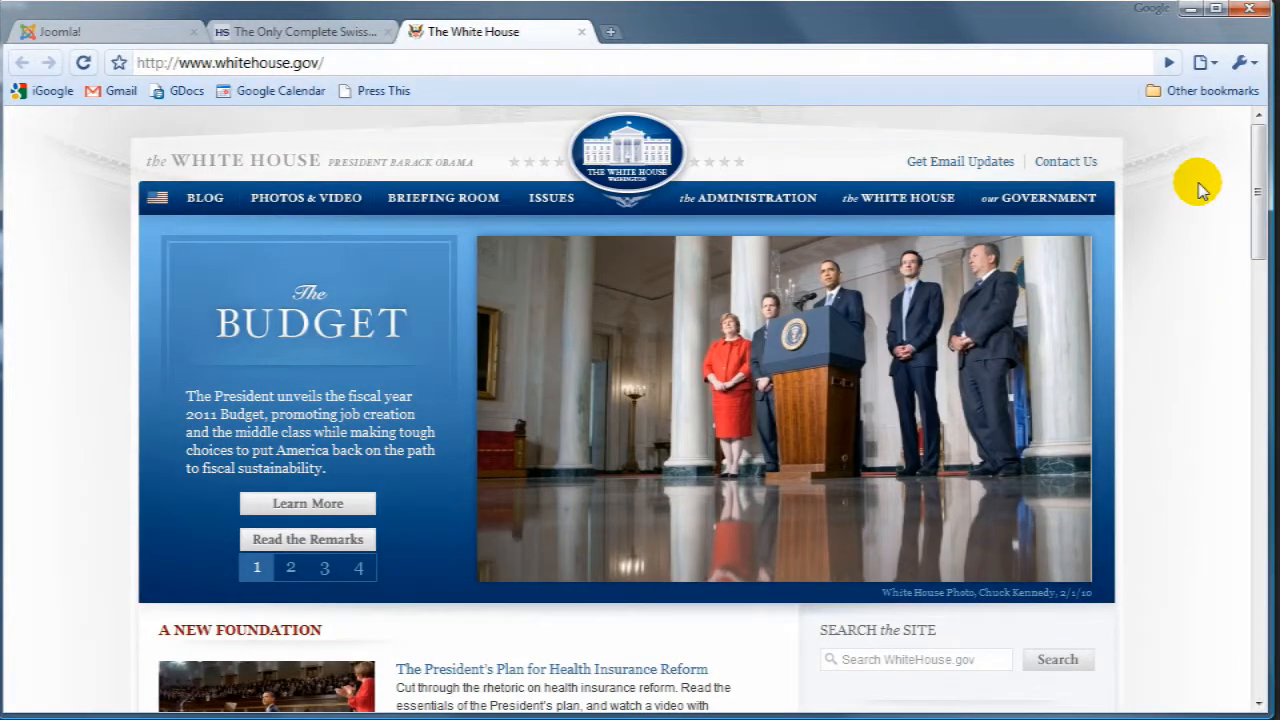
mouse_move(1224, 224)
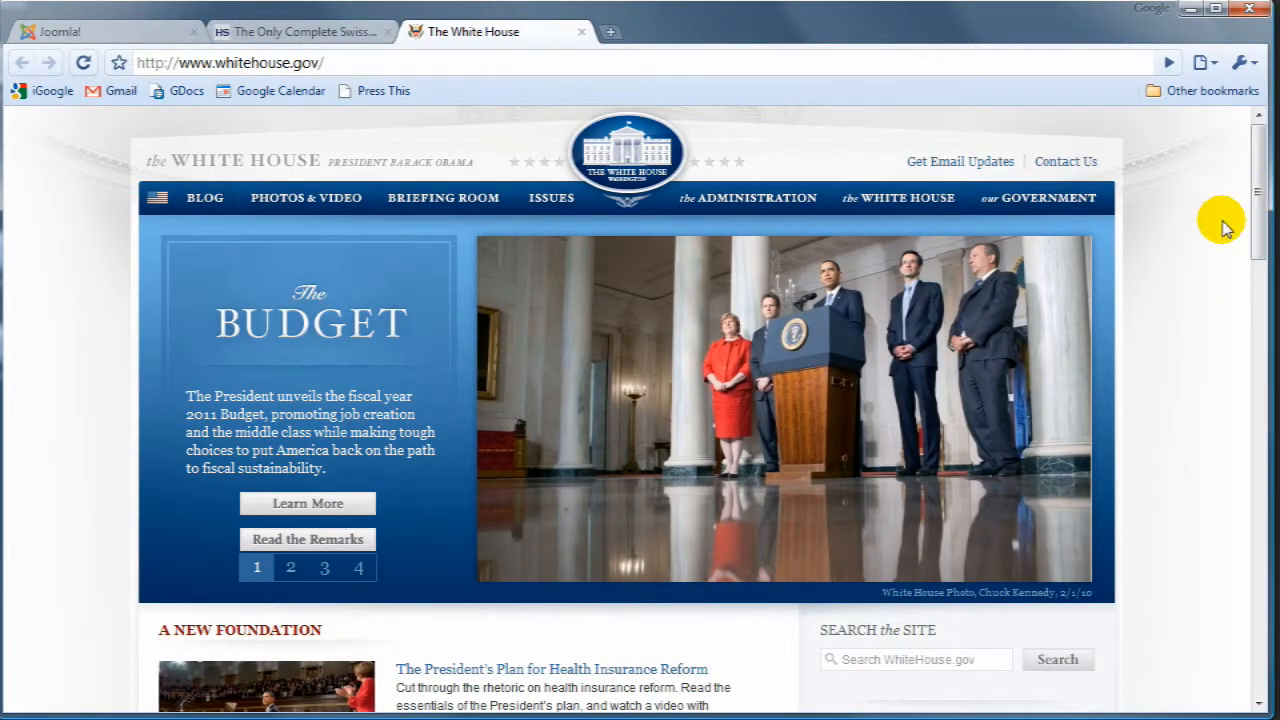
left_click(290, 568)
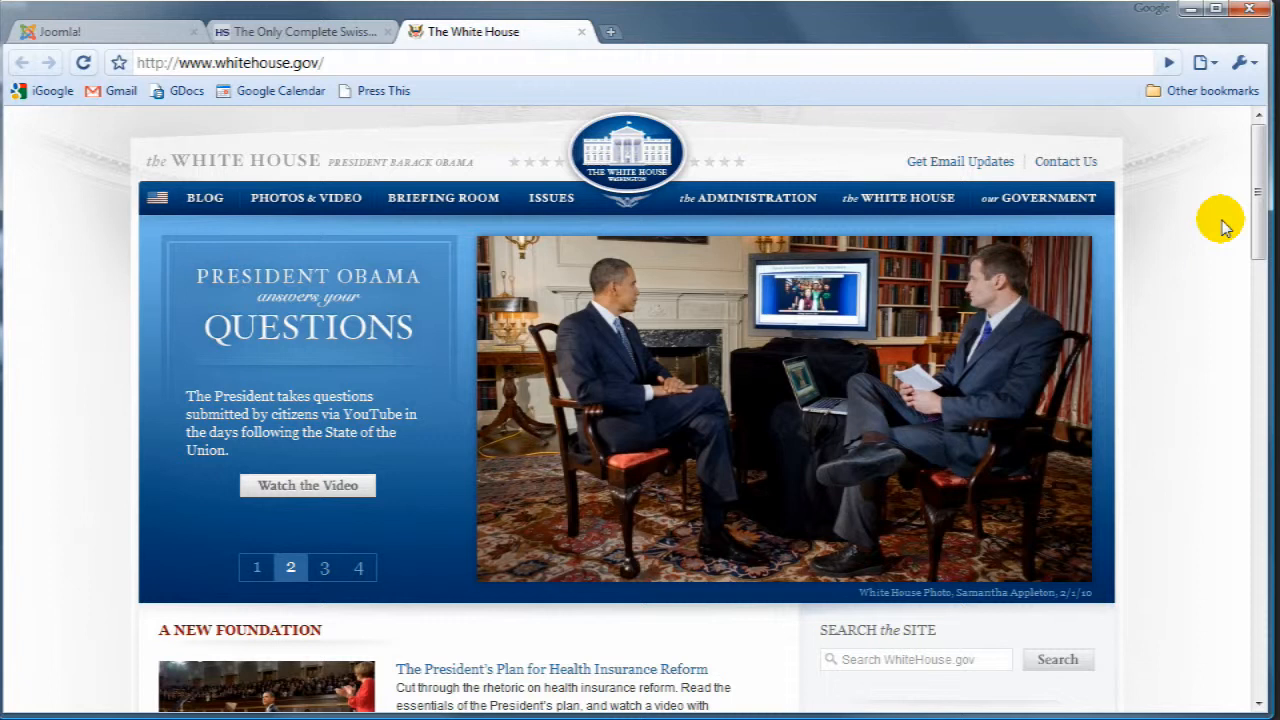
left_click(324, 568)
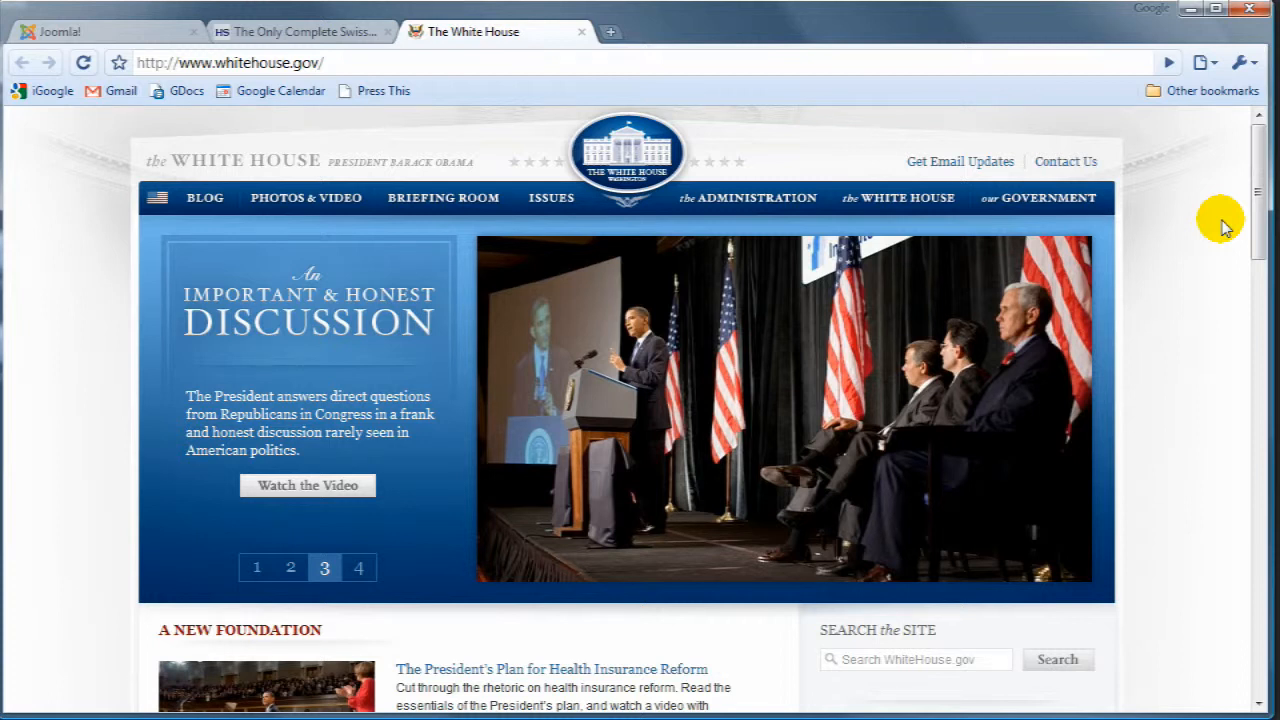
left_click(358, 568)
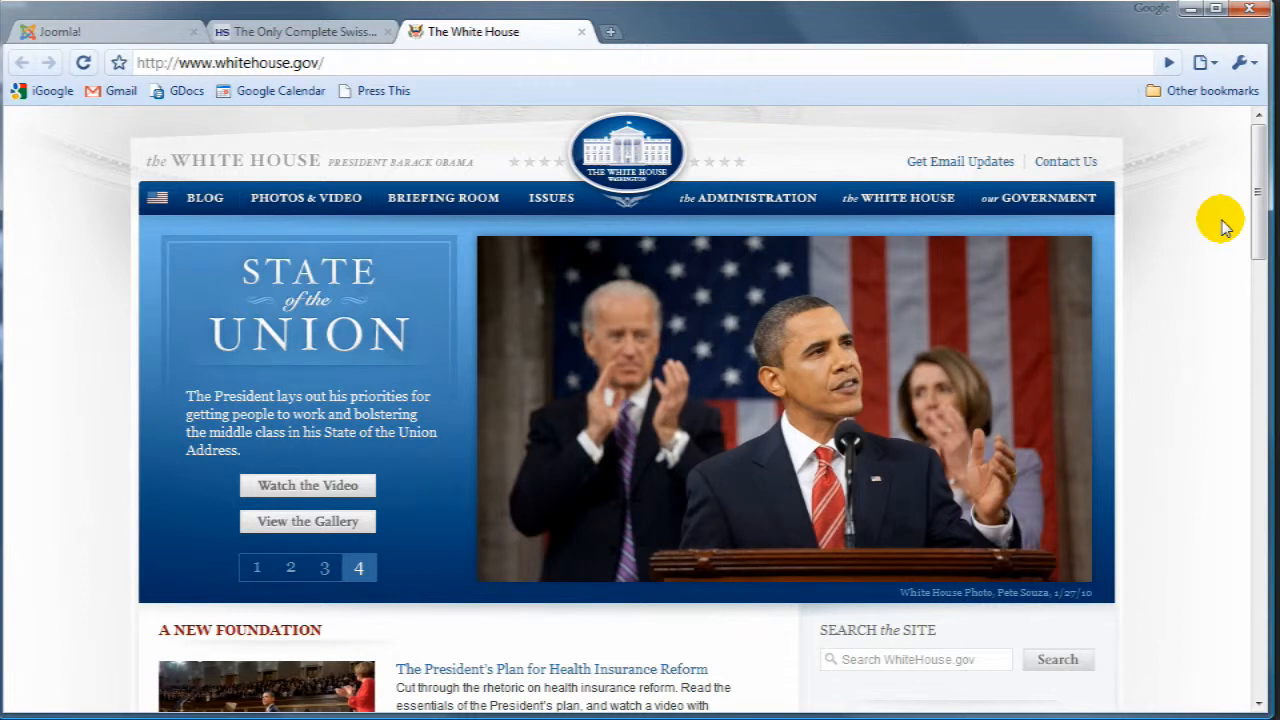
left_click(256, 568)
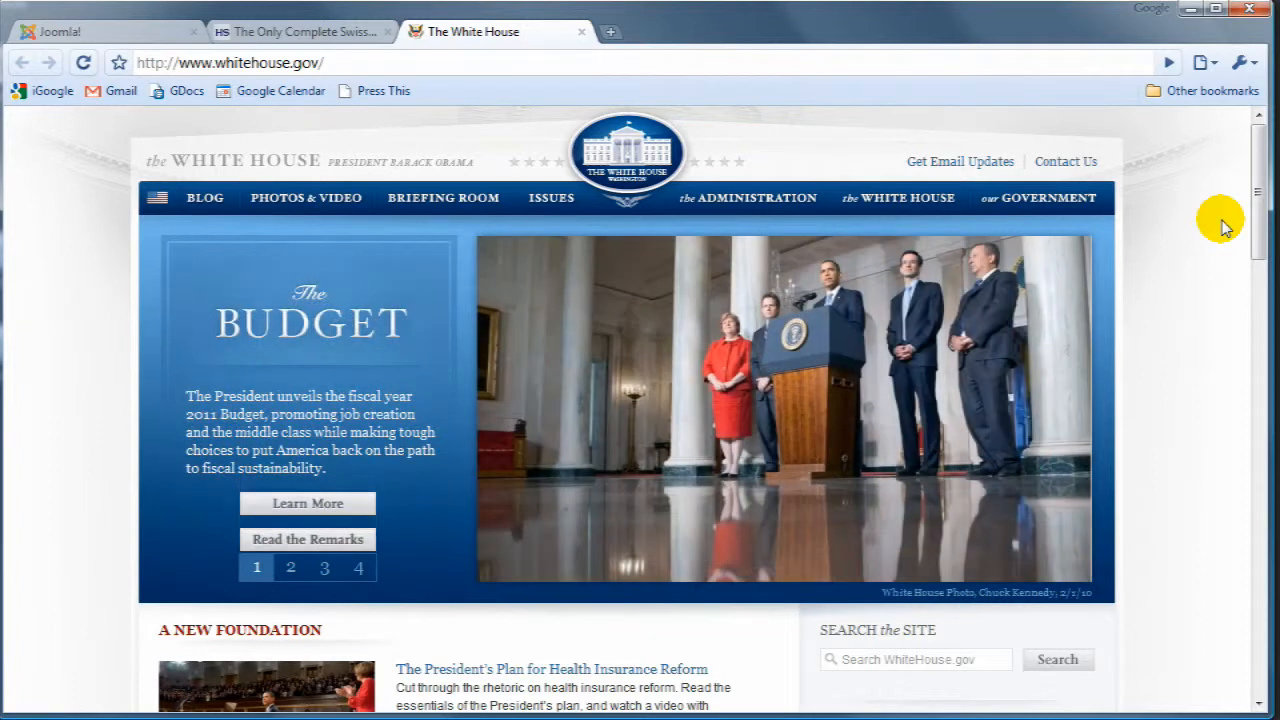